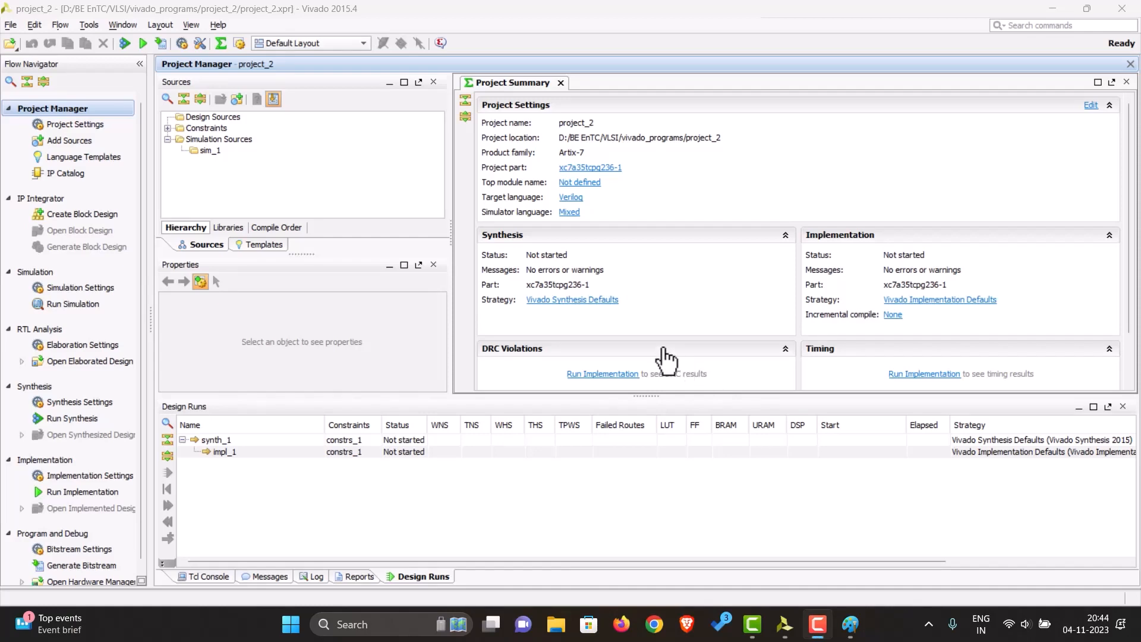
{"action": "mouse_move", "coordinate": [648, 319]}
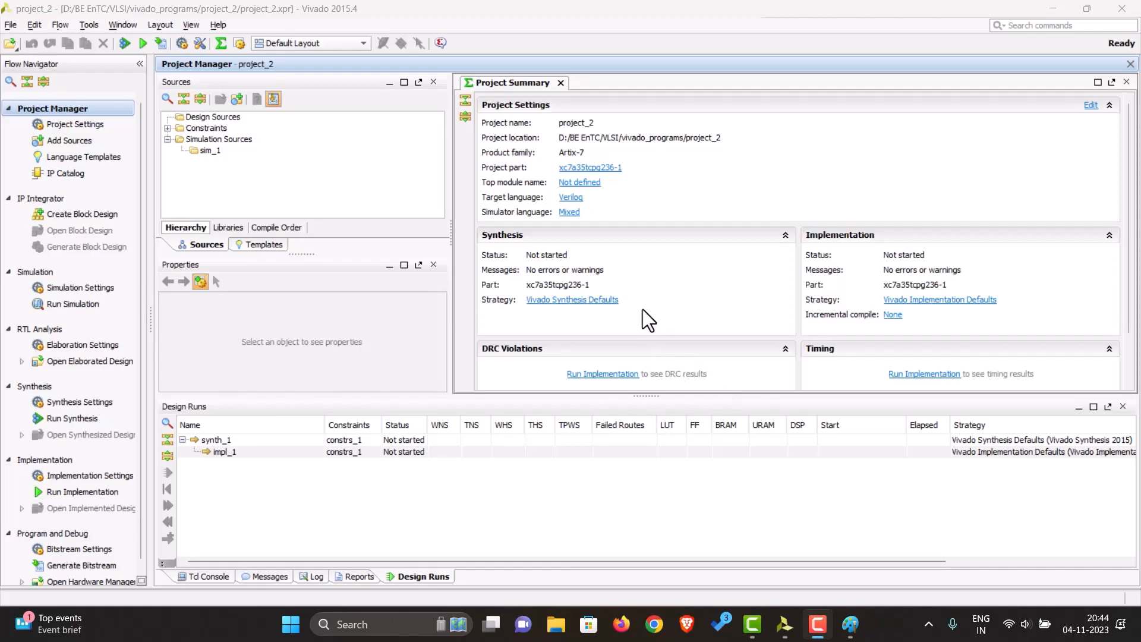
{"action": "mouse_move", "coordinate": [761, 526]}
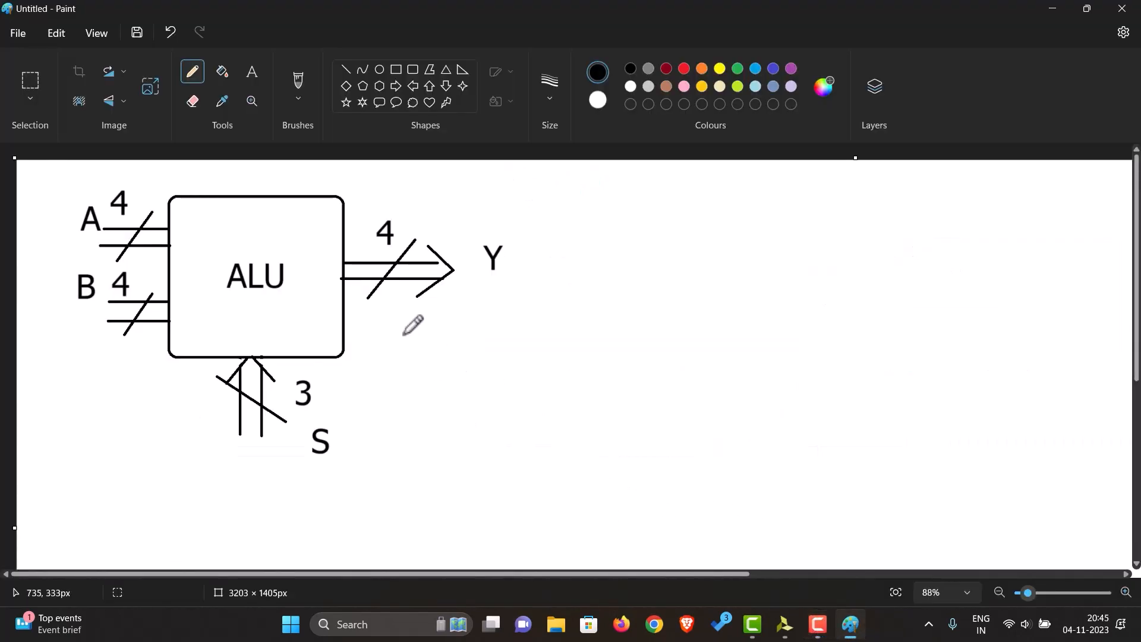
{"action": "mouse_move", "coordinate": [254, 239]}
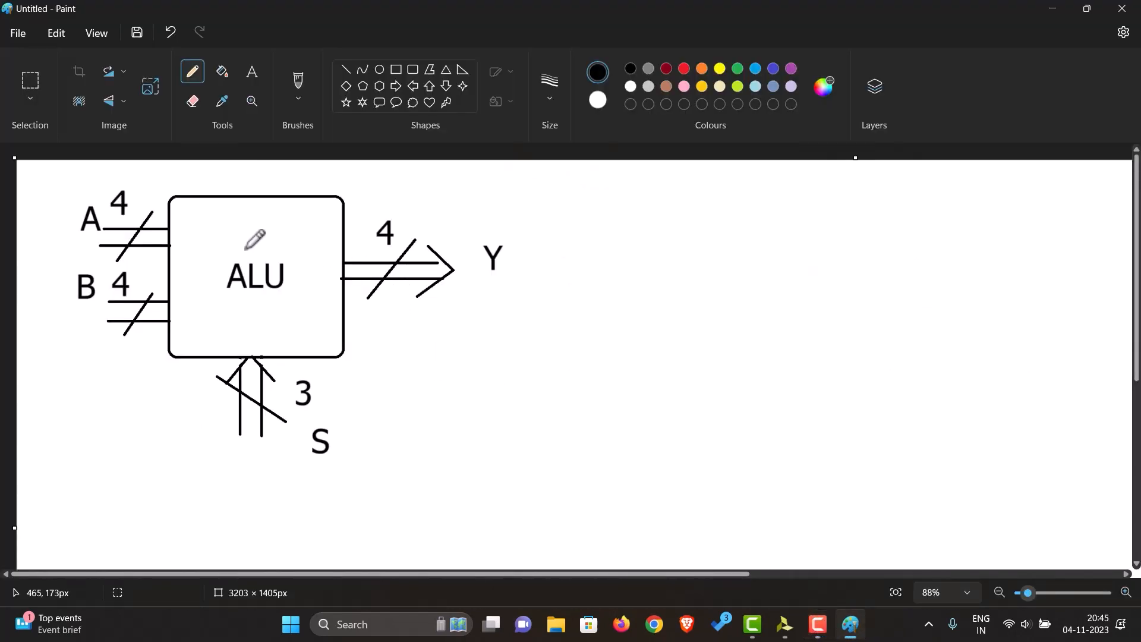
{"action": "mouse_move", "coordinate": [295, 249]}
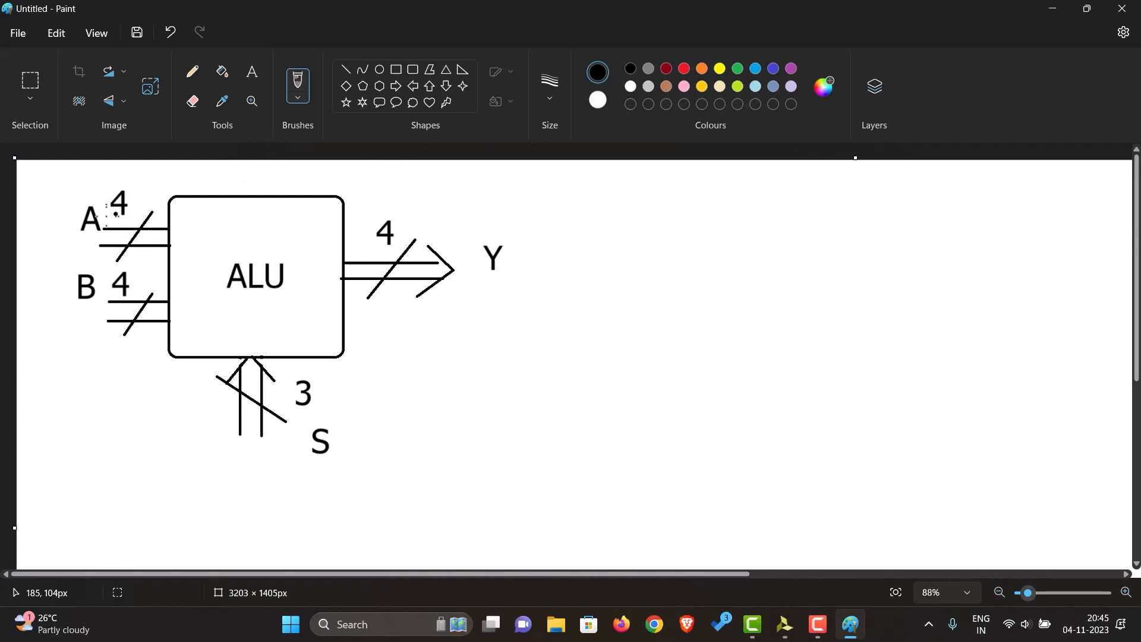
Circle input A and hand-write the operands 1000 and 0001 beside the ALU diagram
{"action": "left_click_drag", "start_coordinate": [98, 197], "coordinate": [66, 247]}
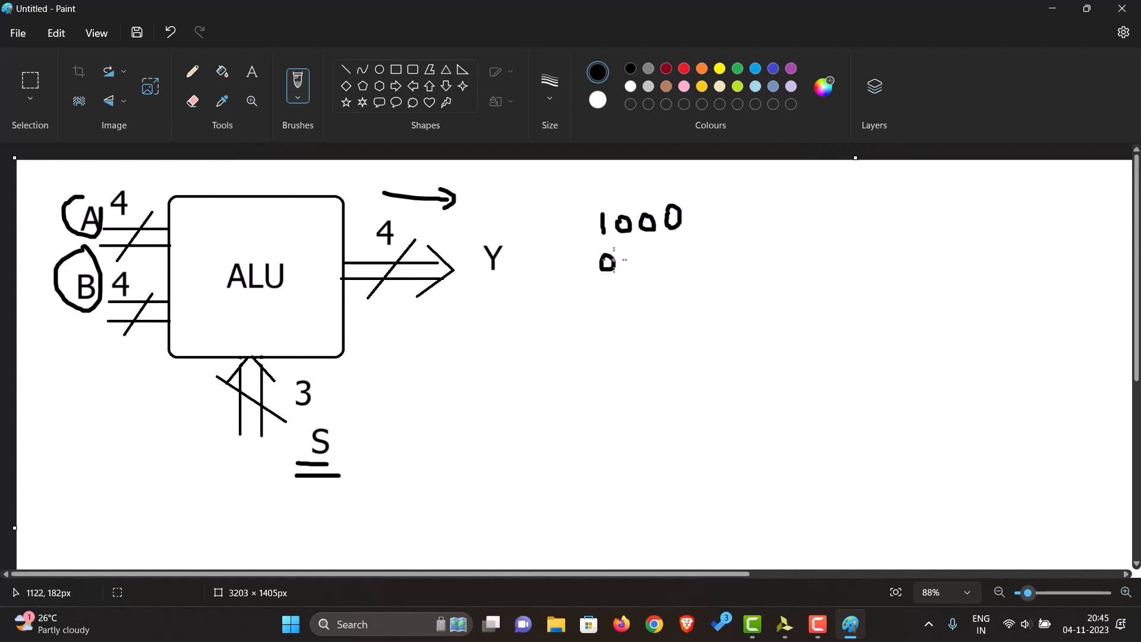
{"action": "left_click_drag", "start_coordinate": [615, 261], "coordinate": [655, 262]}
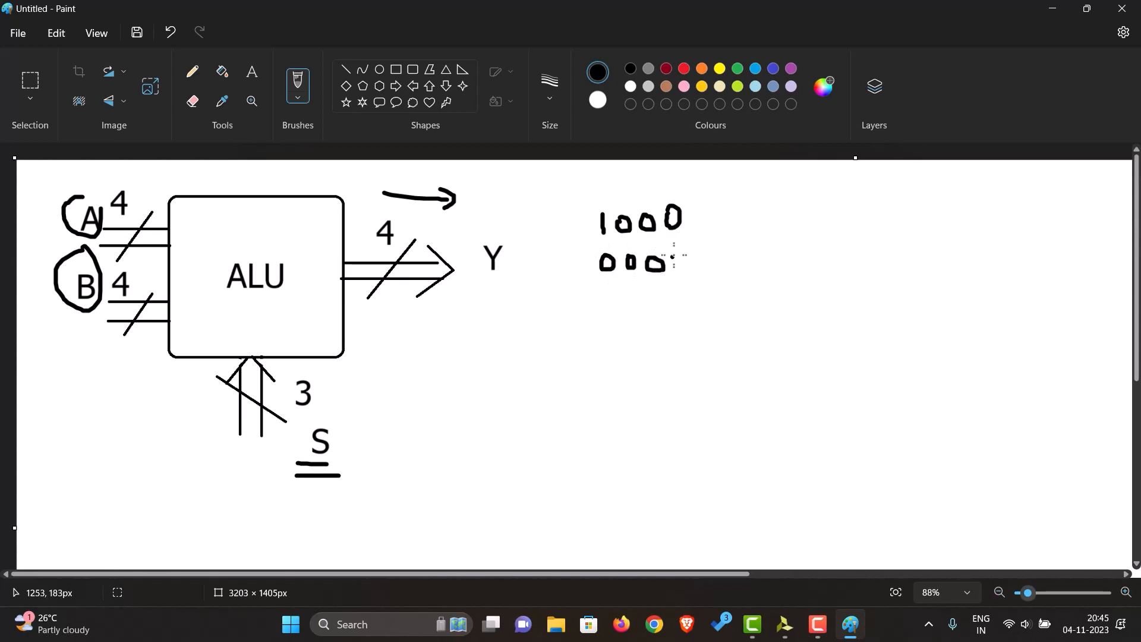
{"action": "left_click_drag", "start_coordinate": [669, 251], "coordinate": [676, 277]}
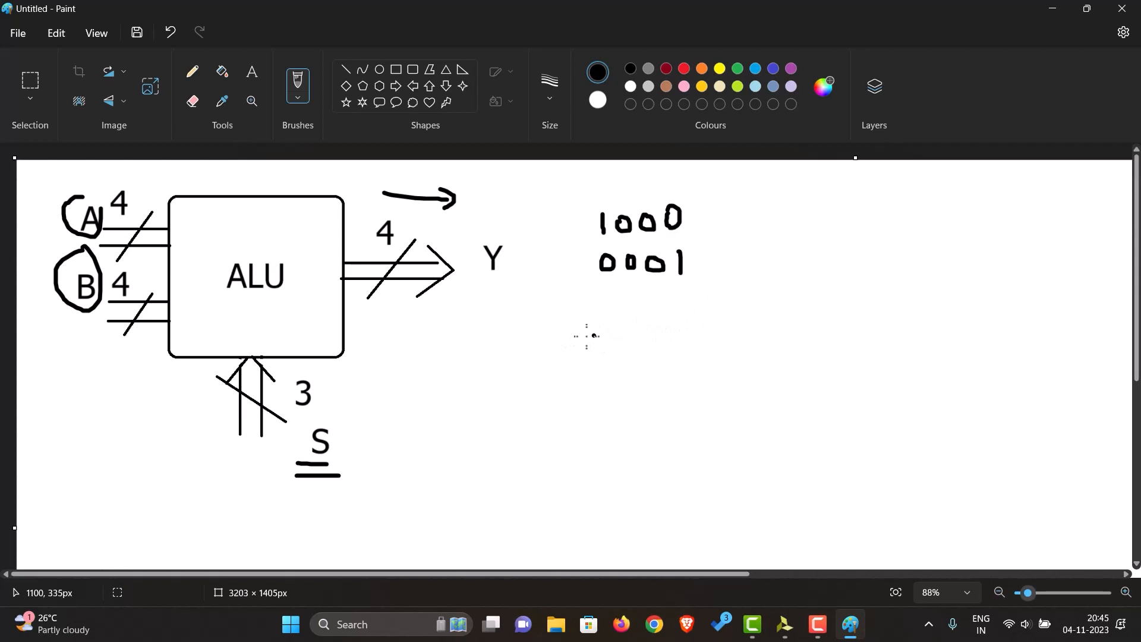
{"action": "mouse_move", "coordinate": [539, 342]}
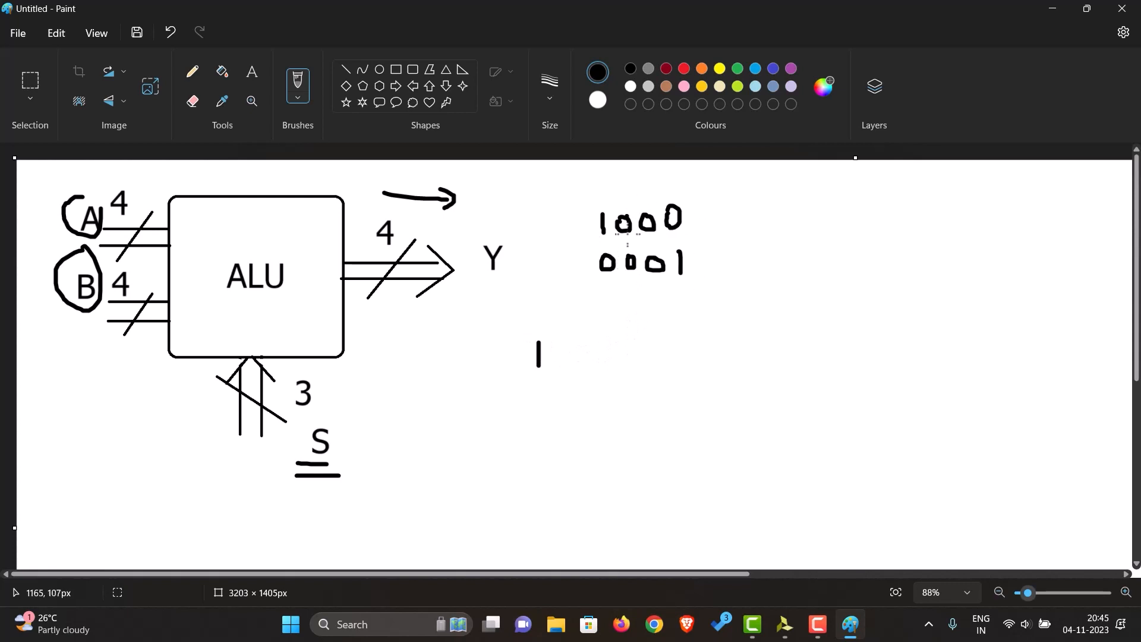
{"action": "mouse_move", "coordinate": [728, 252]}
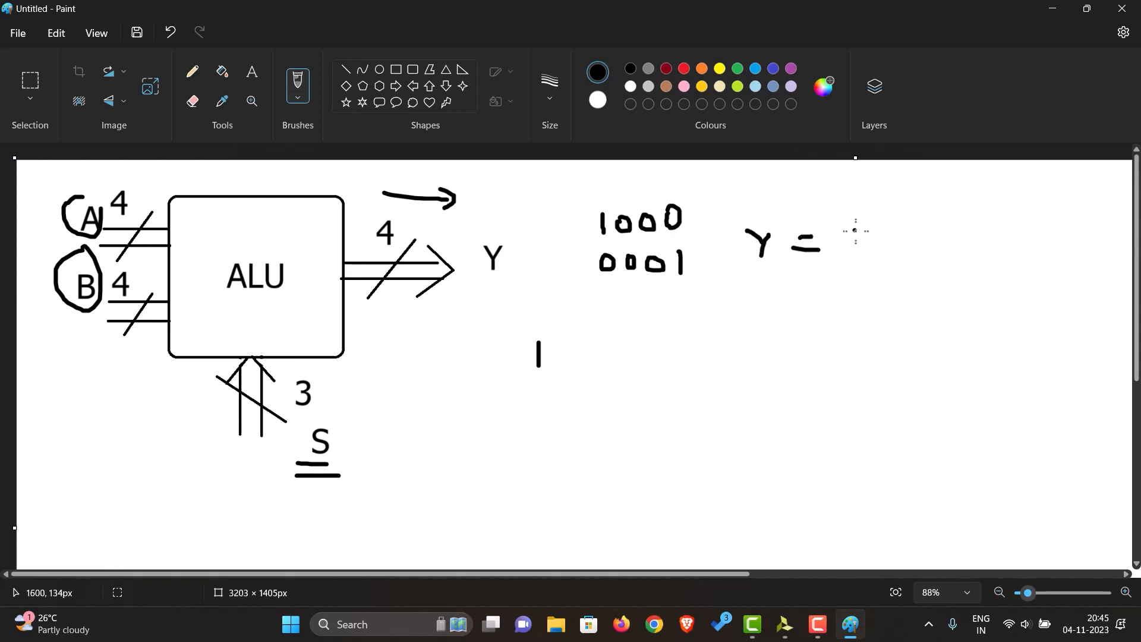
Write the results Y = 1001 and Y = 0111, then switch over to Vivado
{"action": "left_click_drag", "start_coordinate": [844, 240], "coordinate": [939, 240]}
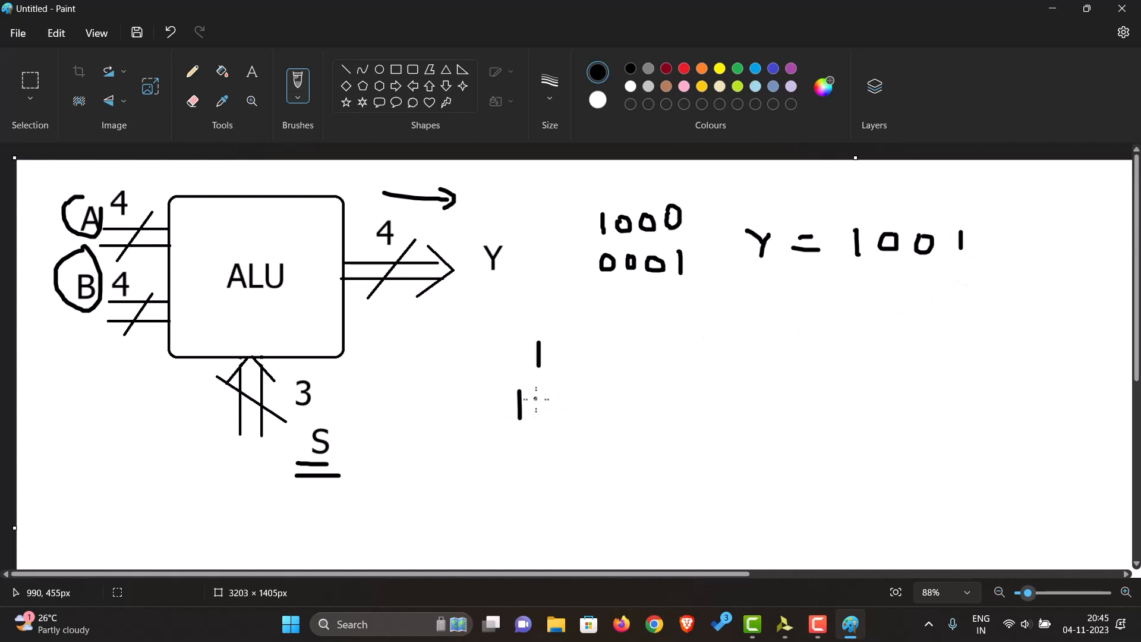
{"action": "left_click_drag", "start_coordinate": [525, 401], "coordinate": [549, 418]}
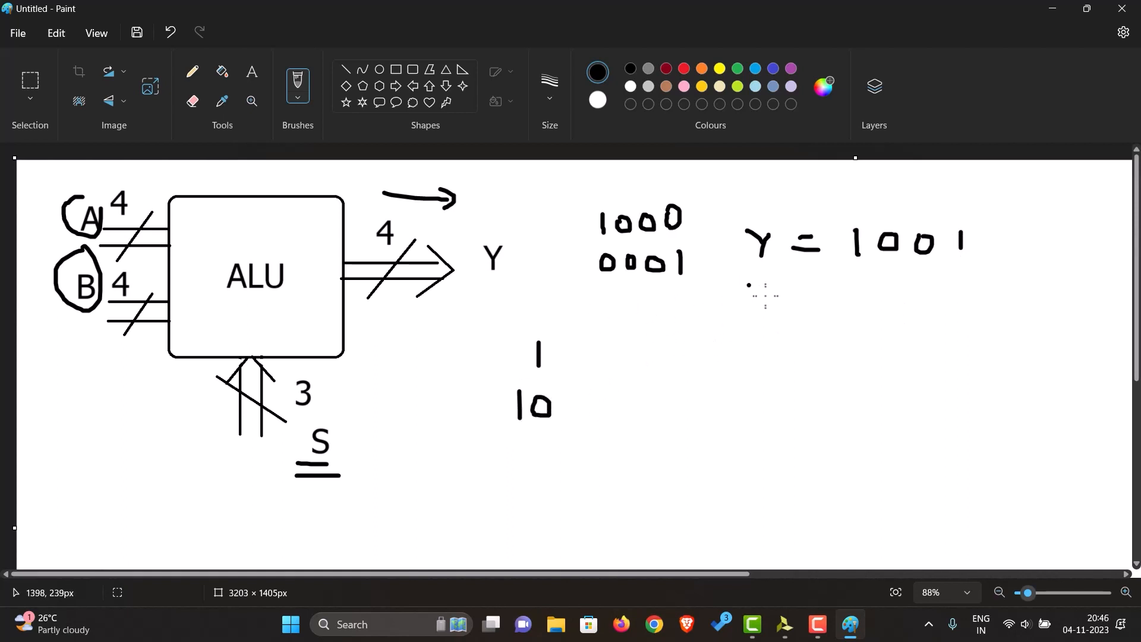
{"action": "left_click_drag", "start_coordinate": [746, 299], "coordinate": [819, 324]}
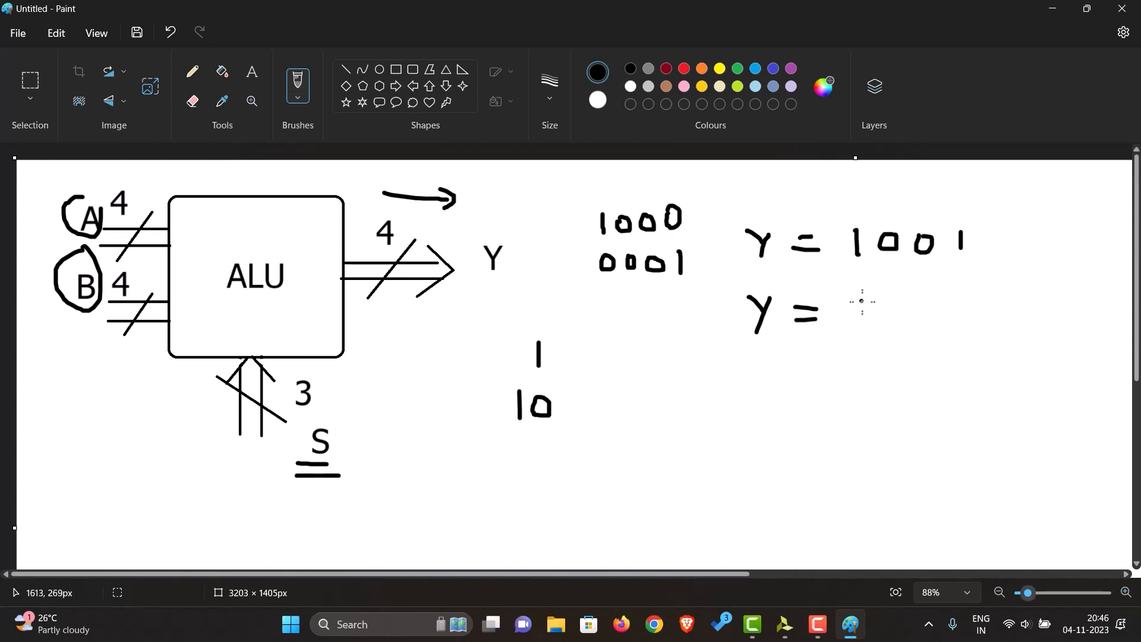
{"action": "left_click_drag", "start_coordinate": [855, 305], "coordinate": [874, 306]}
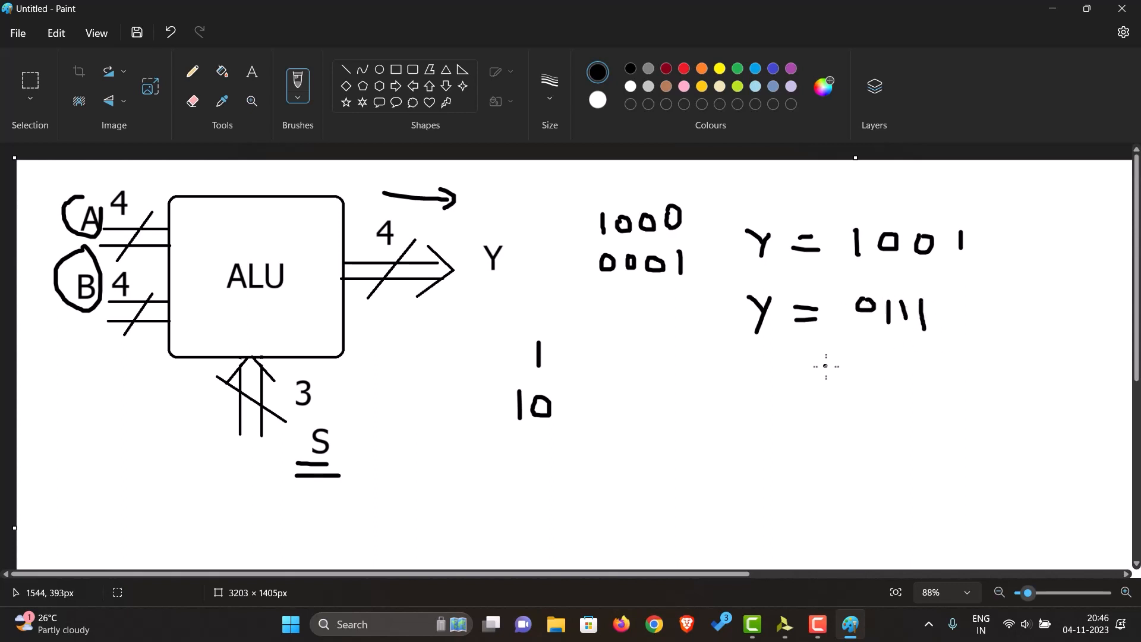
{"action": "mouse_move", "coordinate": [489, 325]}
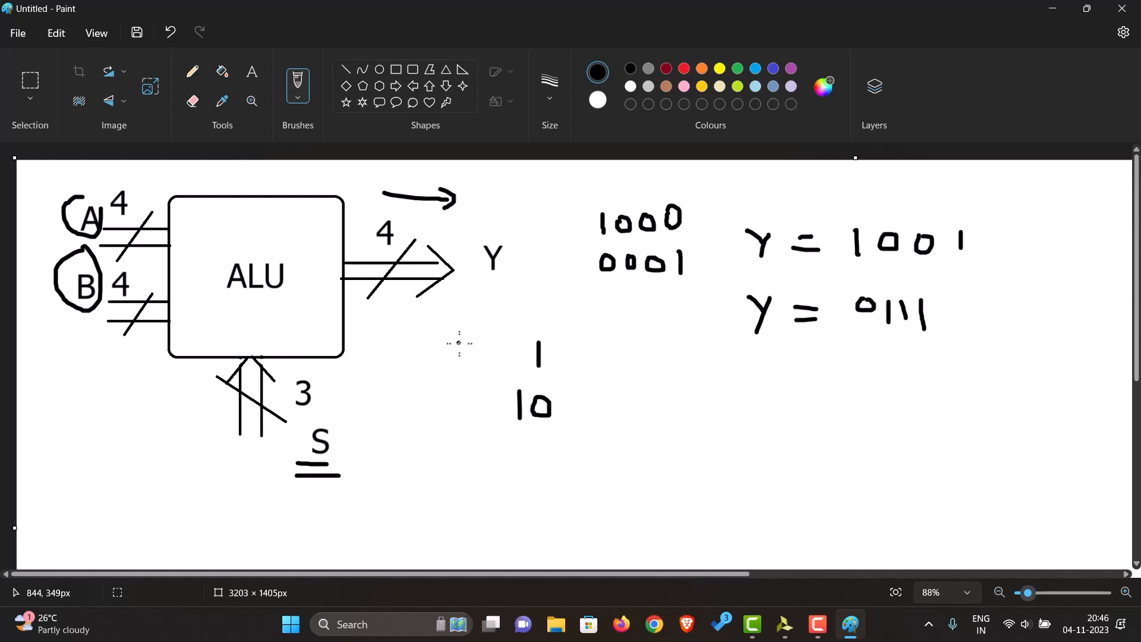
{"action": "mouse_move", "coordinate": [566, 309]}
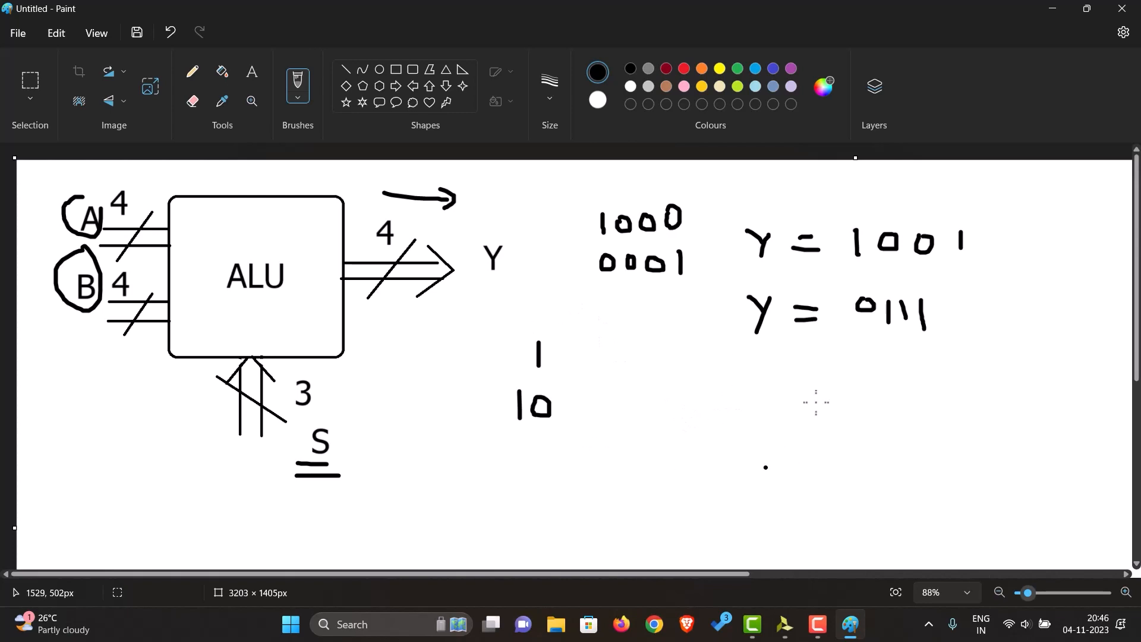
{"action": "left_click", "coordinate": [784, 624]}
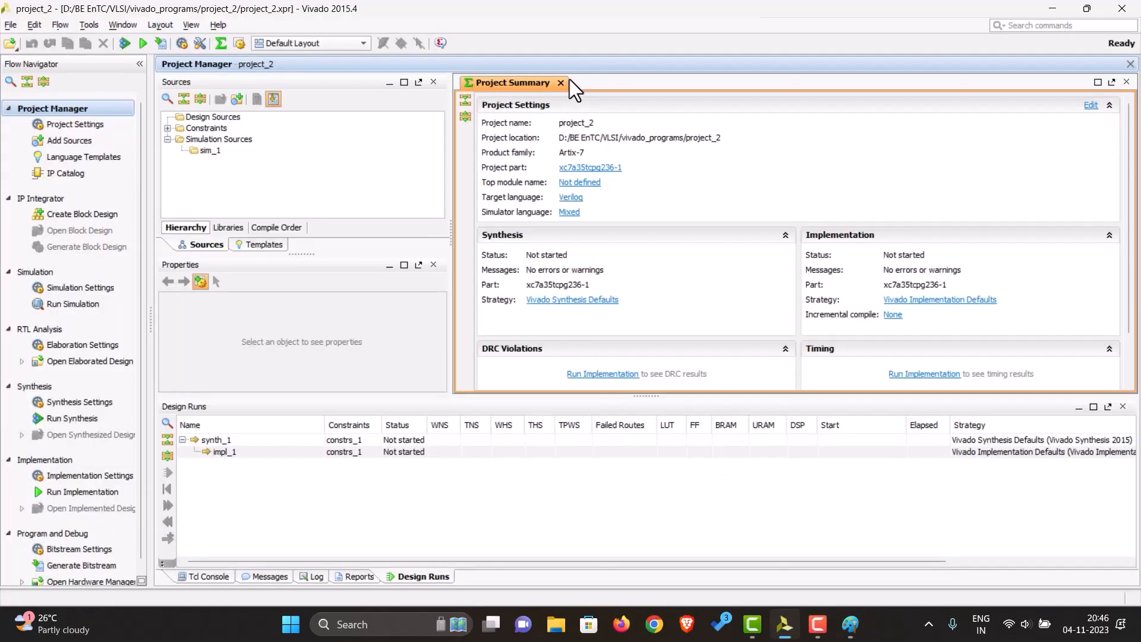
Add a new VHDL design source named ALU to the project via Add Sources
{"action": "left_click", "coordinate": [561, 84]}
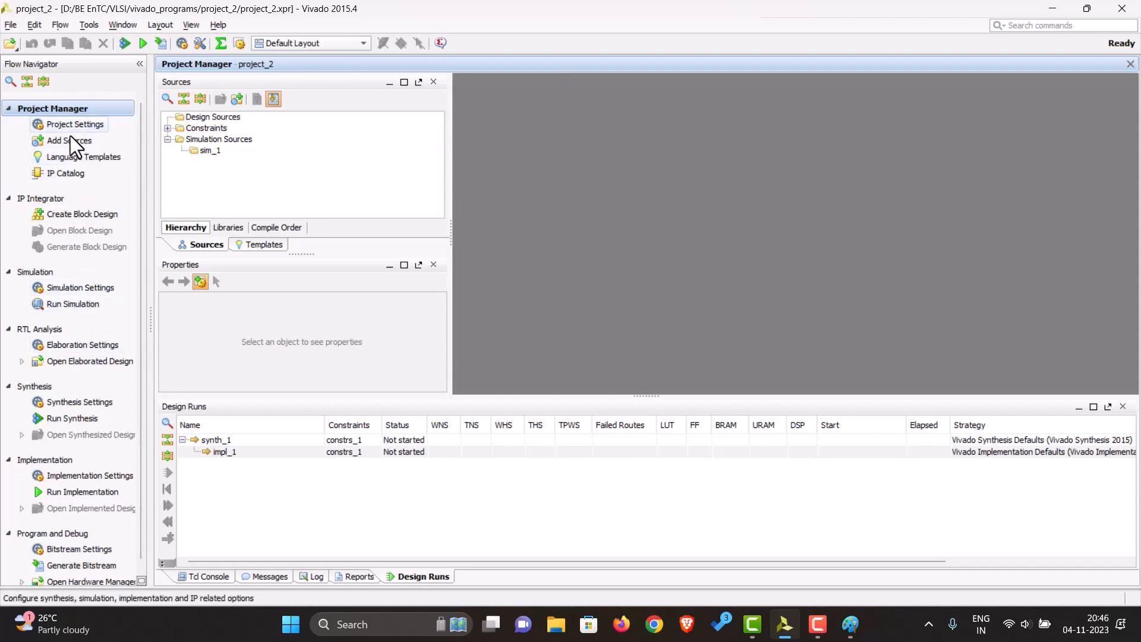
{"action": "left_click", "coordinate": [66, 140]}
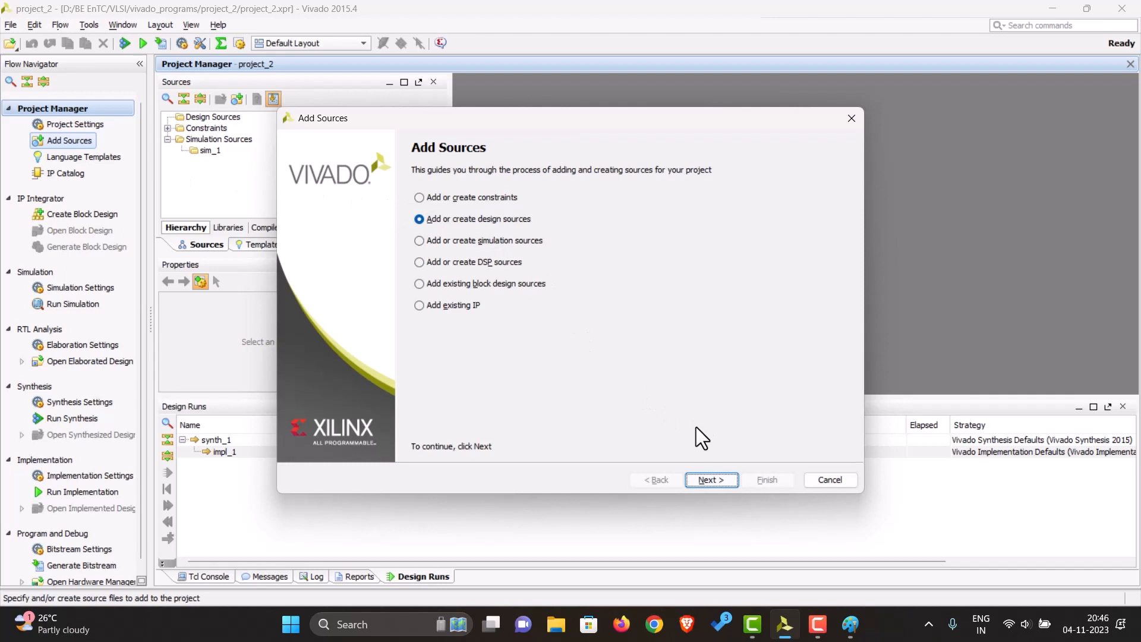
{"action": "left_click", "coordinate": [712, 480]}
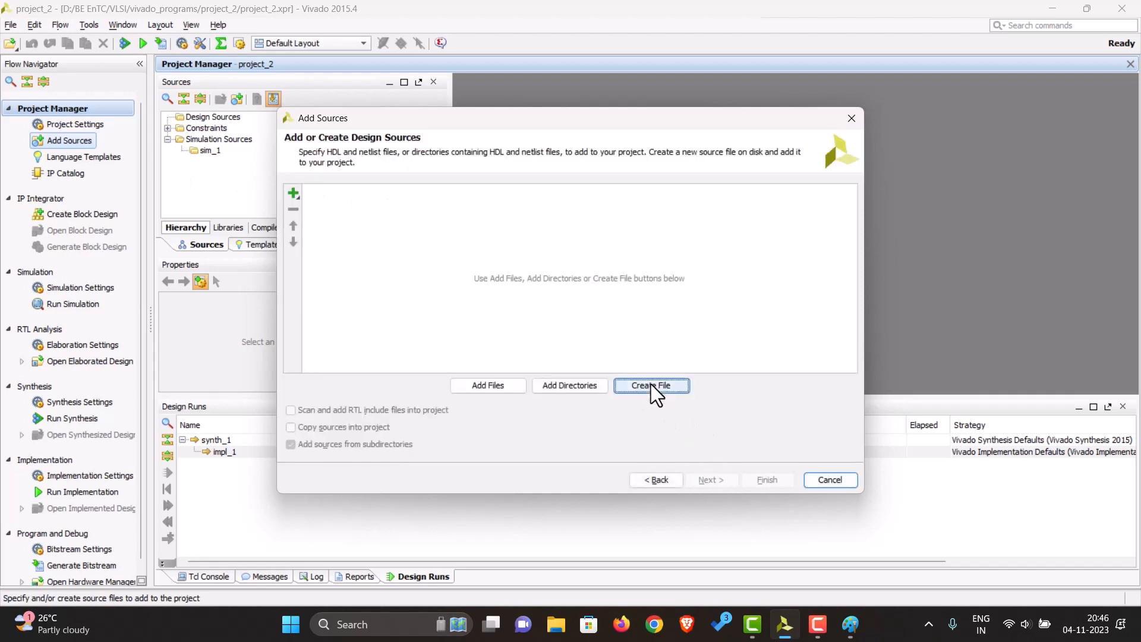
{"action": "left_click", "coordinate": [652, 385]}
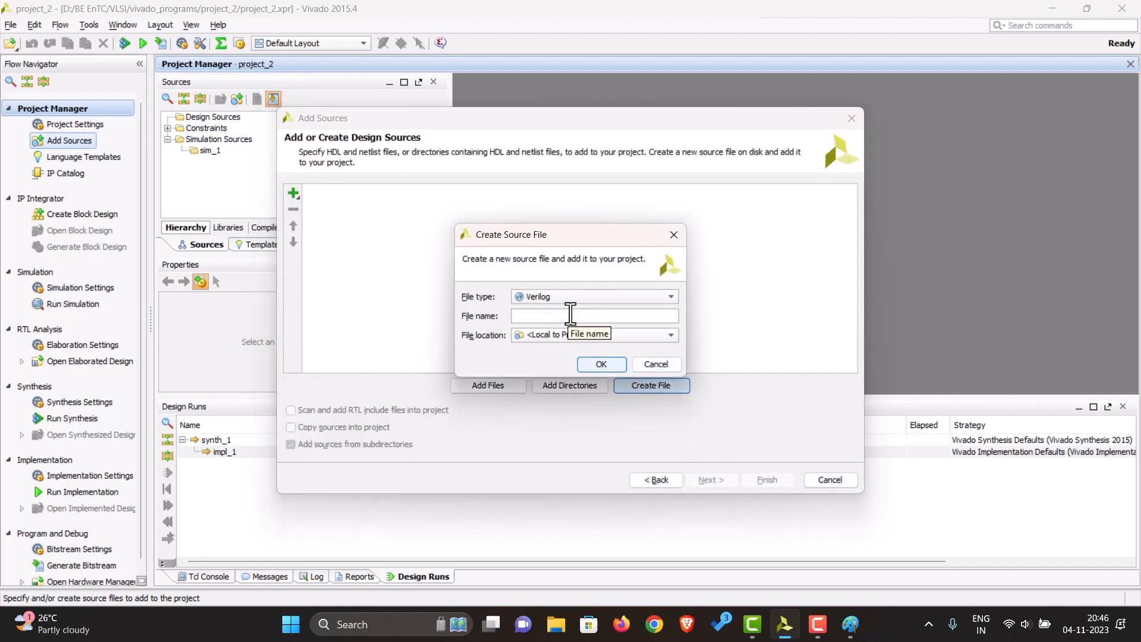
{"action": "type", "text": "ALC"}
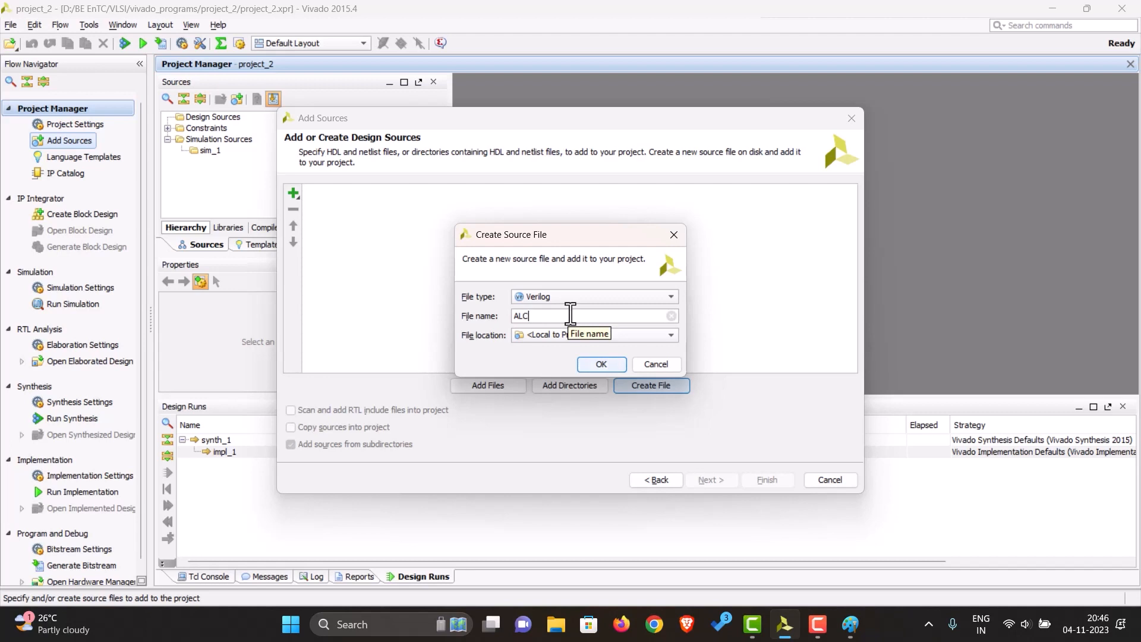
{"action": "left_click", "coordinate": [600, 365]}
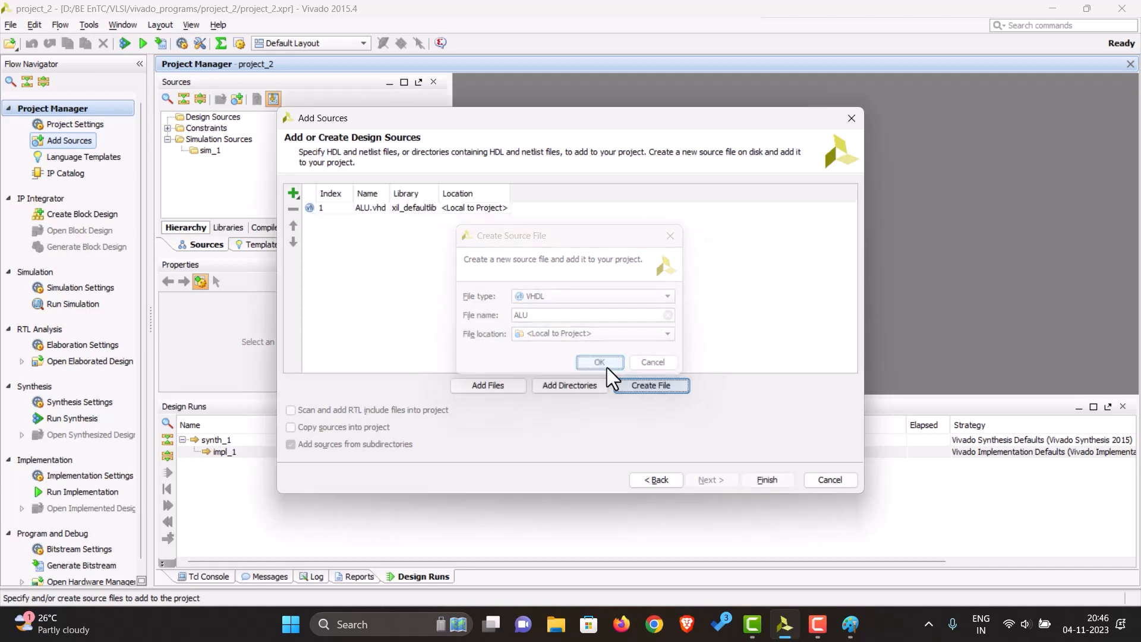
{"action": "left_click", "coordinate": [599, 362]}
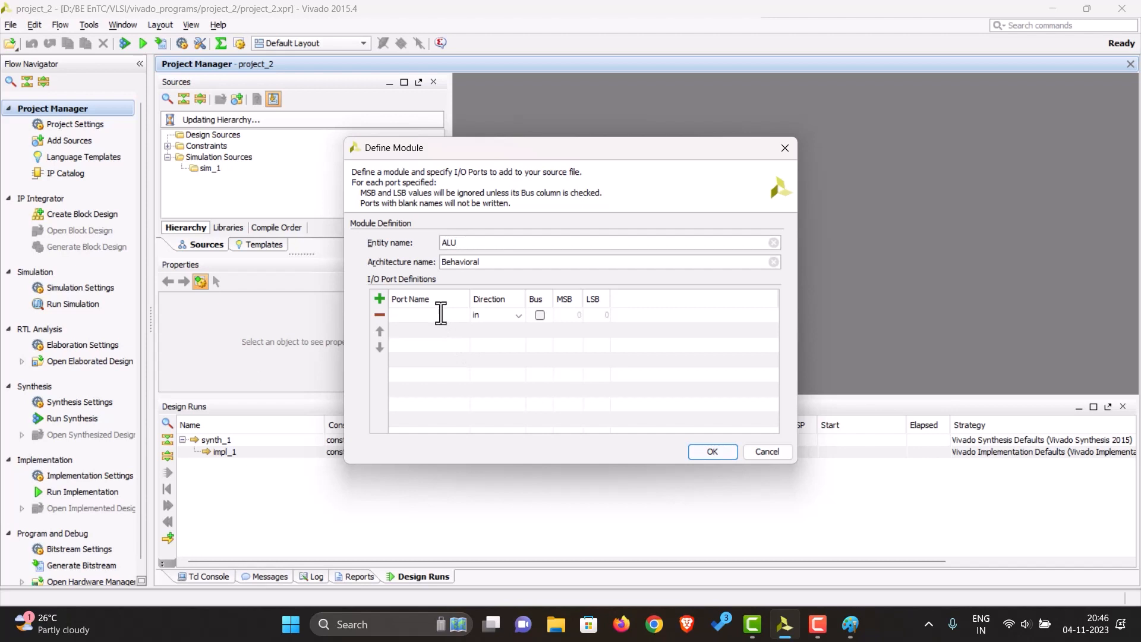
Define ports a, b, s as inputs and y as an output, marking y and s as buses
{"action": "type", "text": "b"}
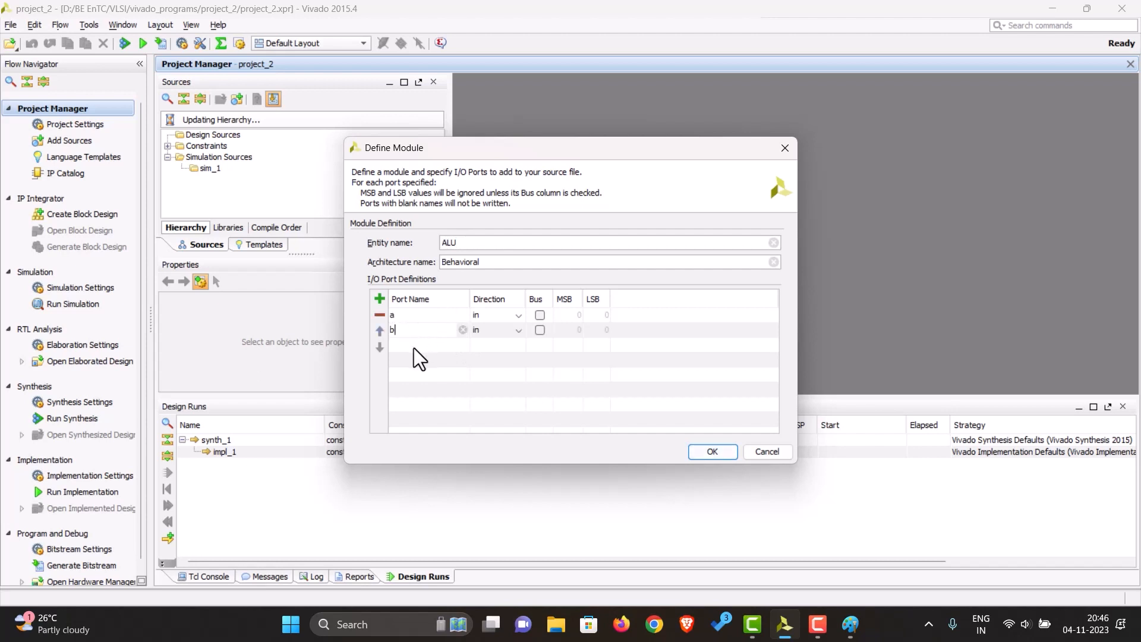
{"action": "type", "text": "s"}
{"action": "type", "text": "y"}
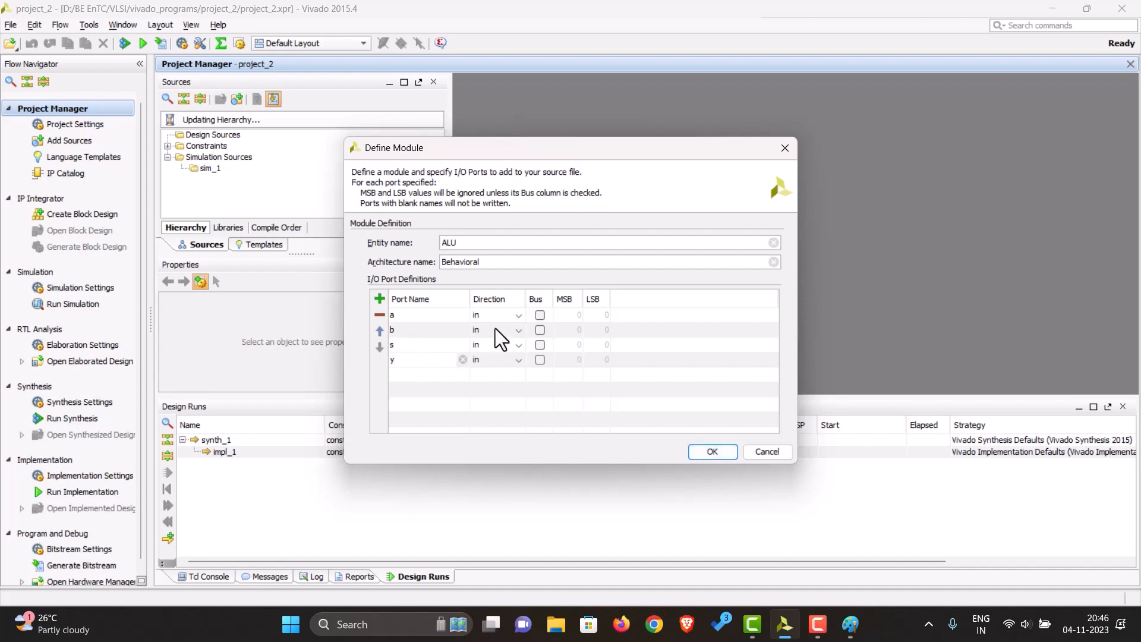
{"action": "left_click", "coordinate": [517, 359]}
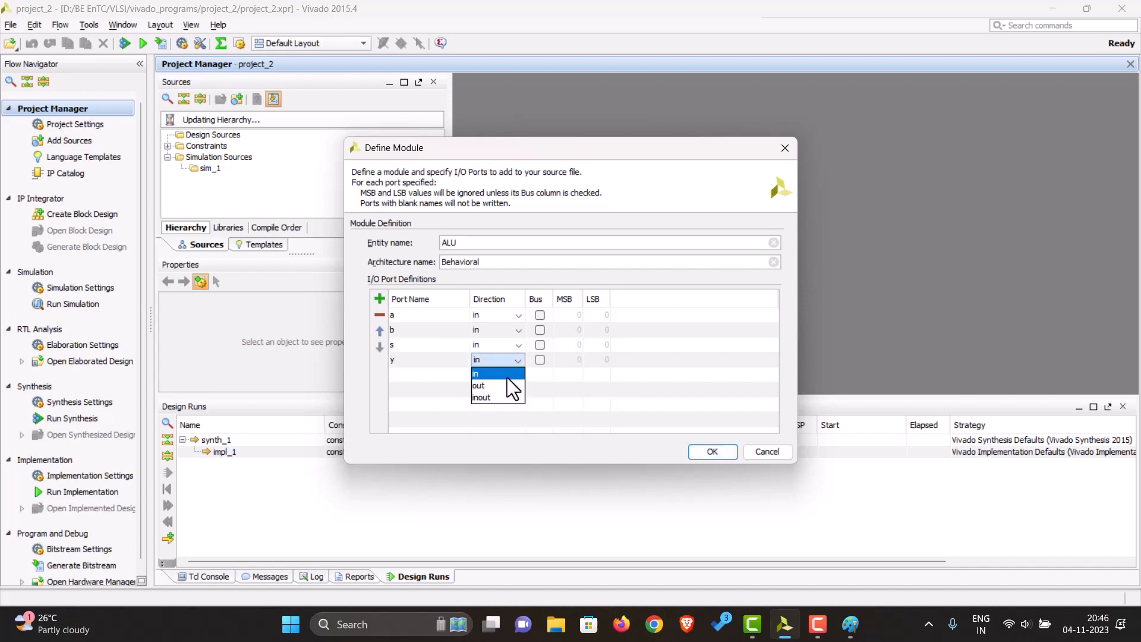
{"action": "left_click", "coordinate": [478, 386]}
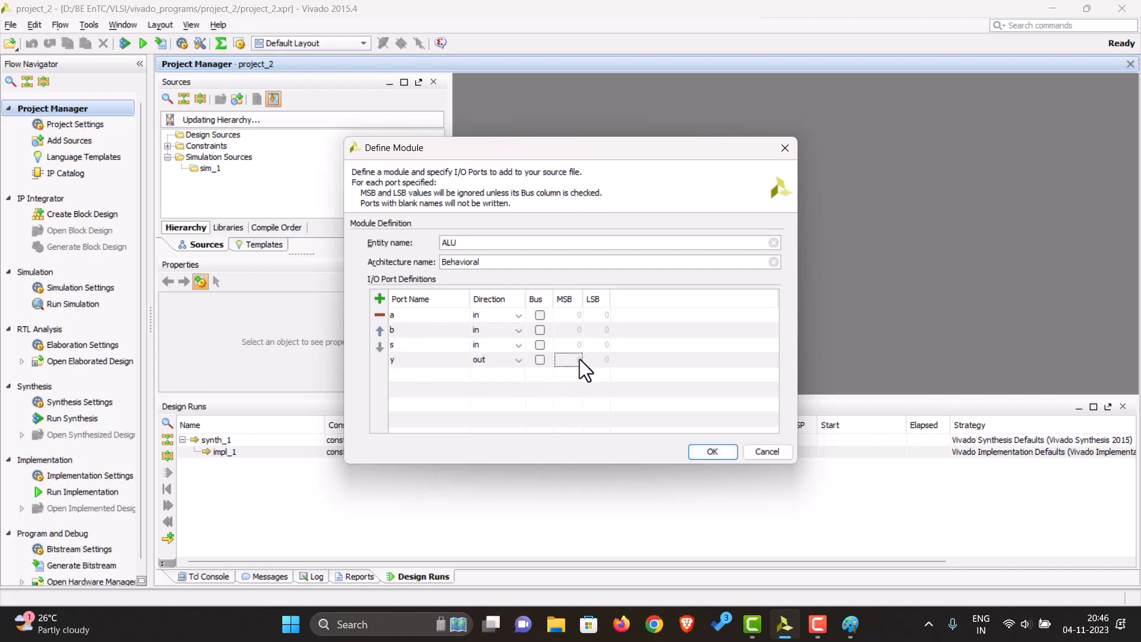
{"action": "left_click", "coordinate": [540, 345]}
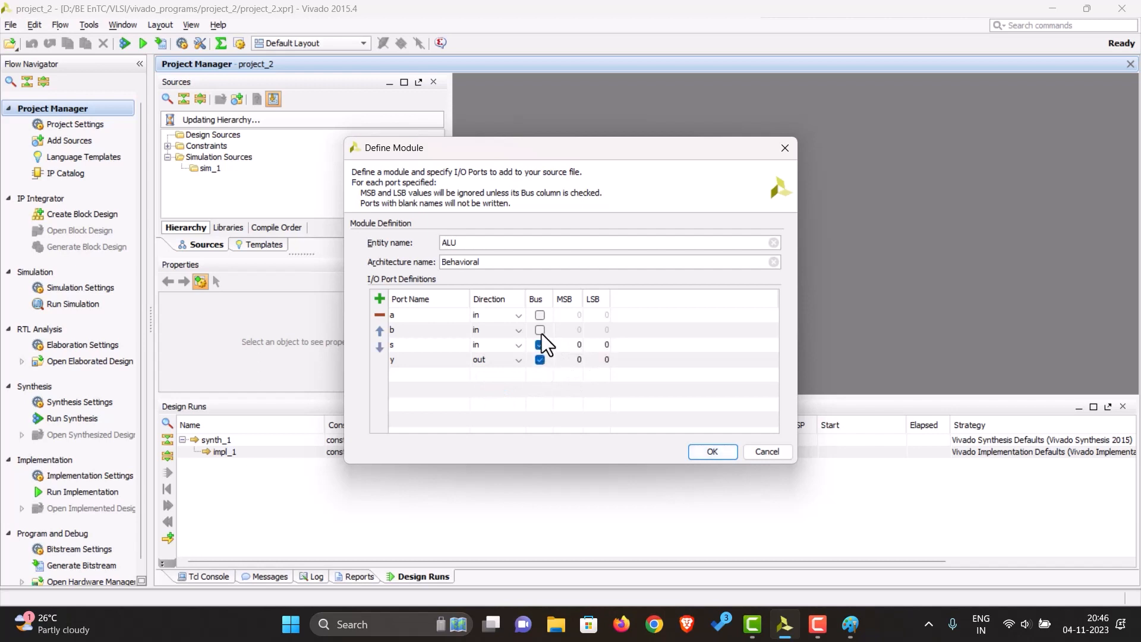
{"action": "left_click", "coordinate": [538, 314]}
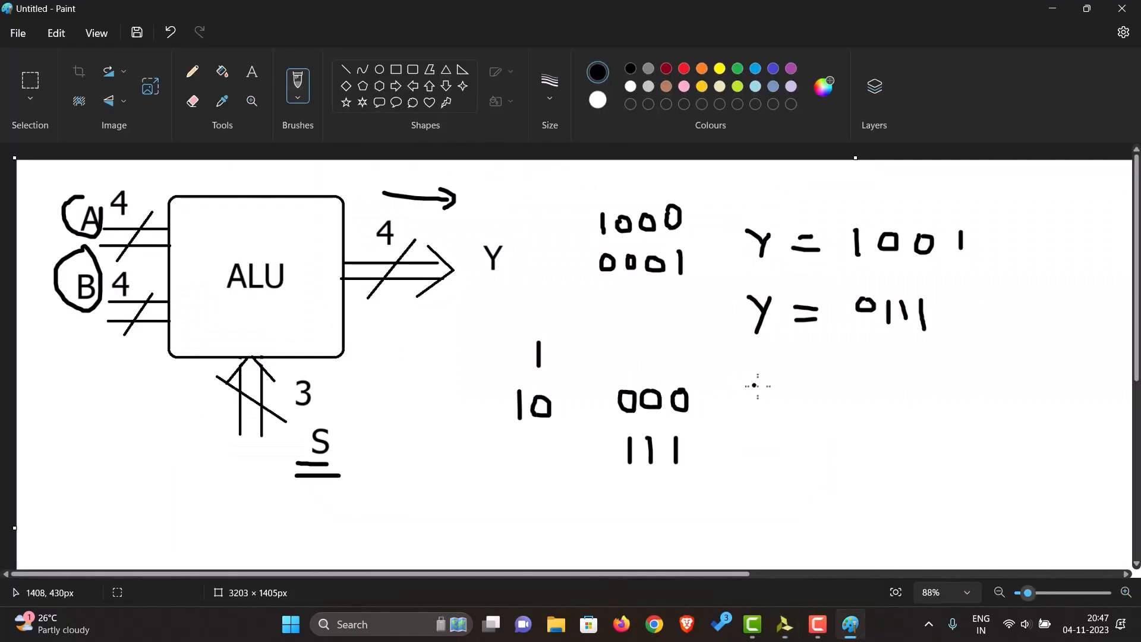
Draw arrows pointing at the select codes 000 and 111 in Paint
{"action": "left_click_drag", "start_coordinate": [754, 397], "coordinate": [768, 408]}
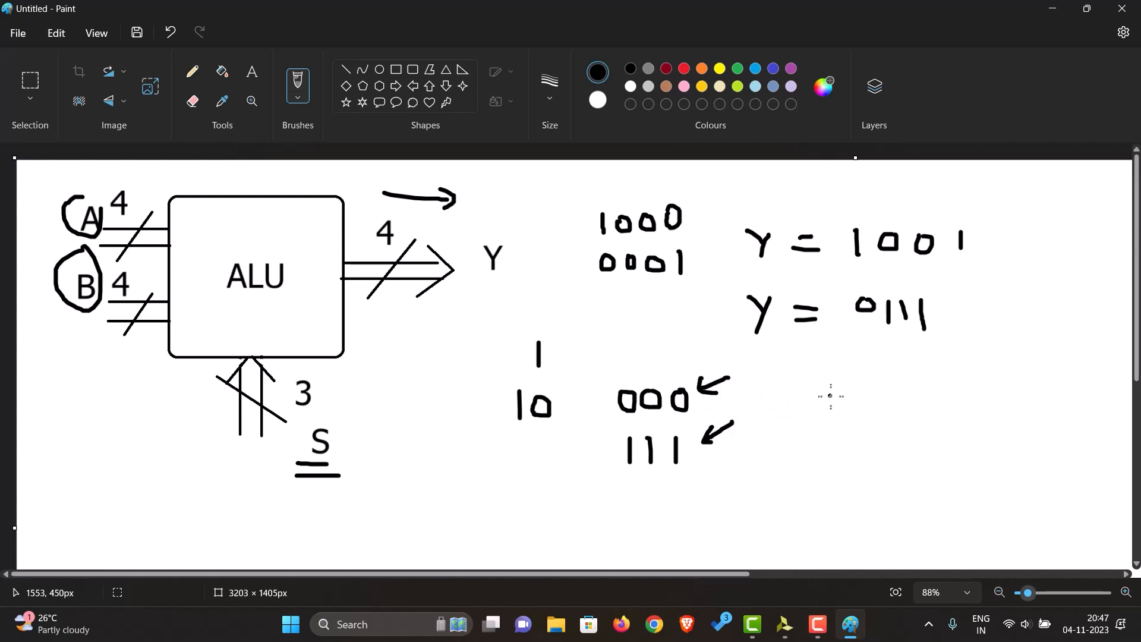
{"action": "left_click_drag", "start_coordinate": [816, 378], "coordinate": [844, 415]}
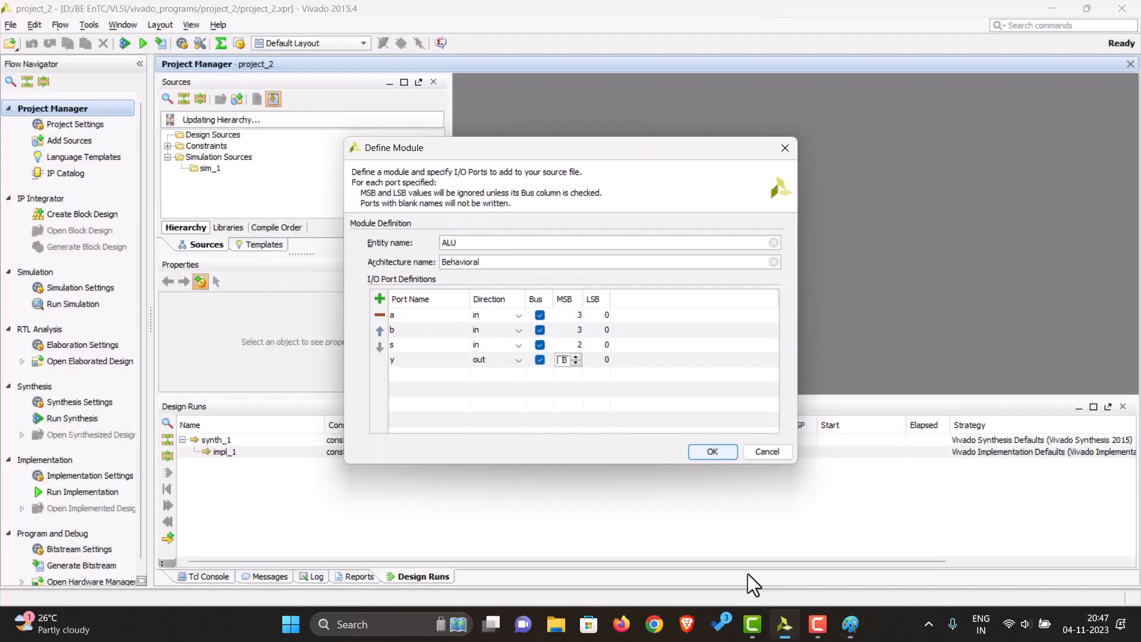
{"action": "mouse_move", "coordinate": [623, 447]}
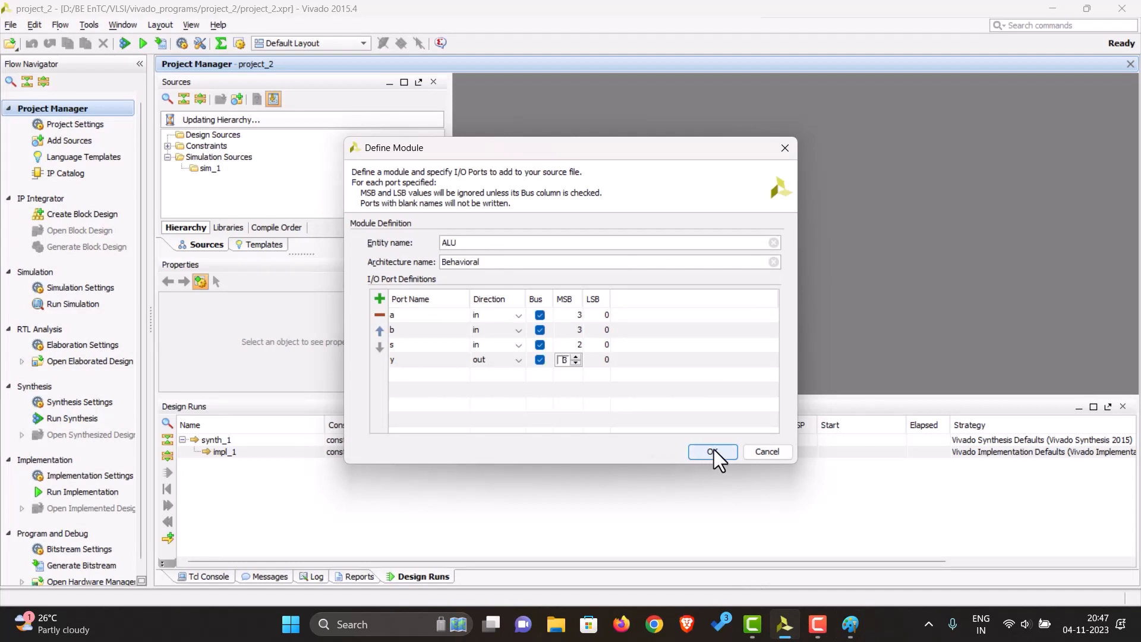
Confirm the module ports and add 'use IEEE.STD_LOGIC_UNSIGNED.ALL;' below the IEEE clause in ALU.vhd
{"action": "left_click", "coordinate": [712, 451]}
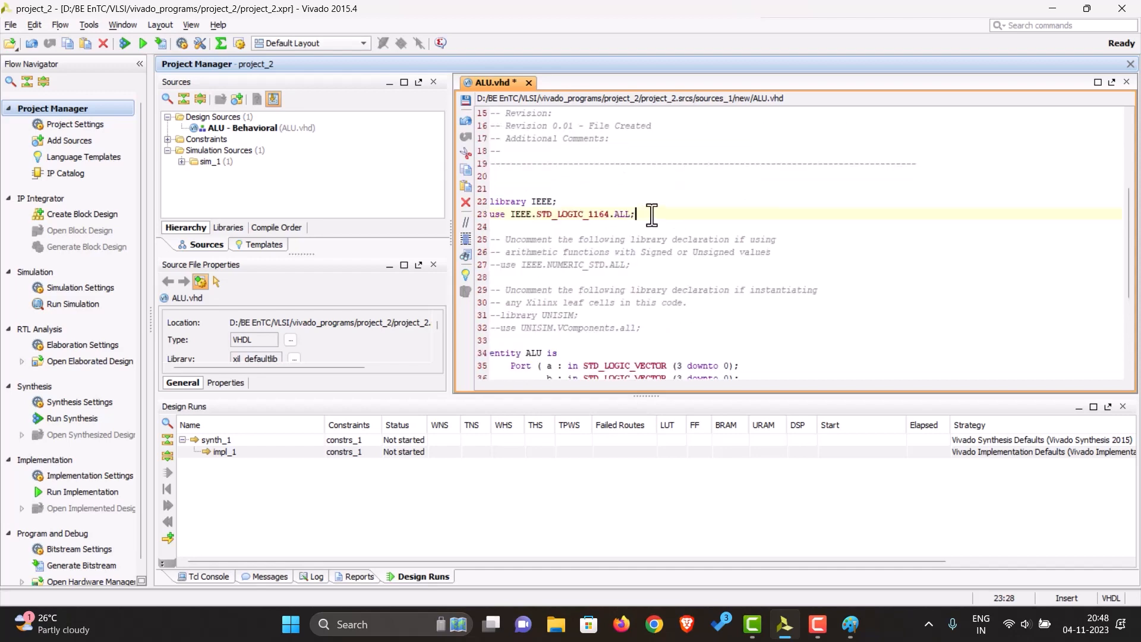
{"action": "key", "text": "Enter"}
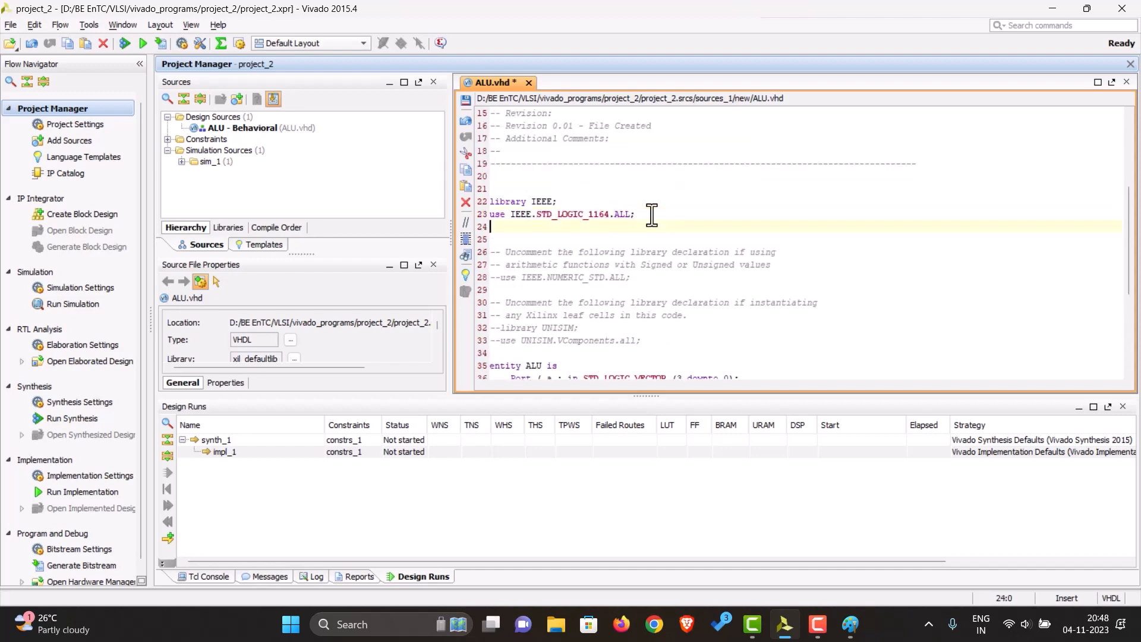
{"action": "type", "text": "use"}
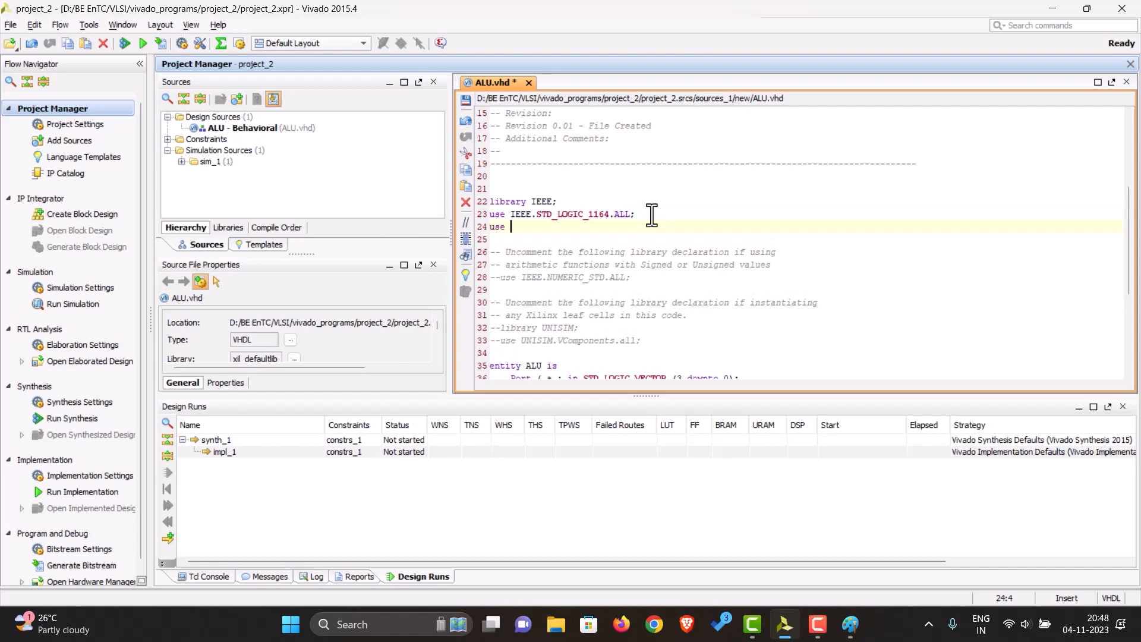
{"action": "type", "text": "IE"}
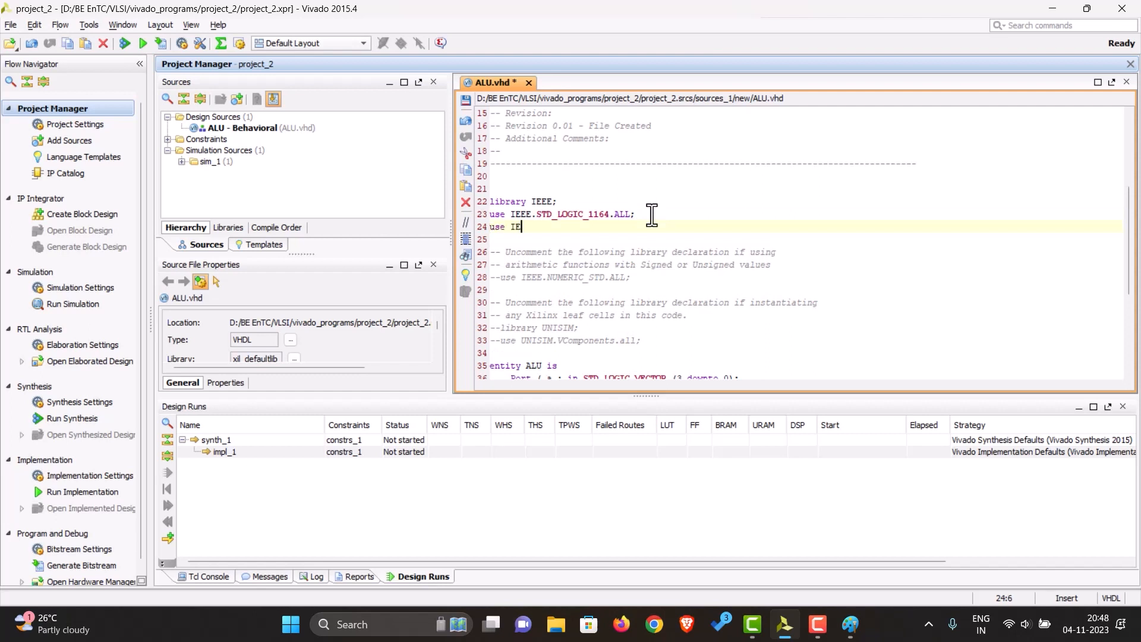
{"action": "type", "text": "EE"}
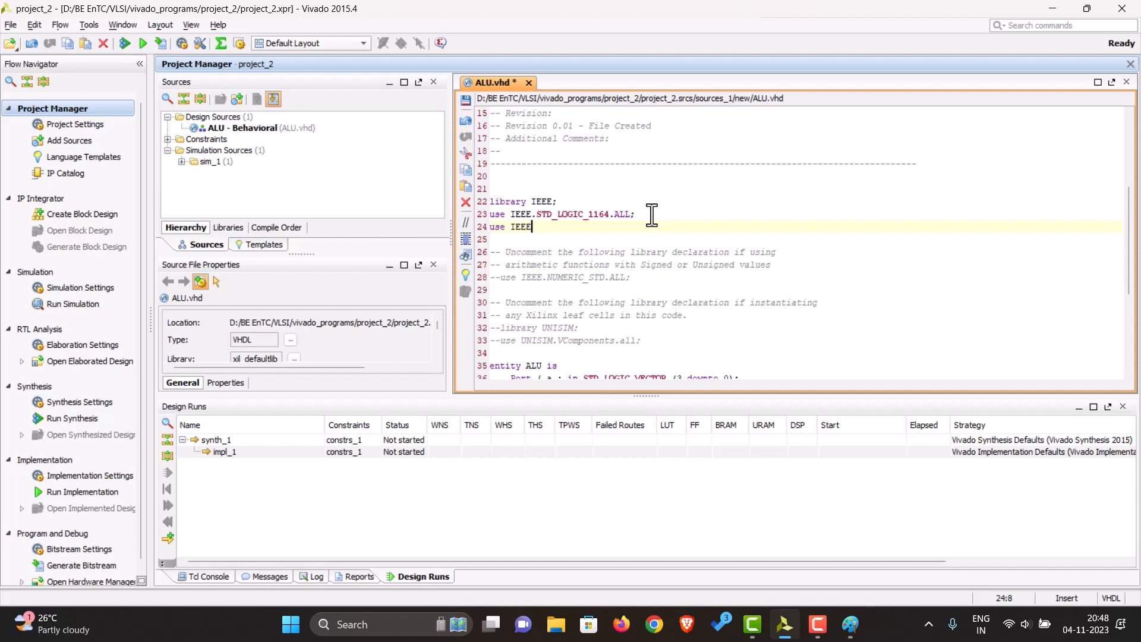
{"action": "type", "text": ".STD_"}
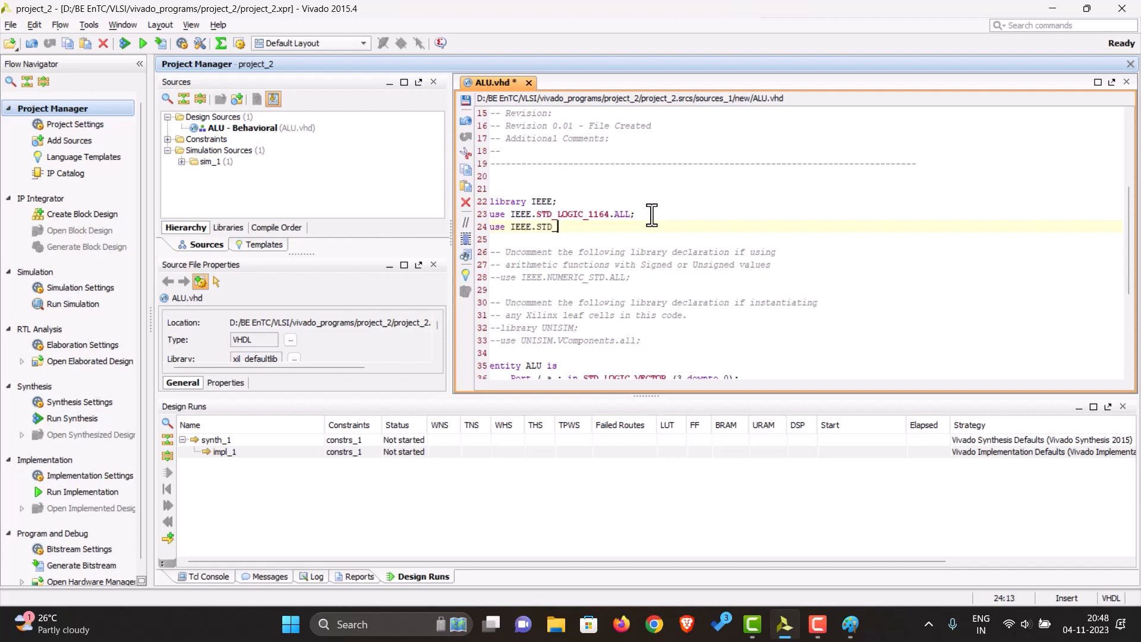
{"action": "type", "text": "_LOGIC_"}
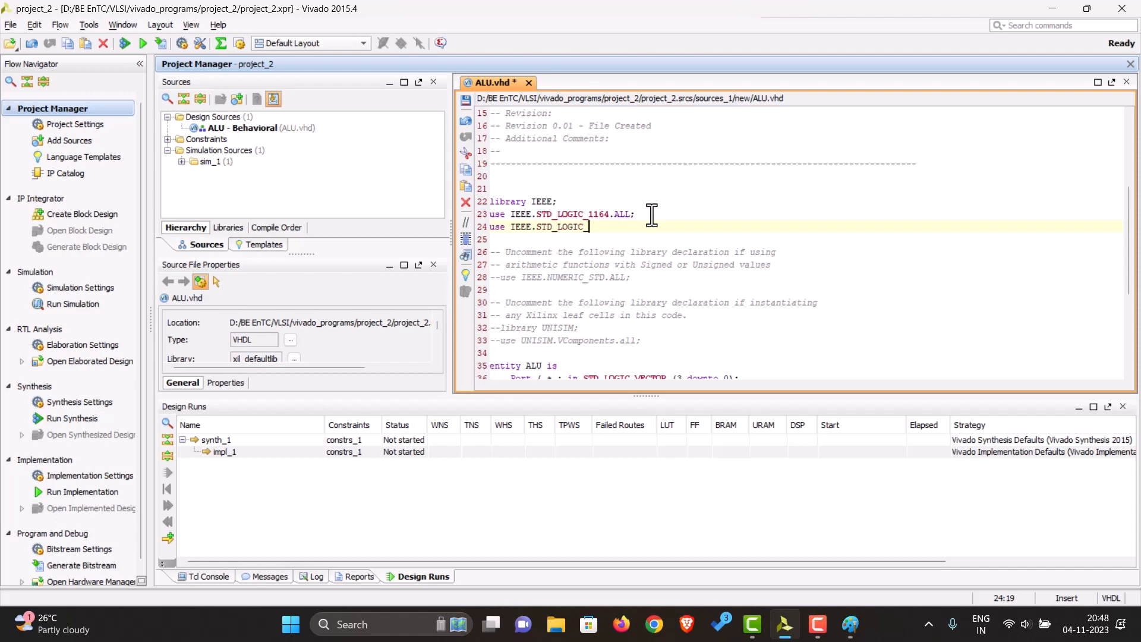
{"action": "type", "text": "UNSIGNED."}
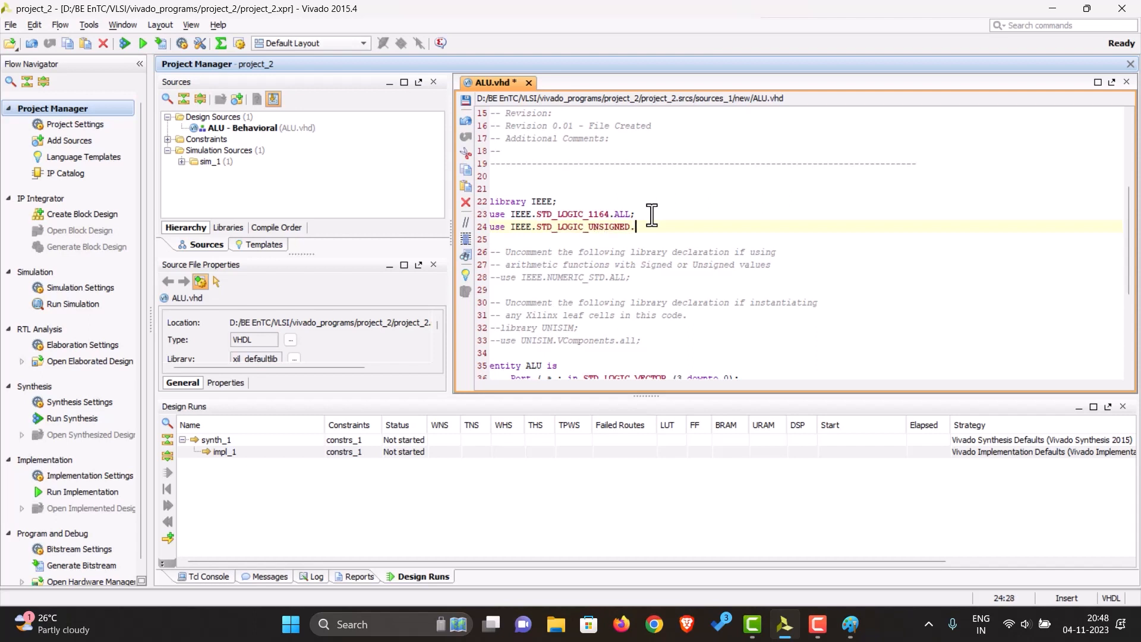
{"action": "type", "text": "ALL;"}
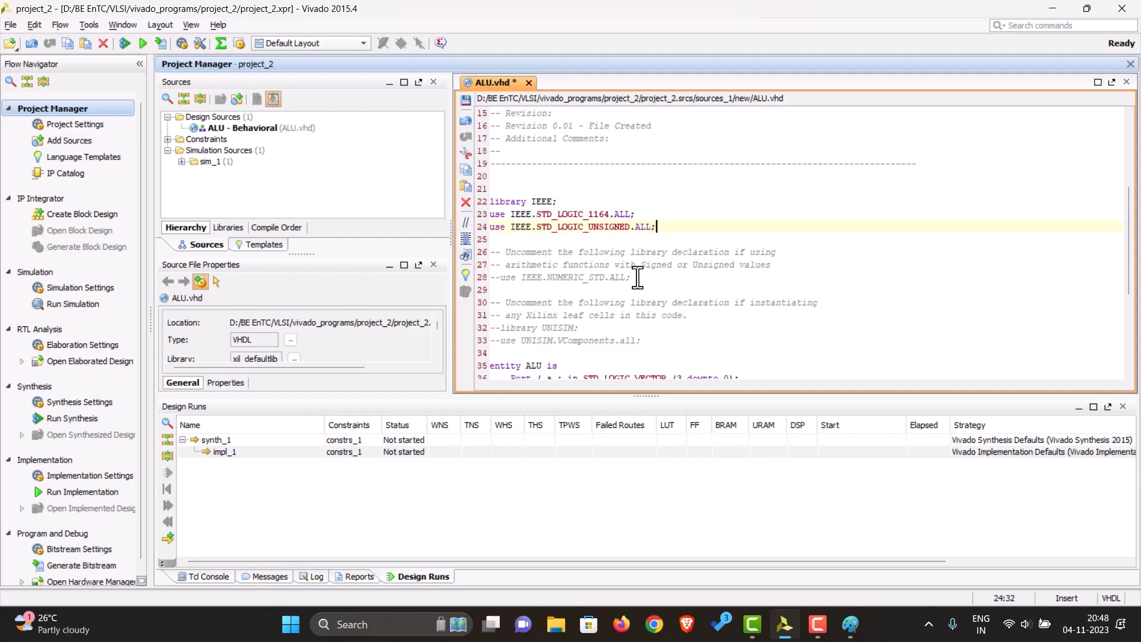
{"action": "scroll", "scroll_direction": "down", "scroll_amount": 3}
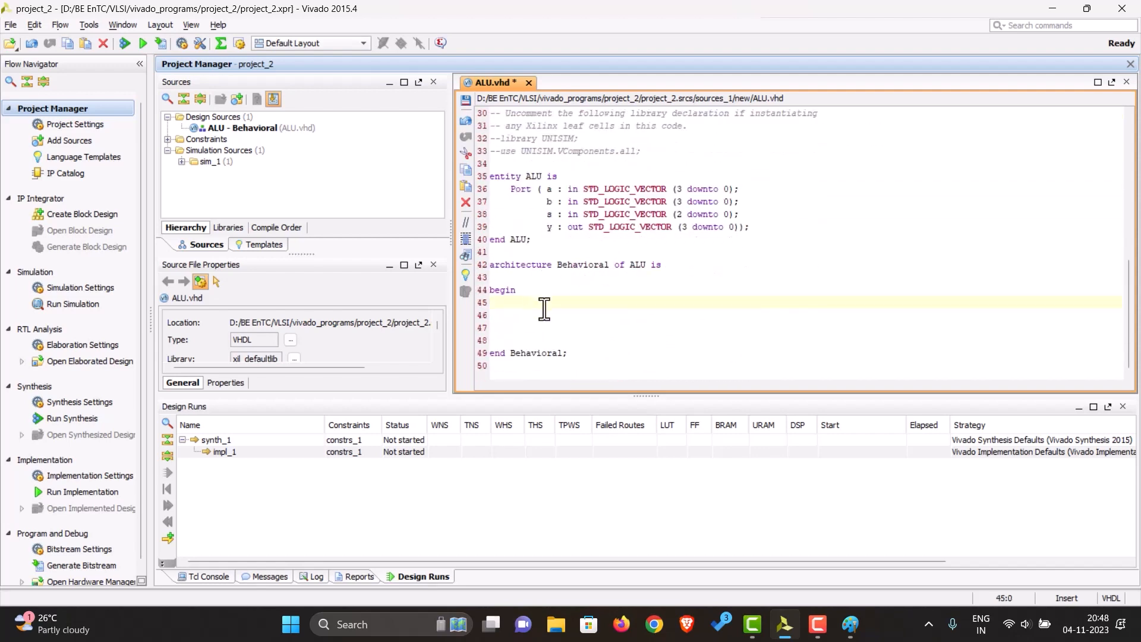
Start 'case s is' after begin with the first branch when "000" =>
{"action": "left_click", "coordinate": [545, 315]}
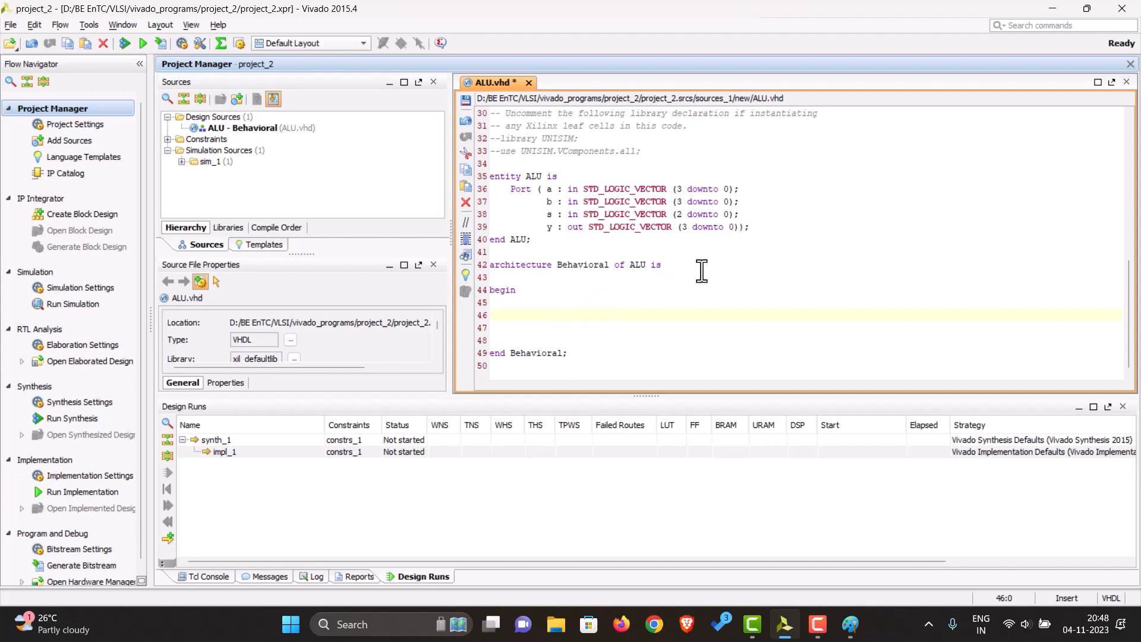
{"action": "type", "text": "case"}
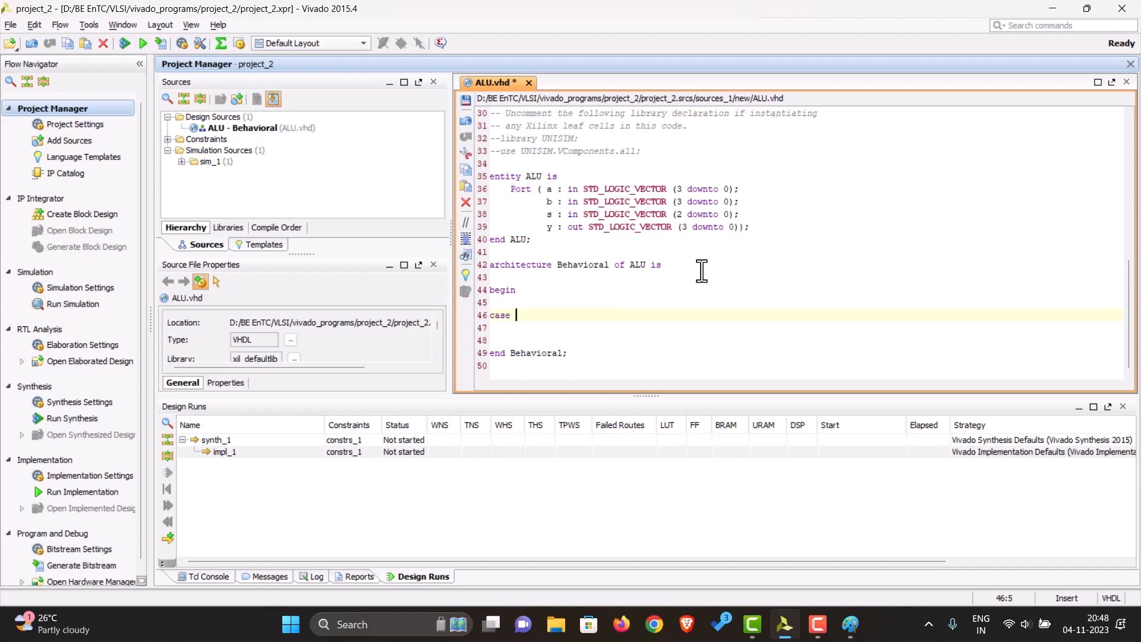
{"action": "type", "text": "s is"}
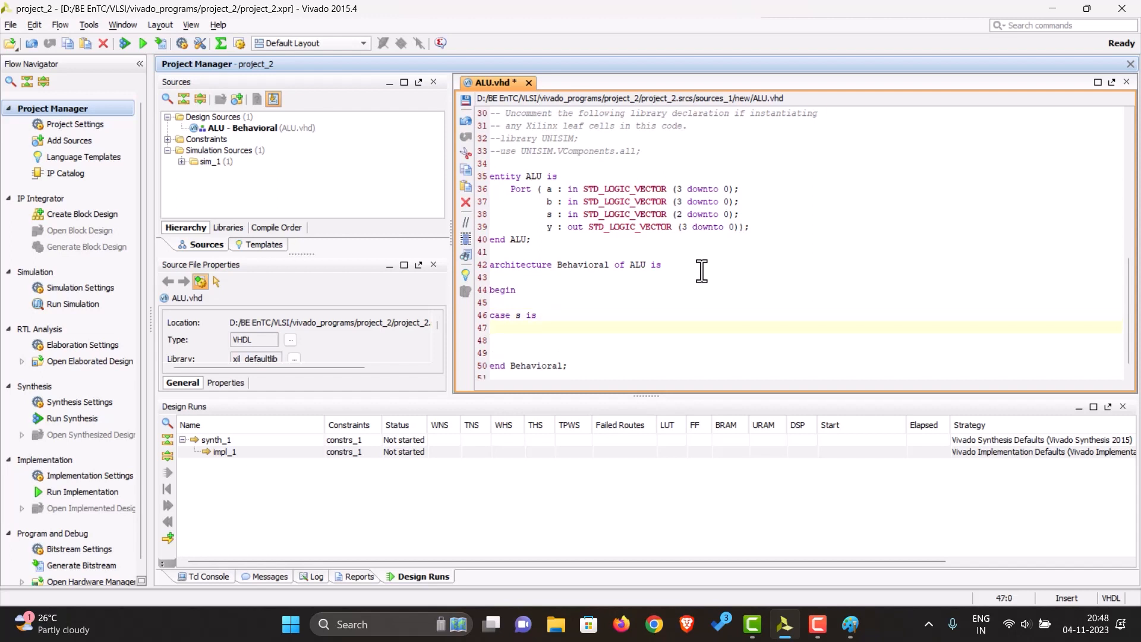
{"action": "type", "text": "when"}
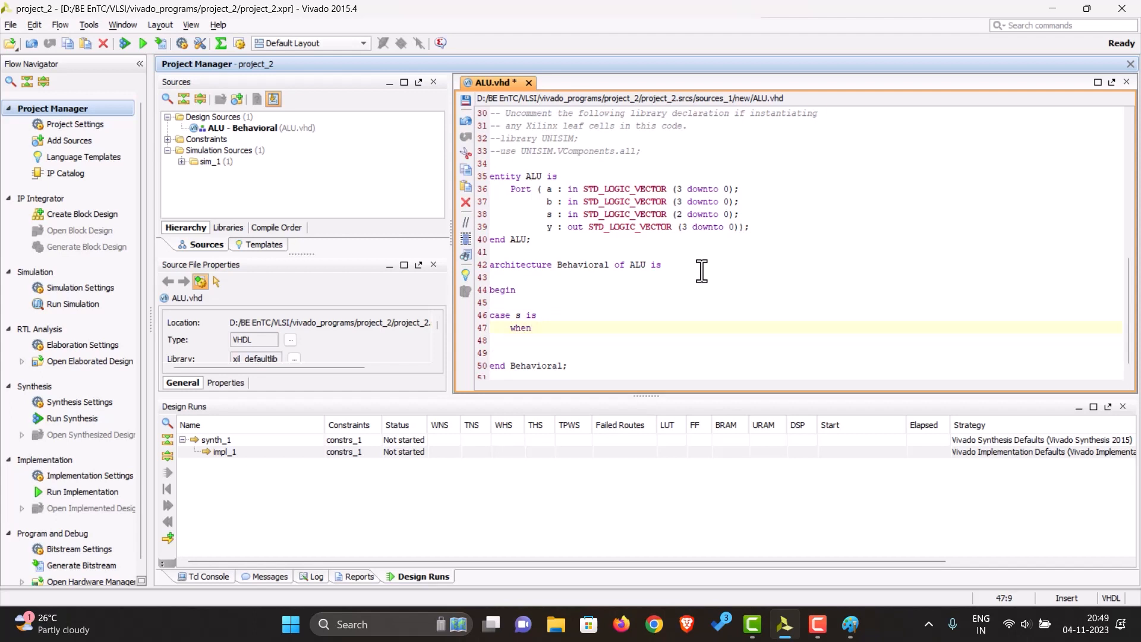
{"action": "type", "text": "\"\""}
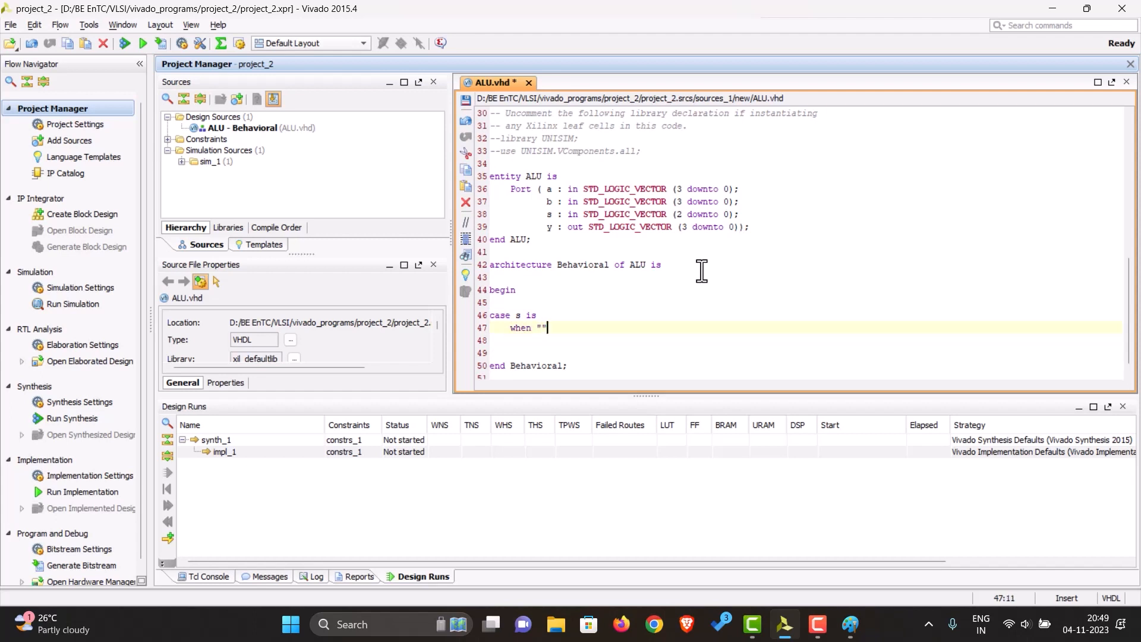
{"action": "type", "text": "000"}
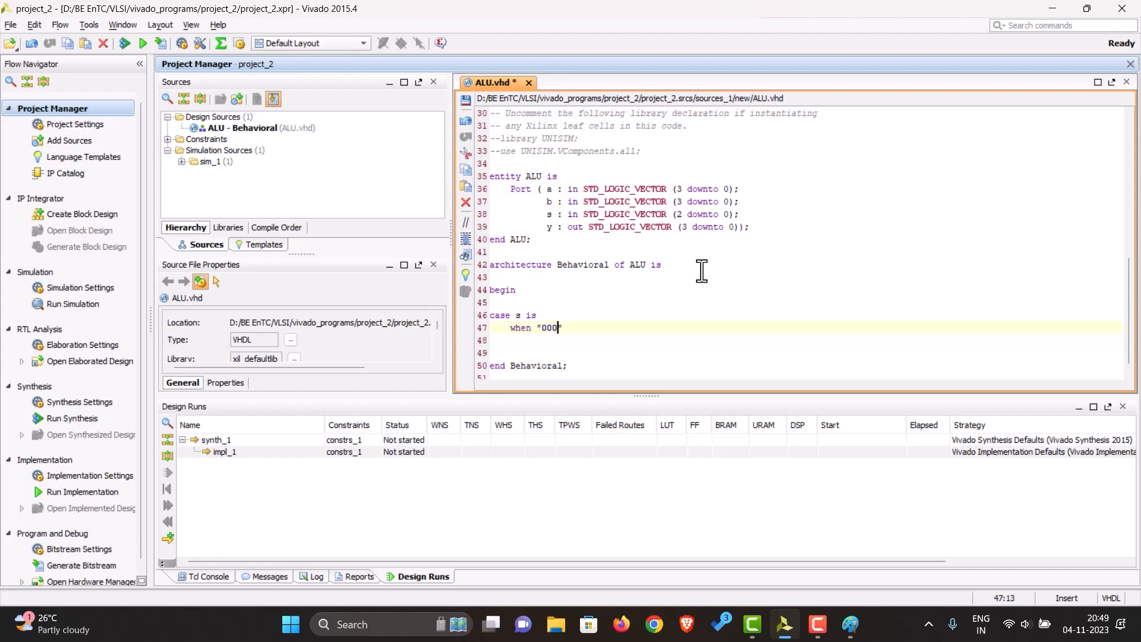
{"action": "type", "text": "\""}
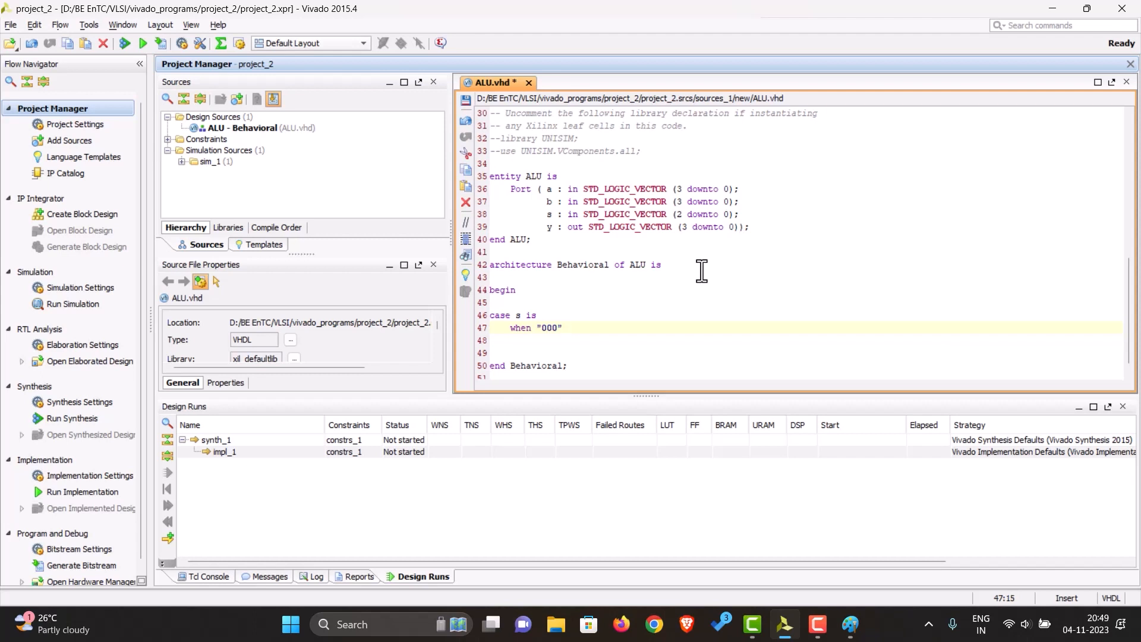
{"action": "type", "text": "=>"}
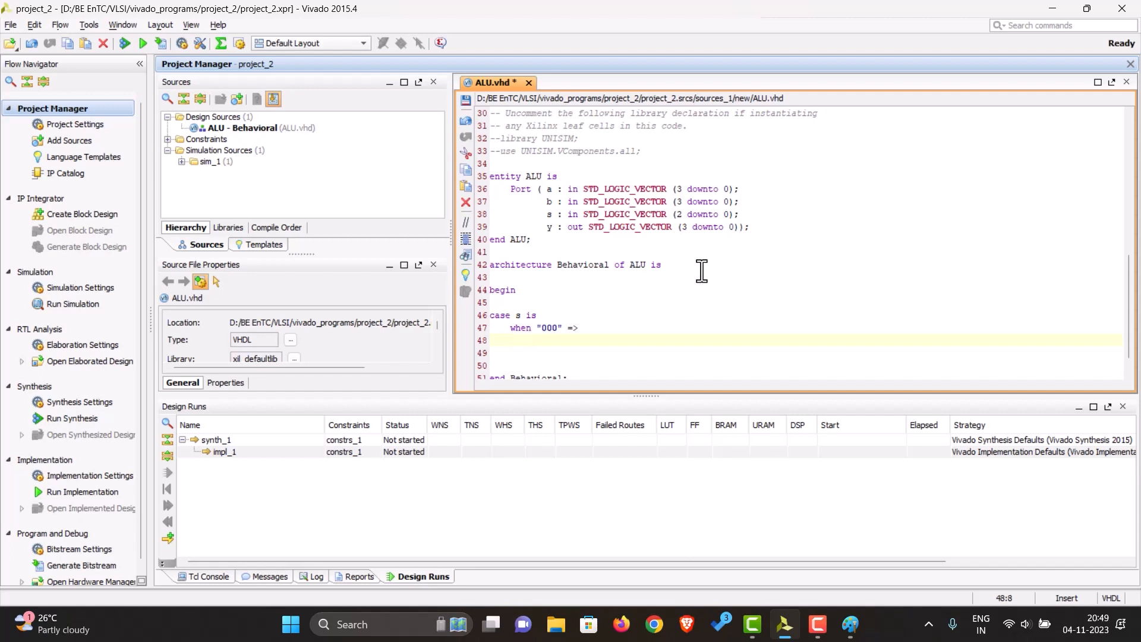
Assign y <= a + b; for "000" and begin the next when branch
{"action": "type", "text": "y <"}
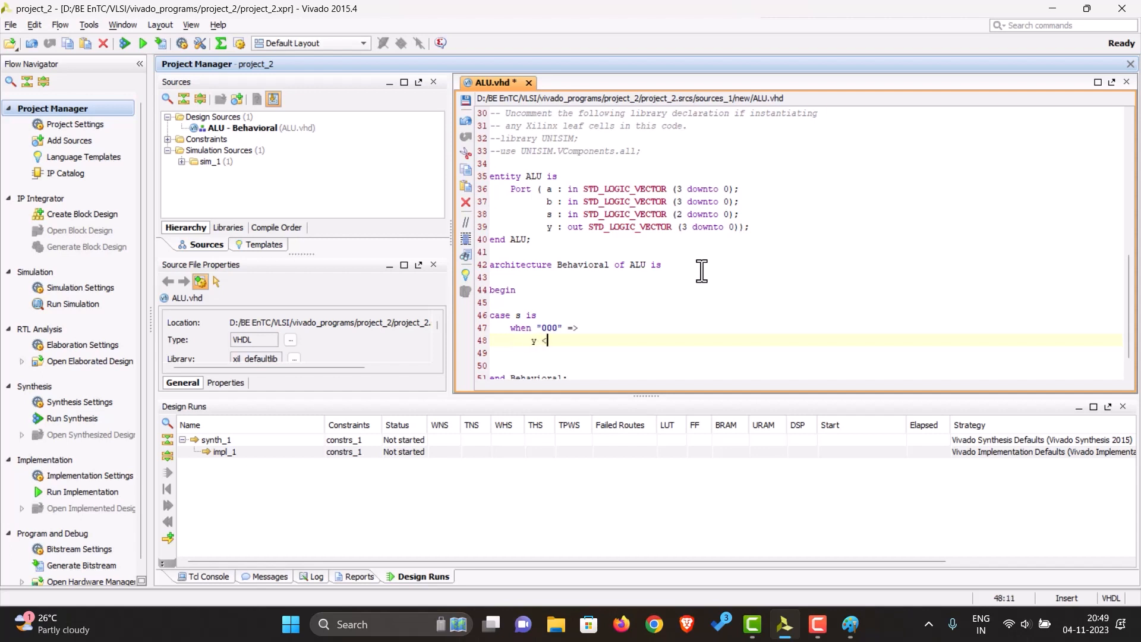
{"action": "type", "text": "= a"}
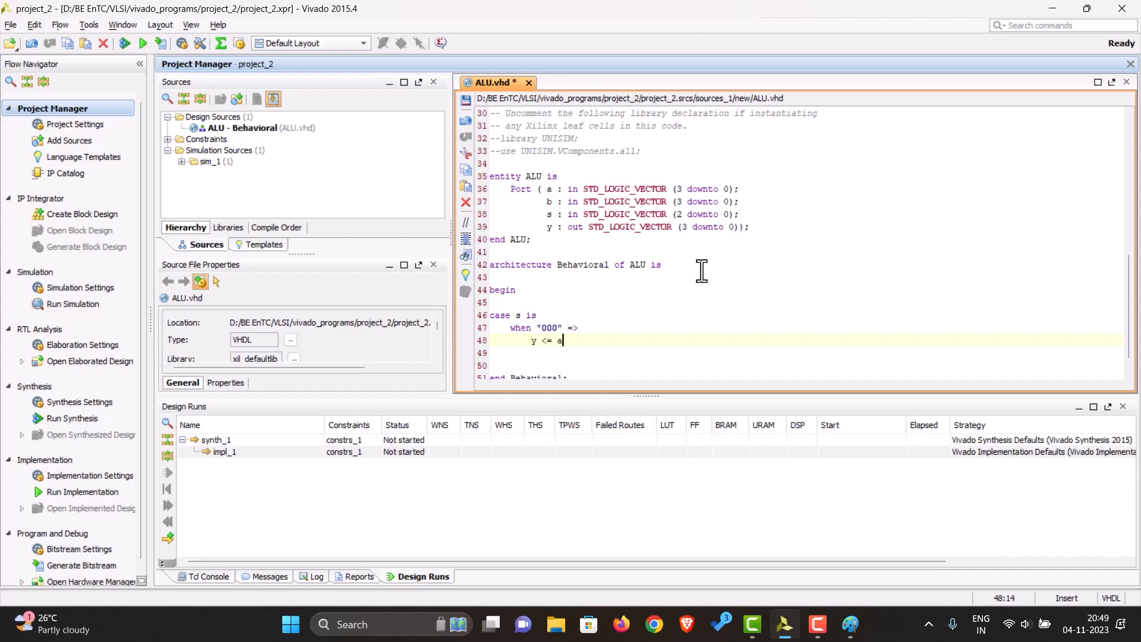
{"action": "type", "text": "+"}
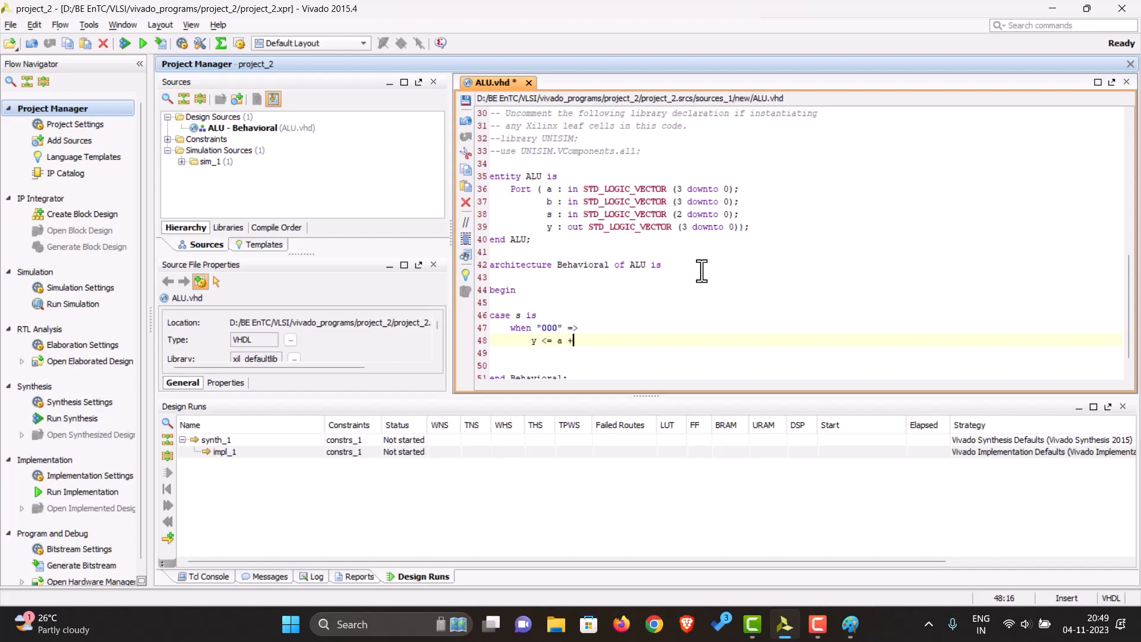
{"action": "type", "text": "b;;"}
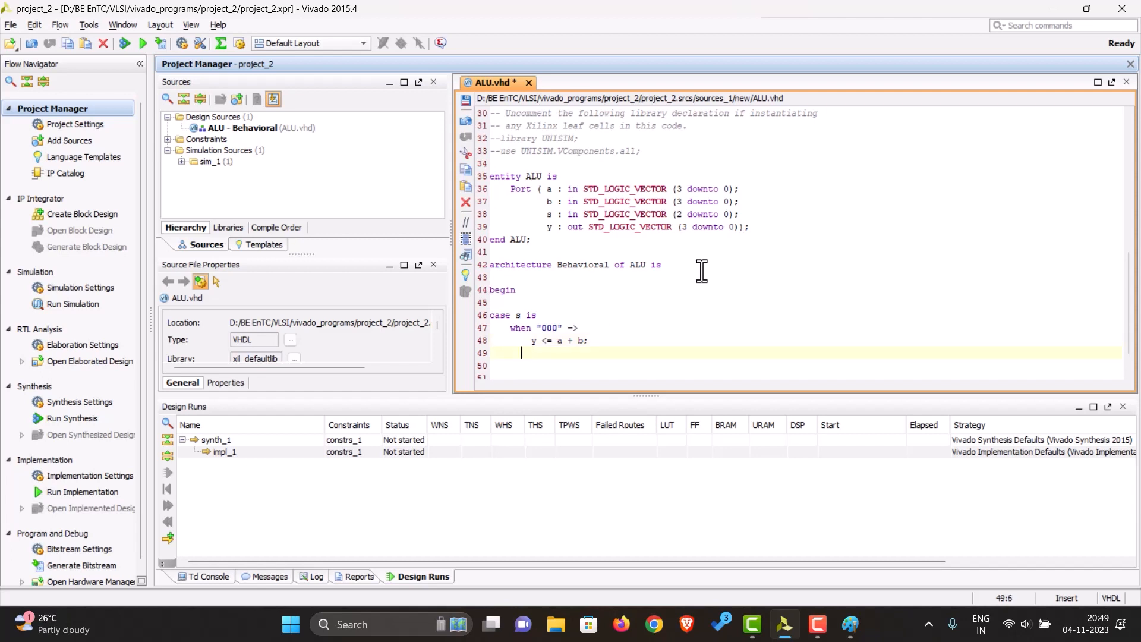
{"action": "type", "text": "w"}
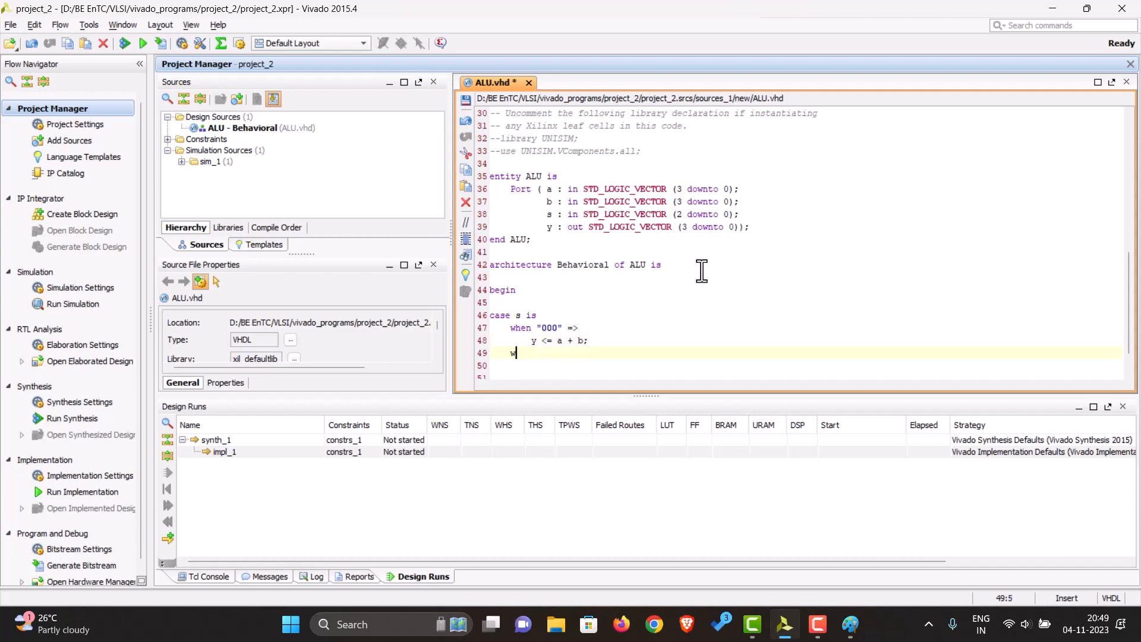
{"action": "type", "text": "when \"\""}
{"action": "type", "text": "y <= a xor b;"}
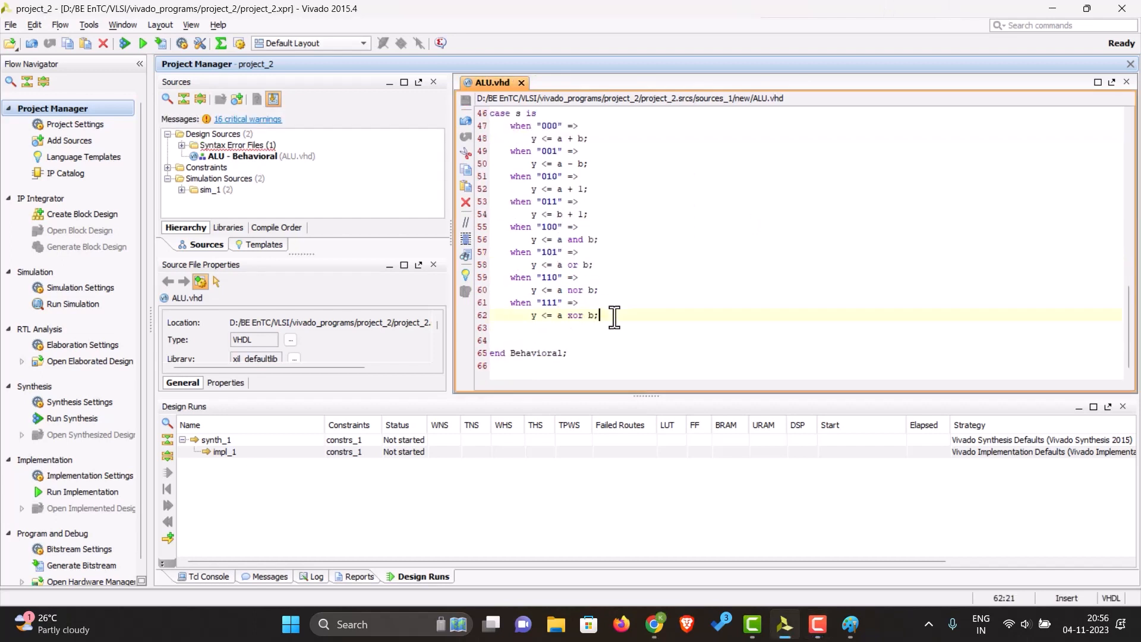
Add 'when others => y <= "0000";' and close with 'end case;'
{"action": "key", "text": "Enter"}
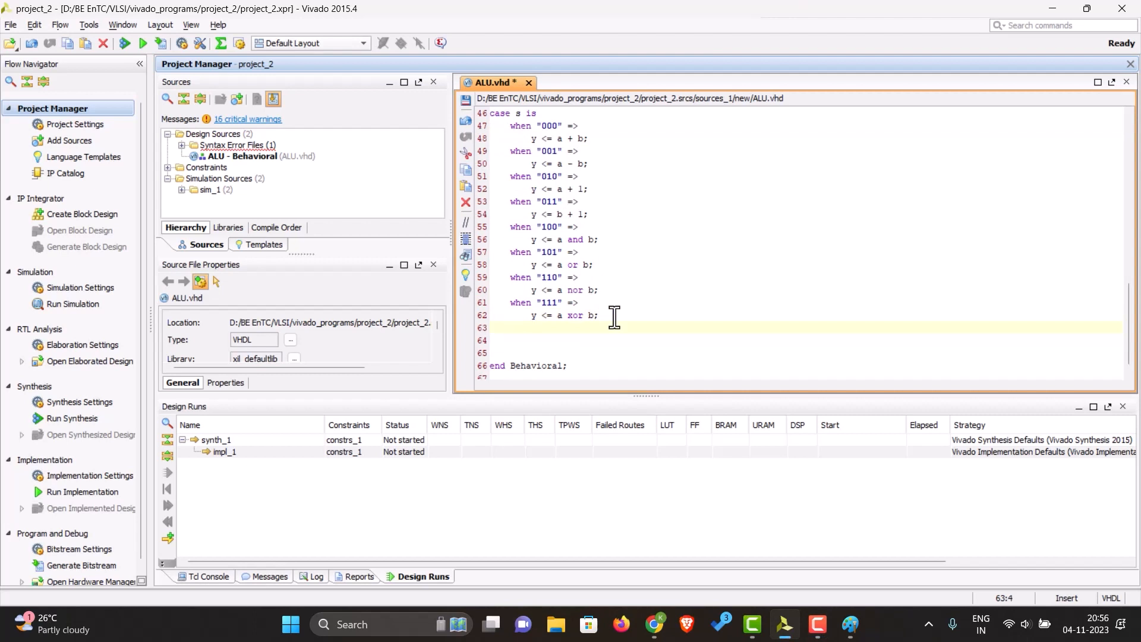
{"action": "type", "text": "when"}
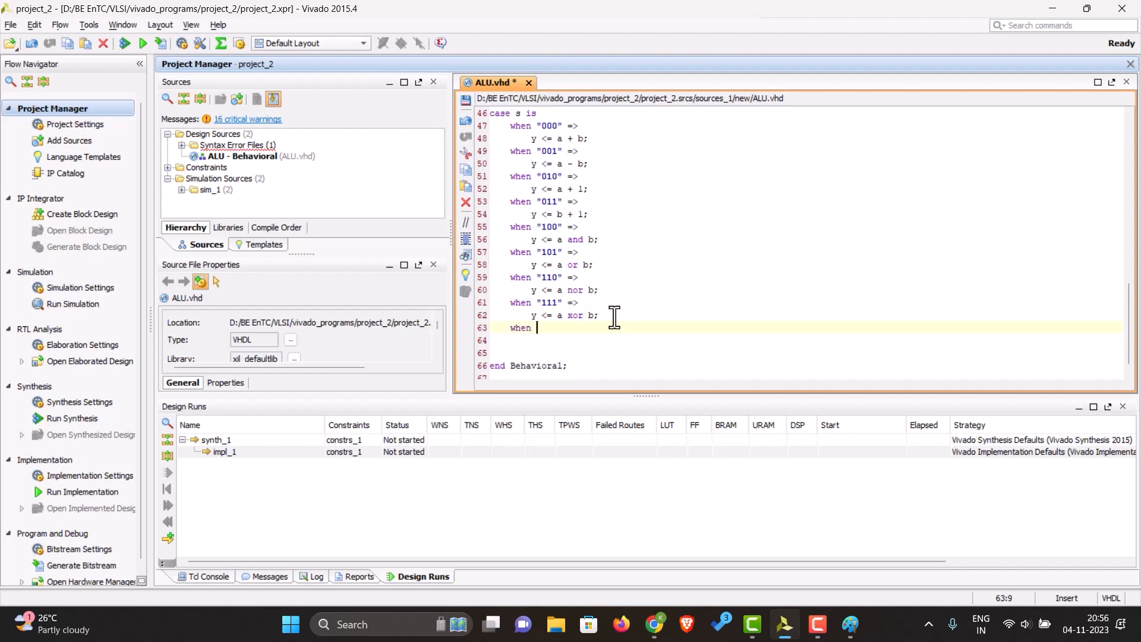
{"action": "type", "text": "other"}
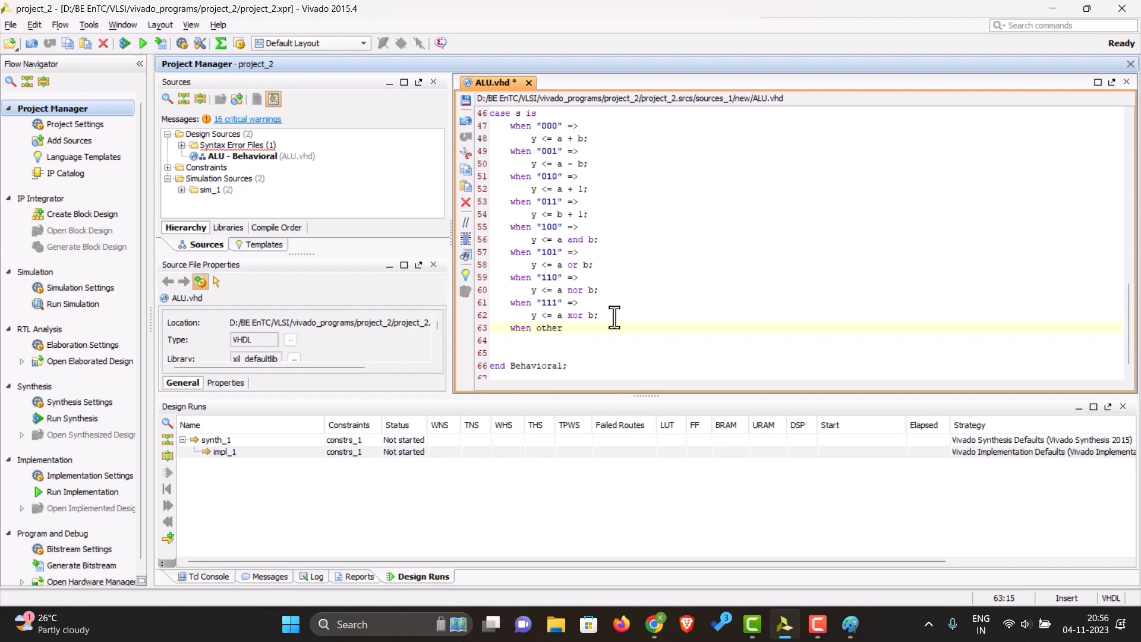
{"action": "type", "text": "s"}
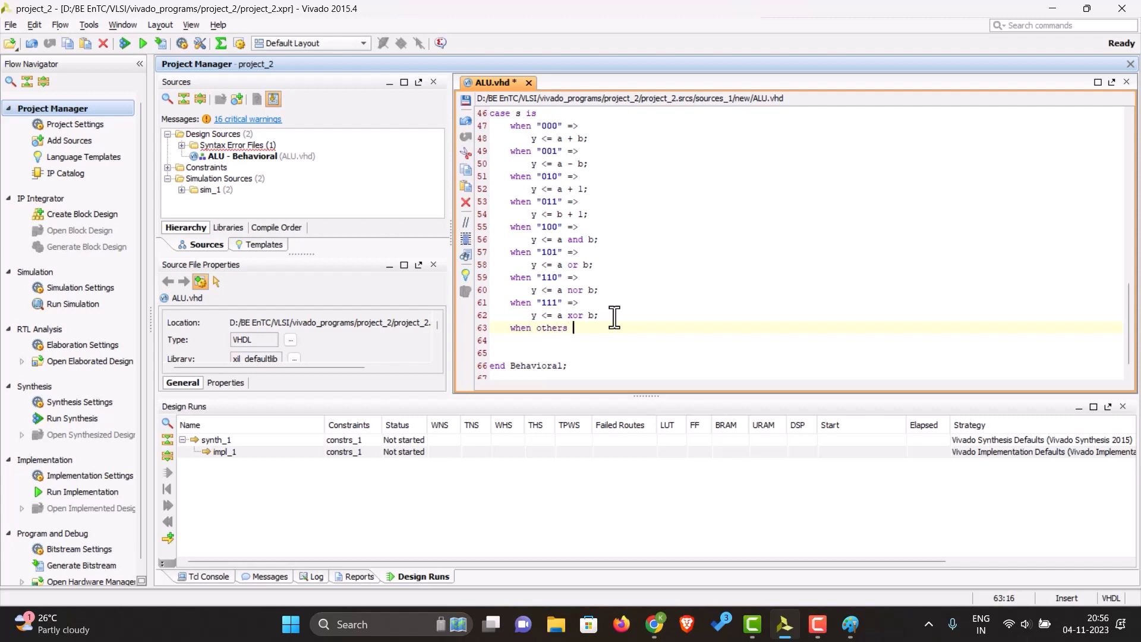
{"action": "type", "text": "=>"}
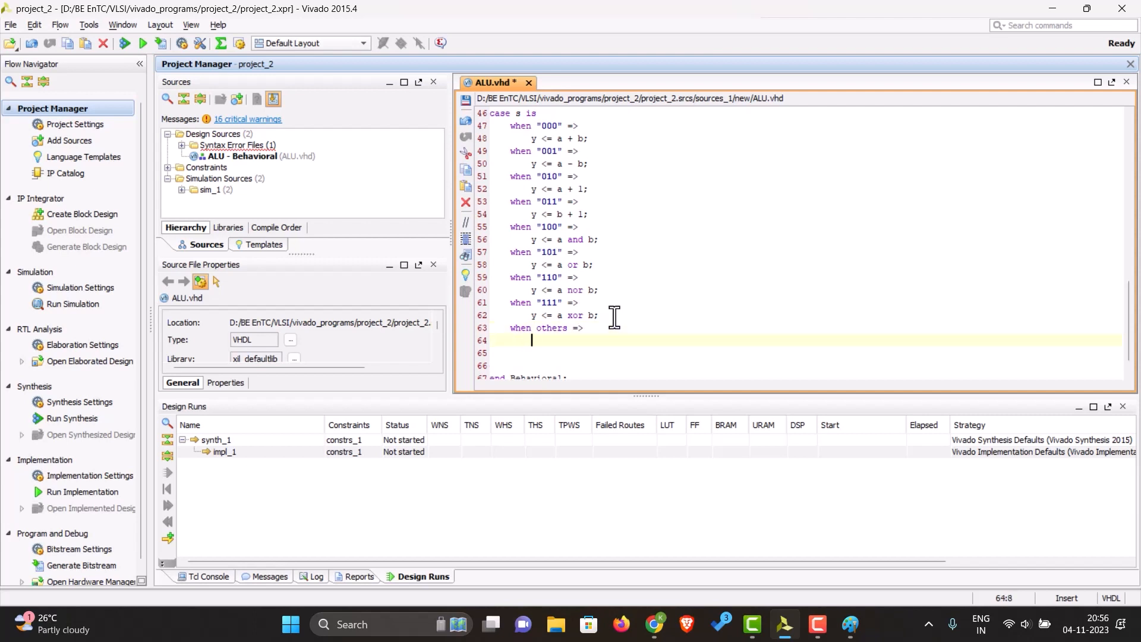
{"action": "type", "text": "y"}
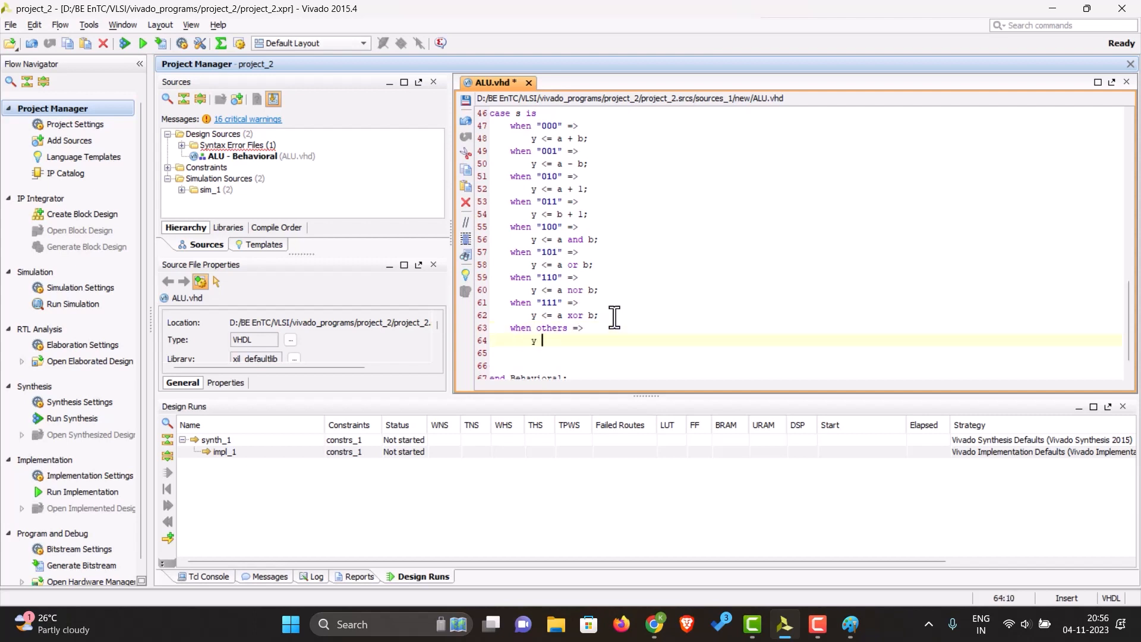
{"action": "type", "text": "<= \"\""}
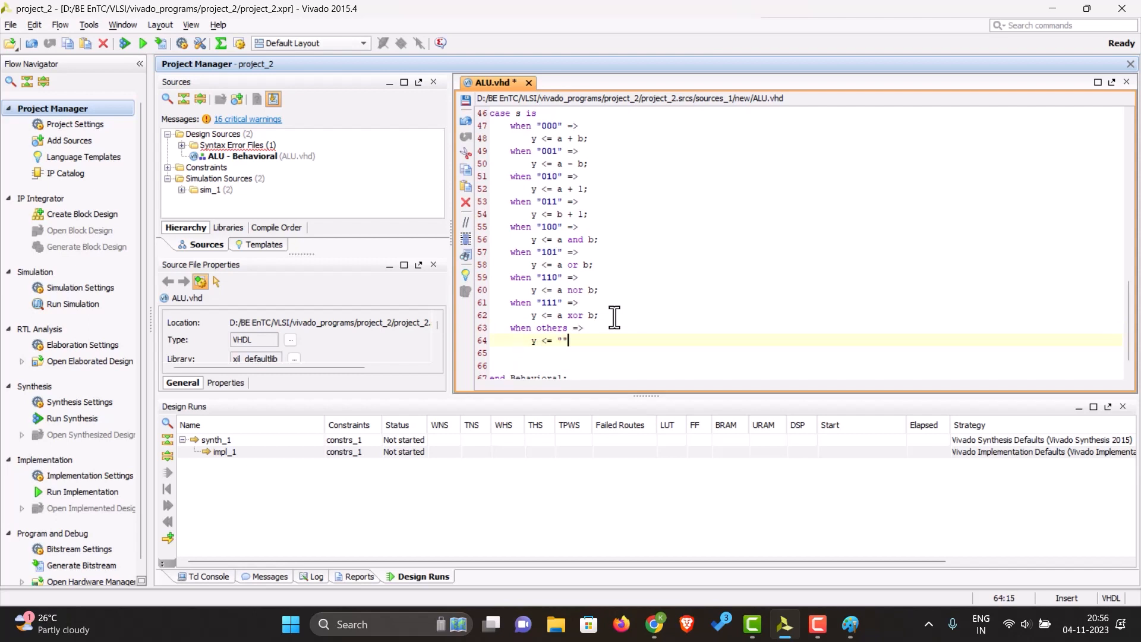
{"action": "type", "text": "0000"}
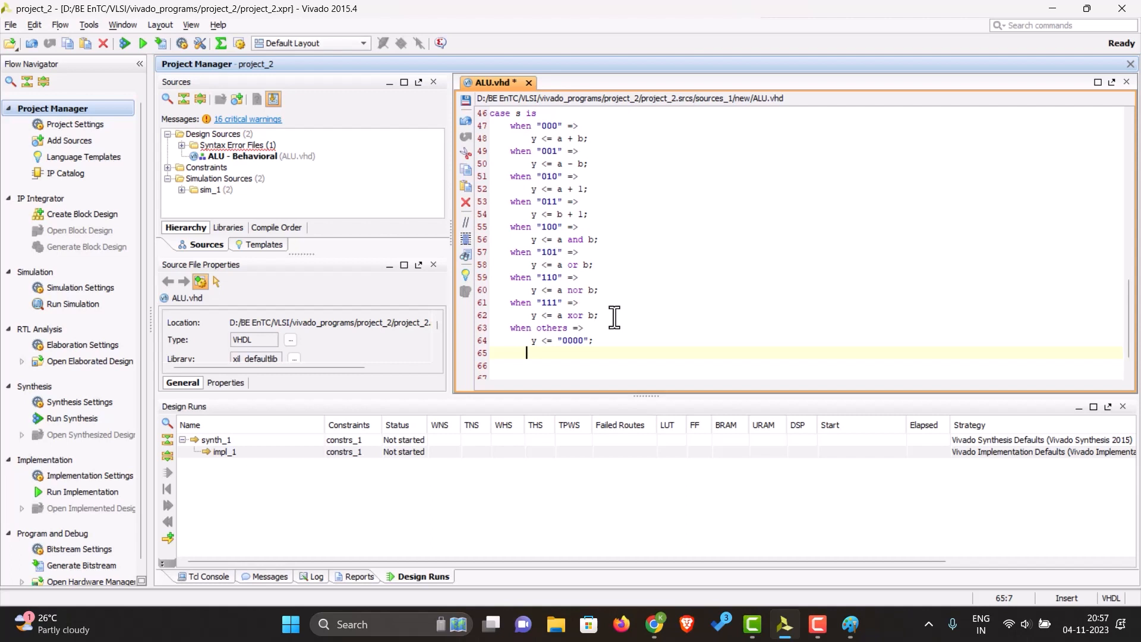
{"action": "type", "text": "end"}
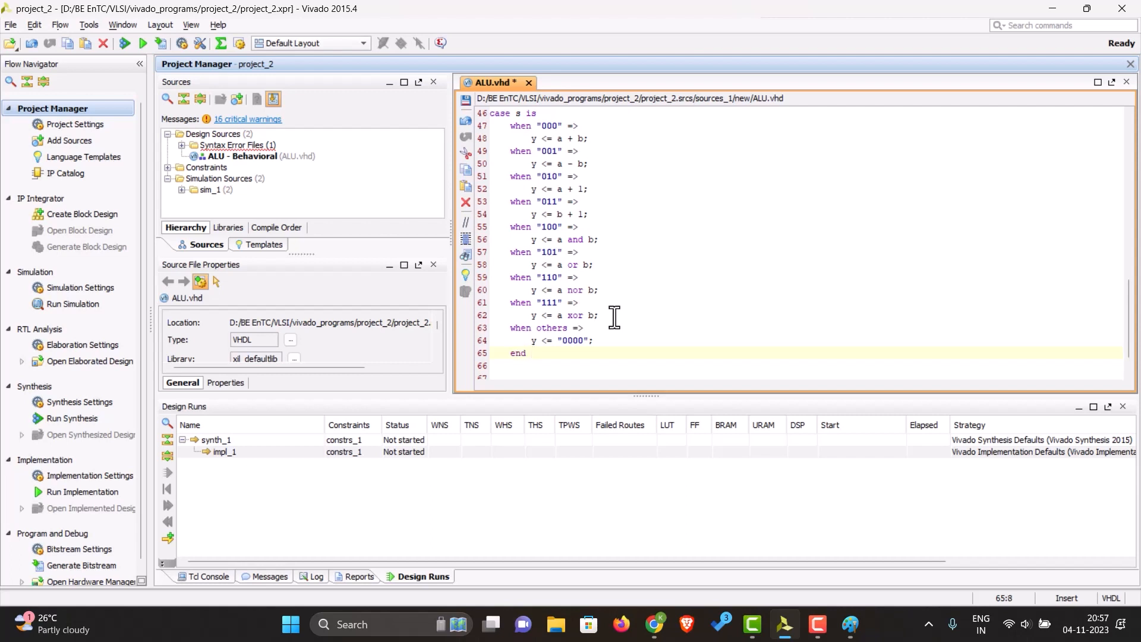
{"action": "type", "text": "case"}
{"action": "type", "text": "process ("}
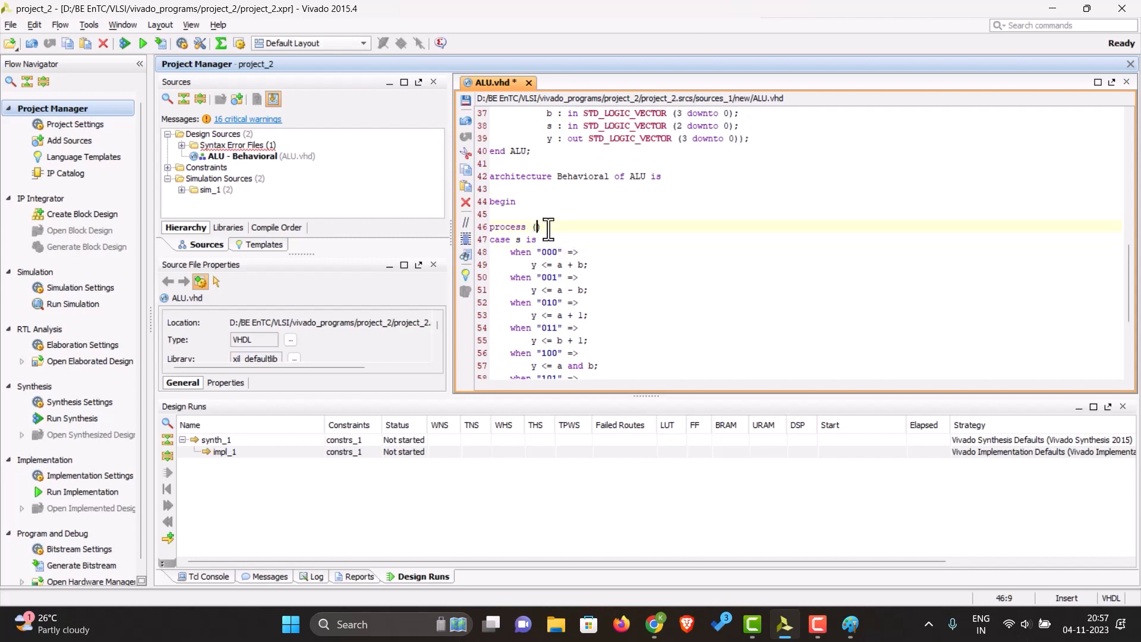
{"action": "mouse_move", "coordinate": [563, 234]}
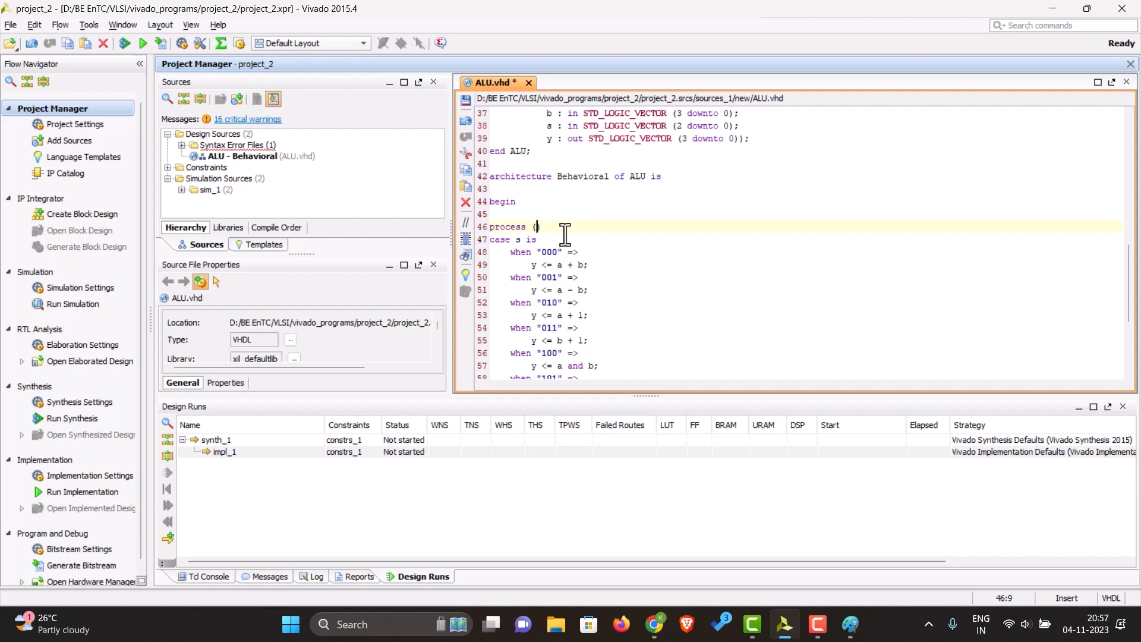
Wrap the case in 'process (s, a, b)' ... 'end process;' in ALU.vhd
{"action": "type", "text": "s,"}
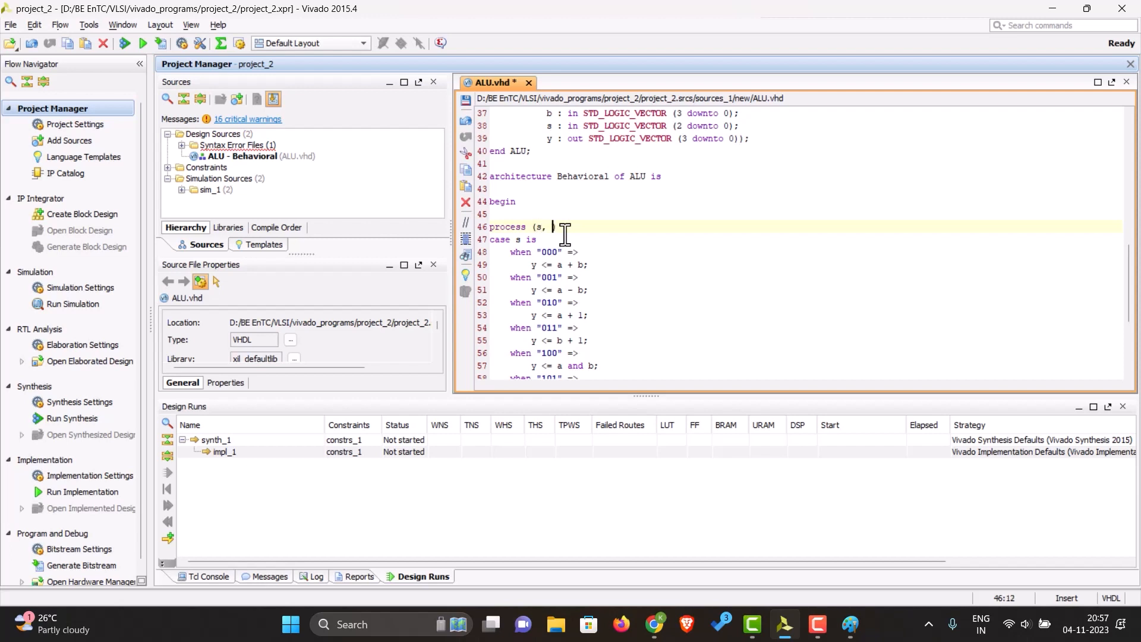
{"action": "type", "text": "a, b)"}
{"action": "type", "text": "be"}
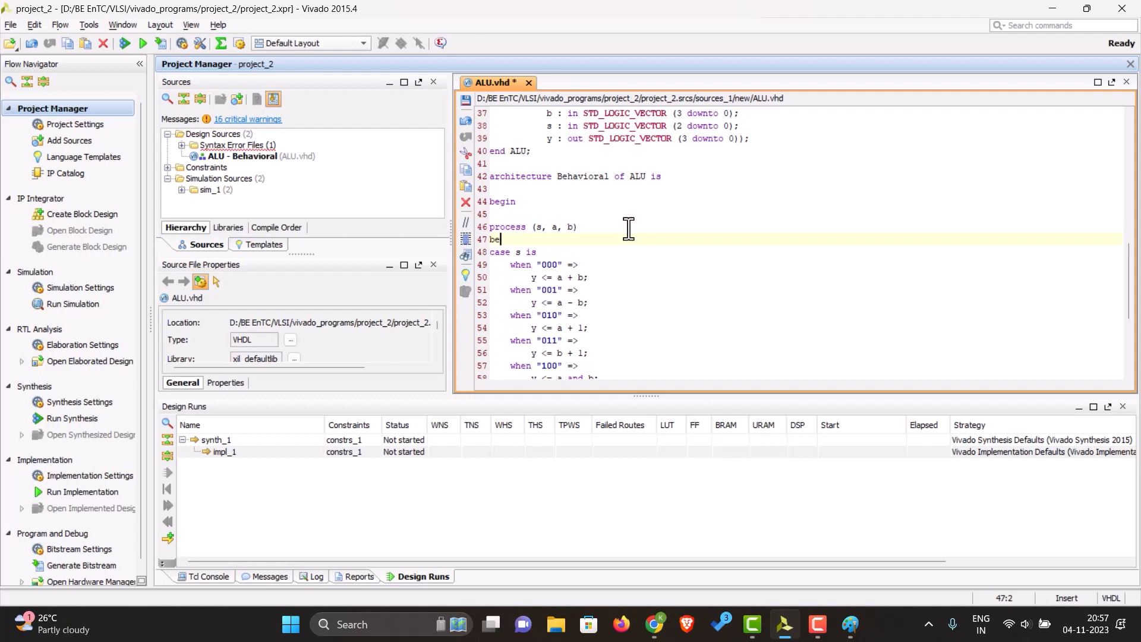
{"action": "scroll", "scroll_direction": "down", "scroll_amount": 3}
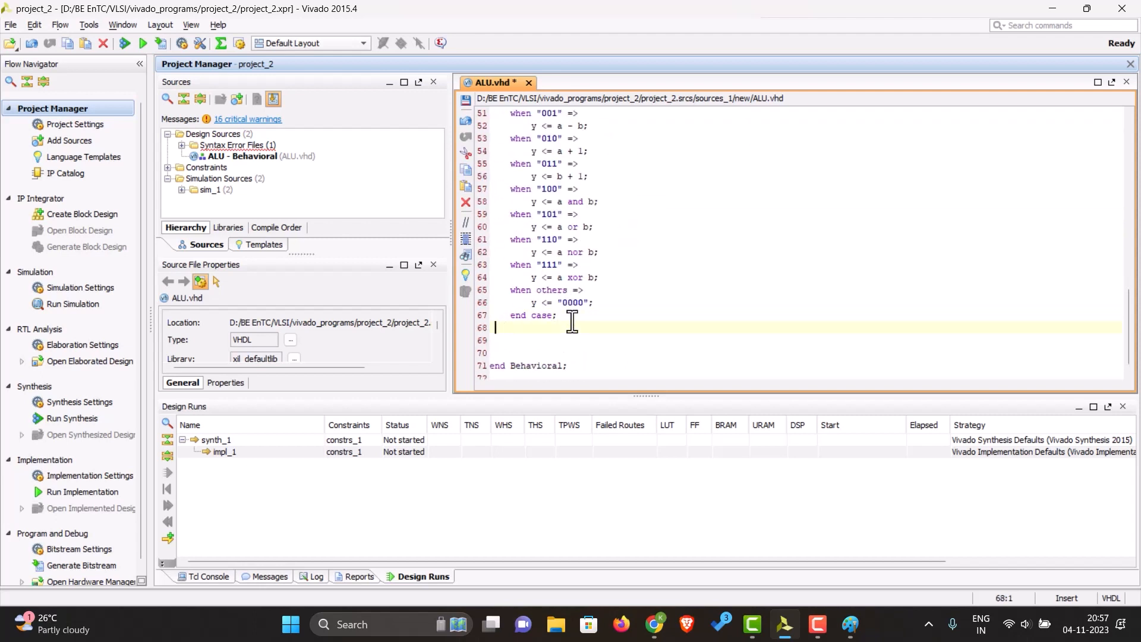
{"action": "type", "text": "end pr"}
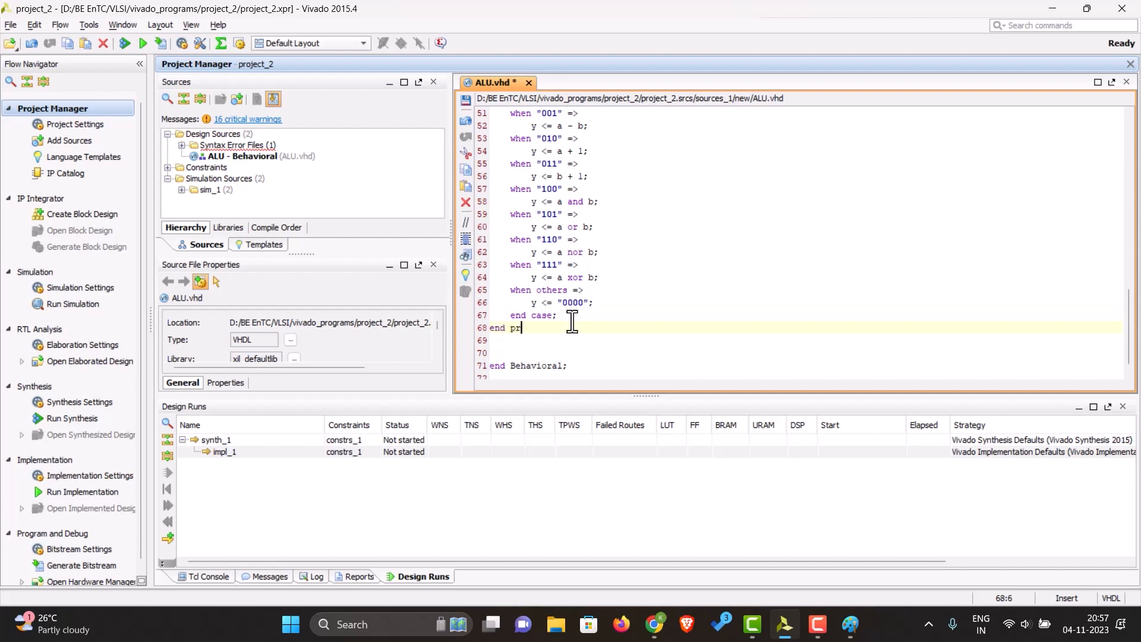
{"action": "type", "text": "ocess;"}
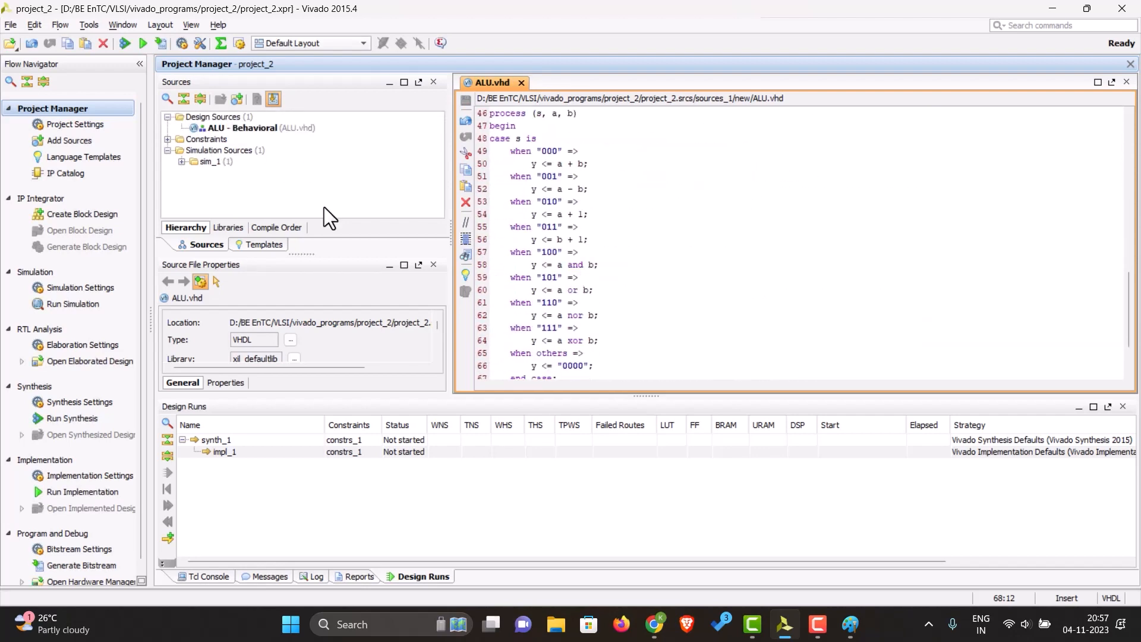
Create a VHDL simulation source named ALU_TB with no ports under sim_1
{"action": "left_click", "coordinate": [69, 140]}
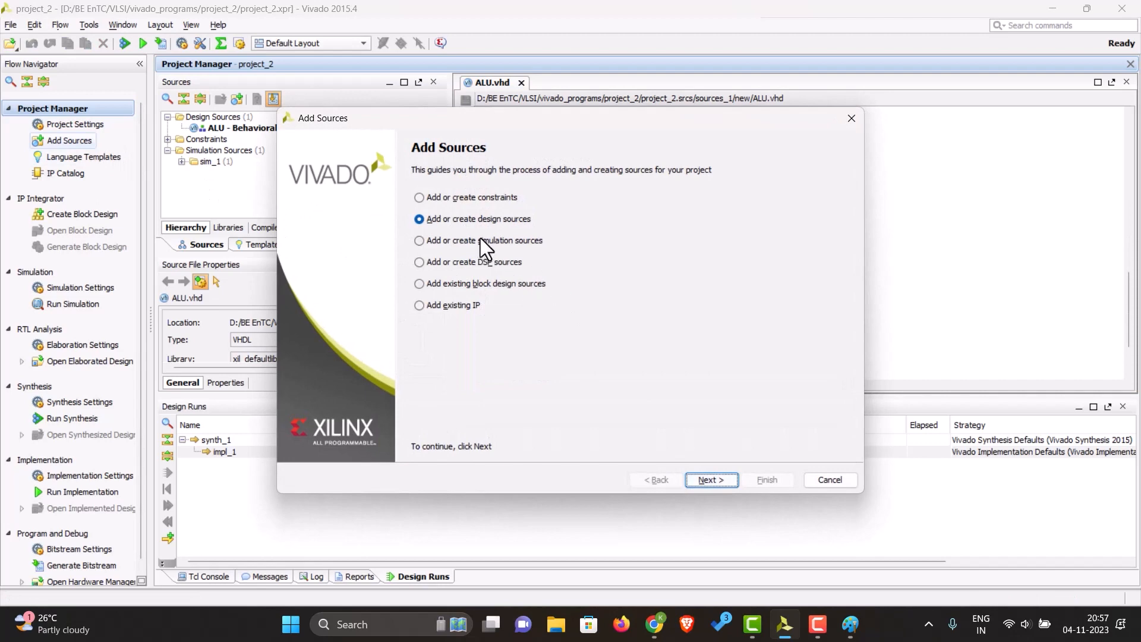
{"action": "left_click", "coordinate": [418, 241]}
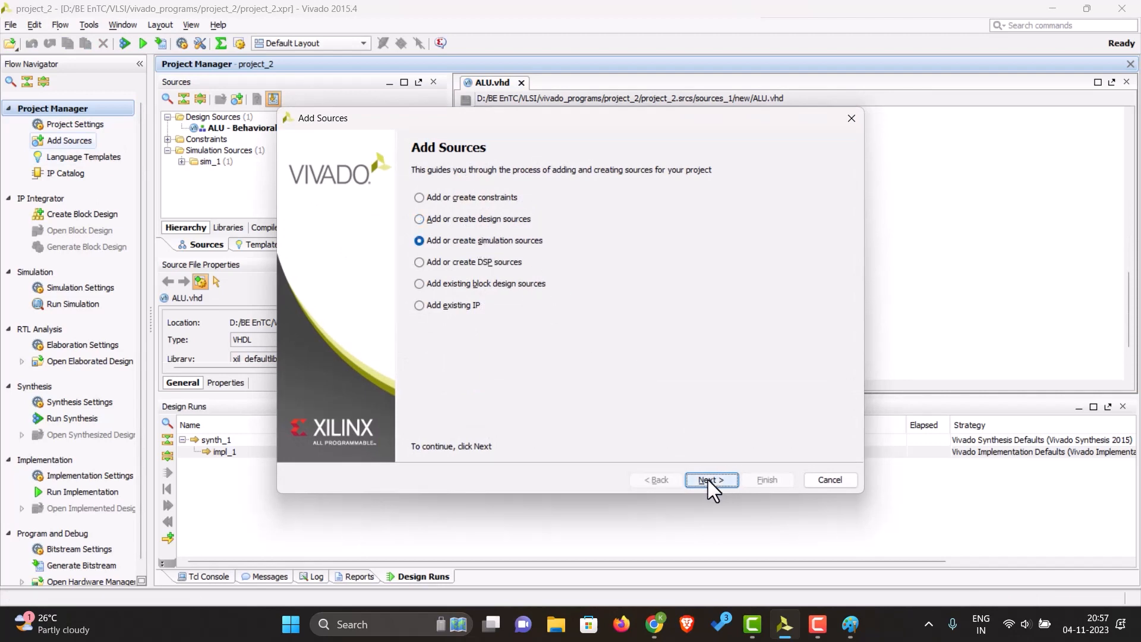
{"action": "left_click", "coordinate": [710, 480]}
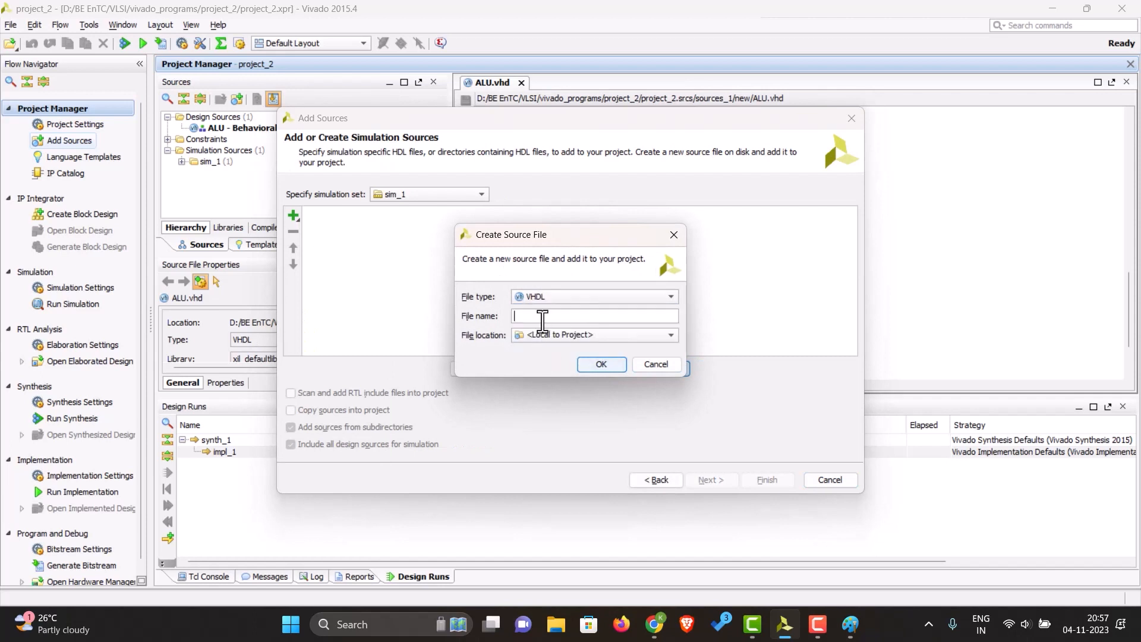
{"action": "type", "text": "ALU_TB"}
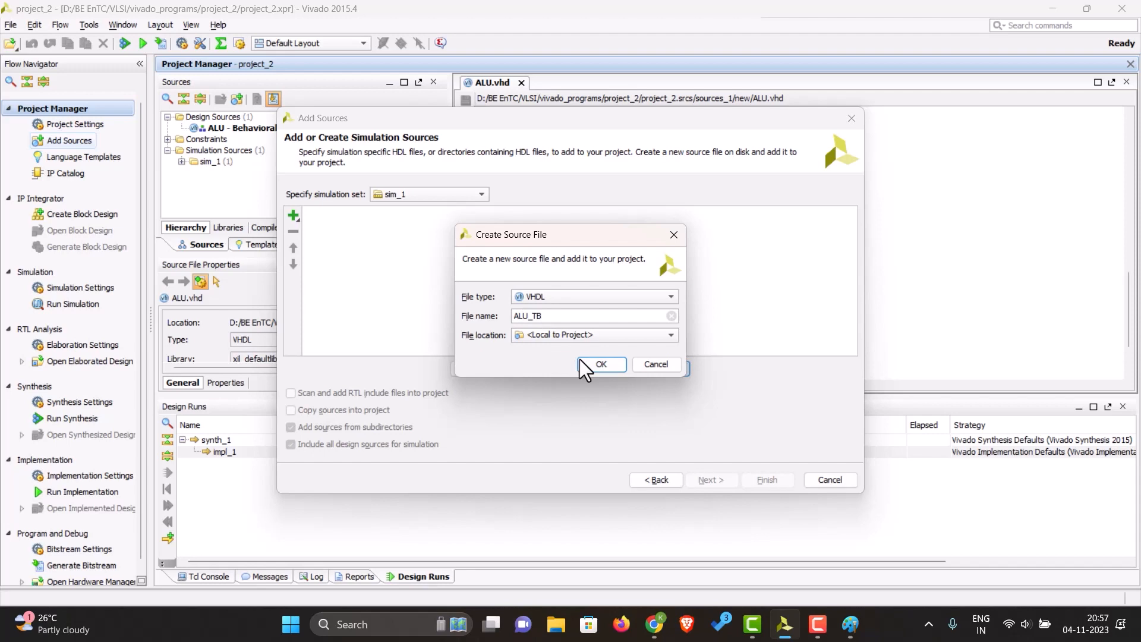
{"action": "left_click", "coordinate": [601, 365]}
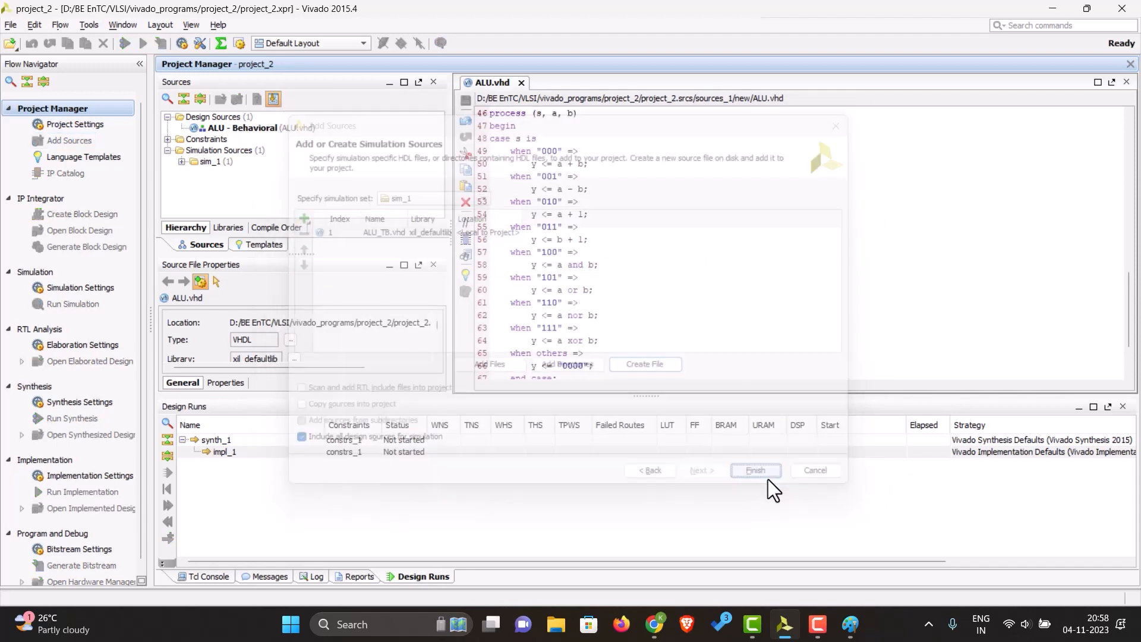
{"action": "left_click", "coordinate": [756, 471]}
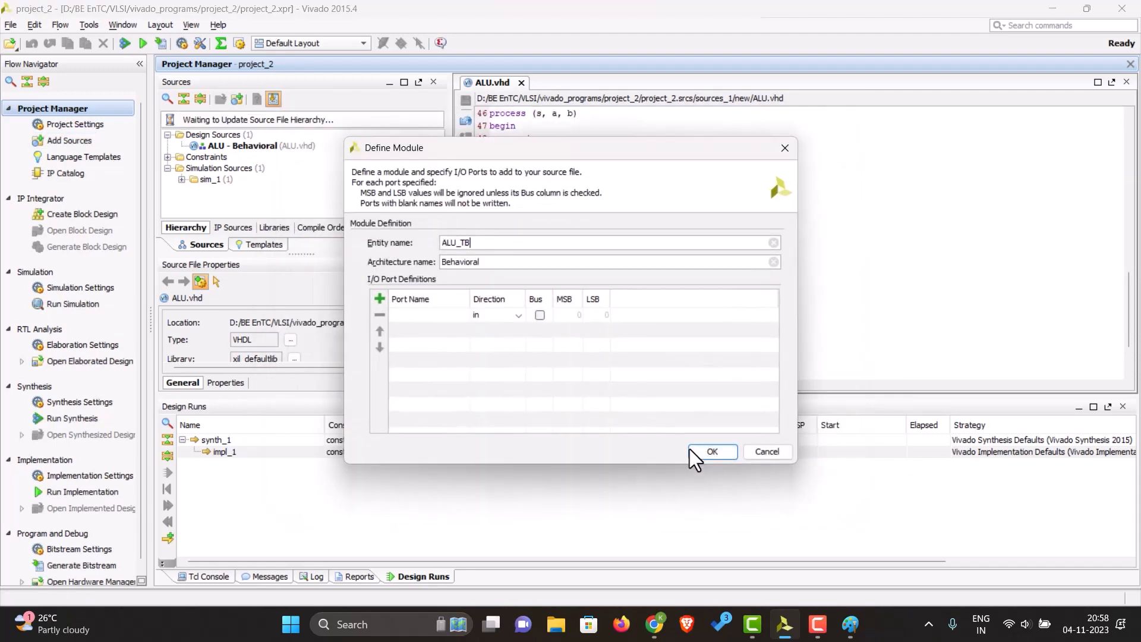
{"action": "left_click", "coordinate": [713, 452]}
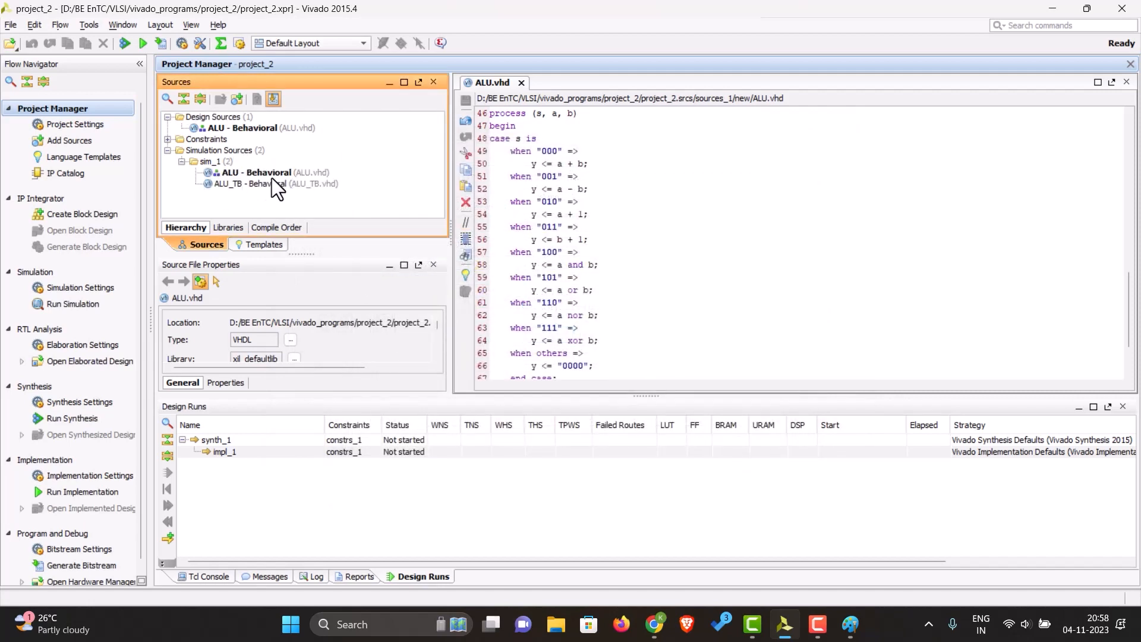
Copy the ALU entity into ALU_TB.vhd and rewrite it as a component declaration
{"action": "double_click", "coordinate": [268, 183]}
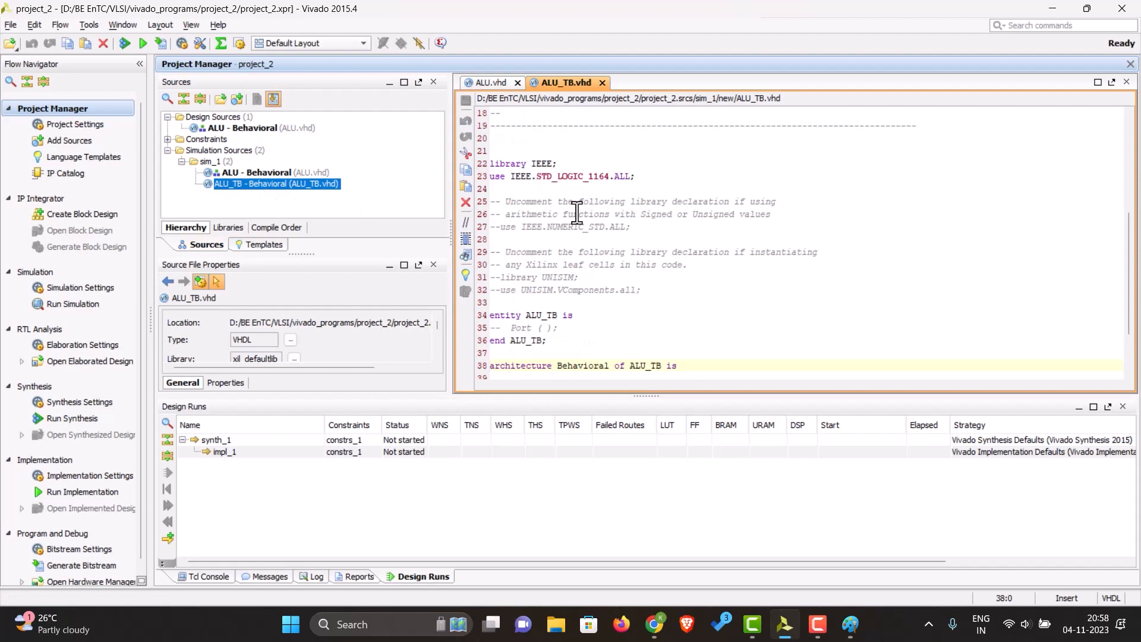
{"action": "left_click", "coordinate": [490, 82]}
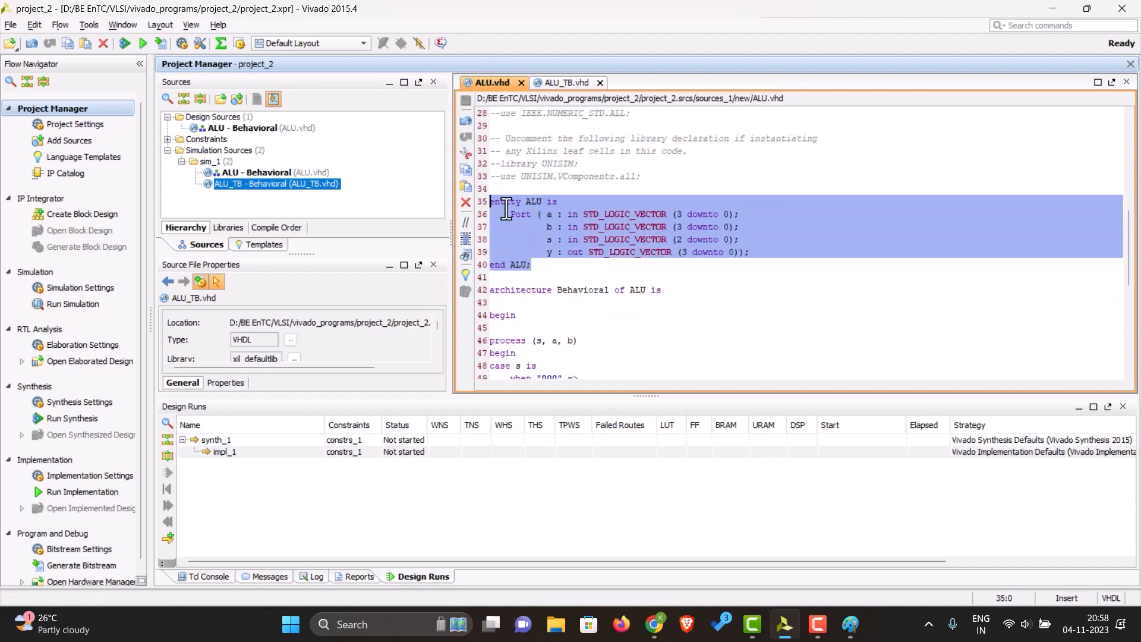
{"action": "left_click", "coordinate": [566, 82]}
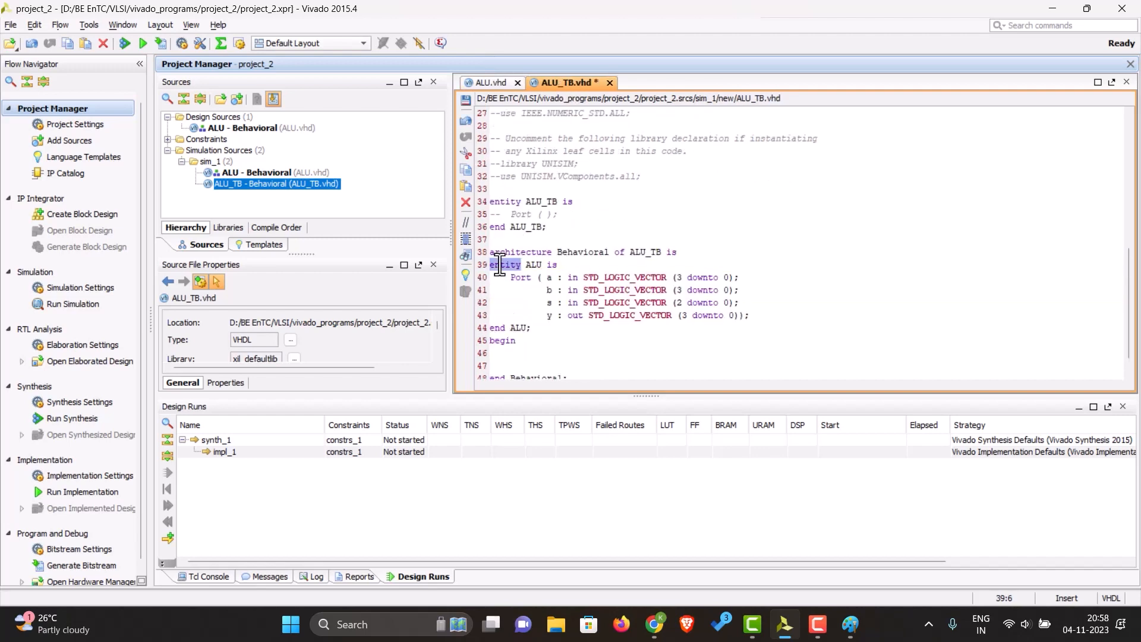
{"action": "type", "text": "component"}
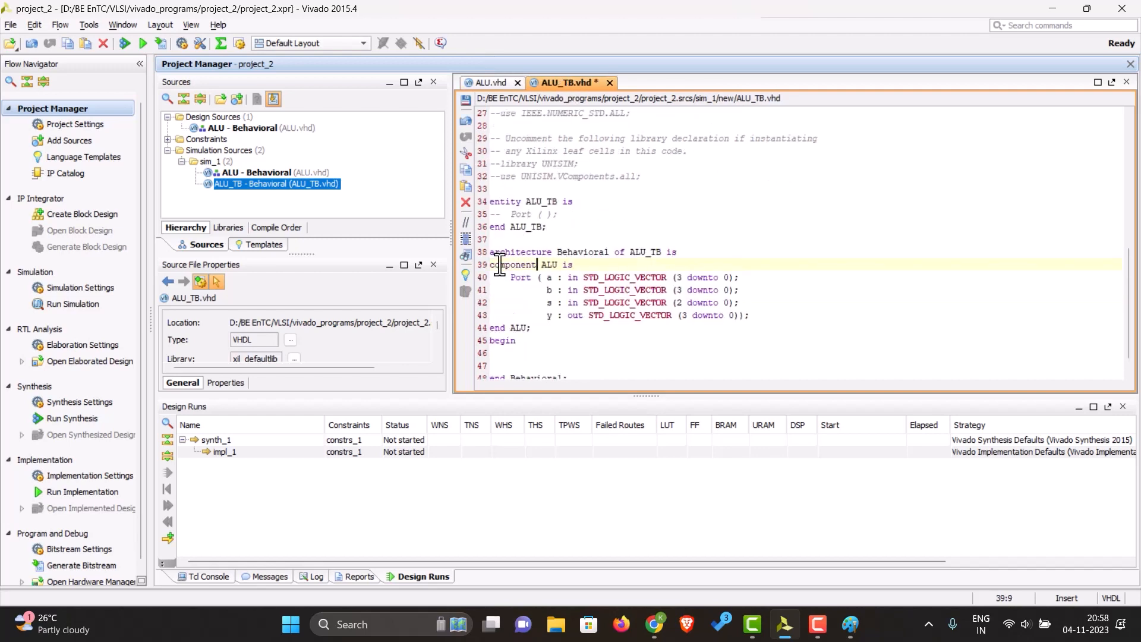
{"action": "double_click", "coordinate": [511, 264]}
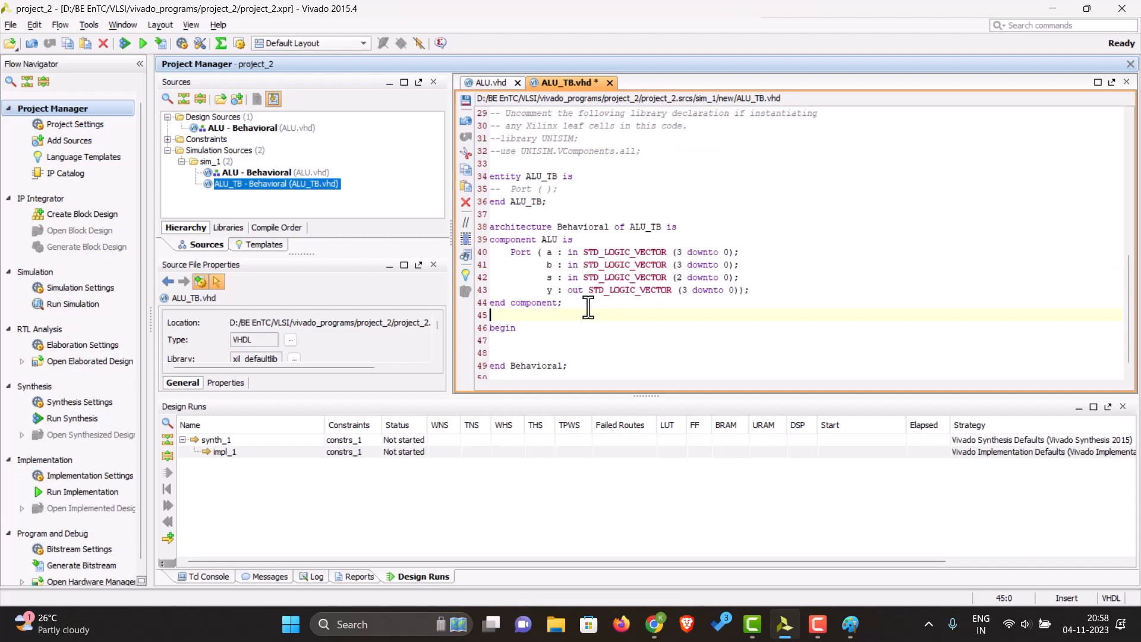
Declare signals a, b, y and s as STD_LOGIC_VECTOR (3 downto 0) in the testbench
{"action": "type", "text": "signal"}
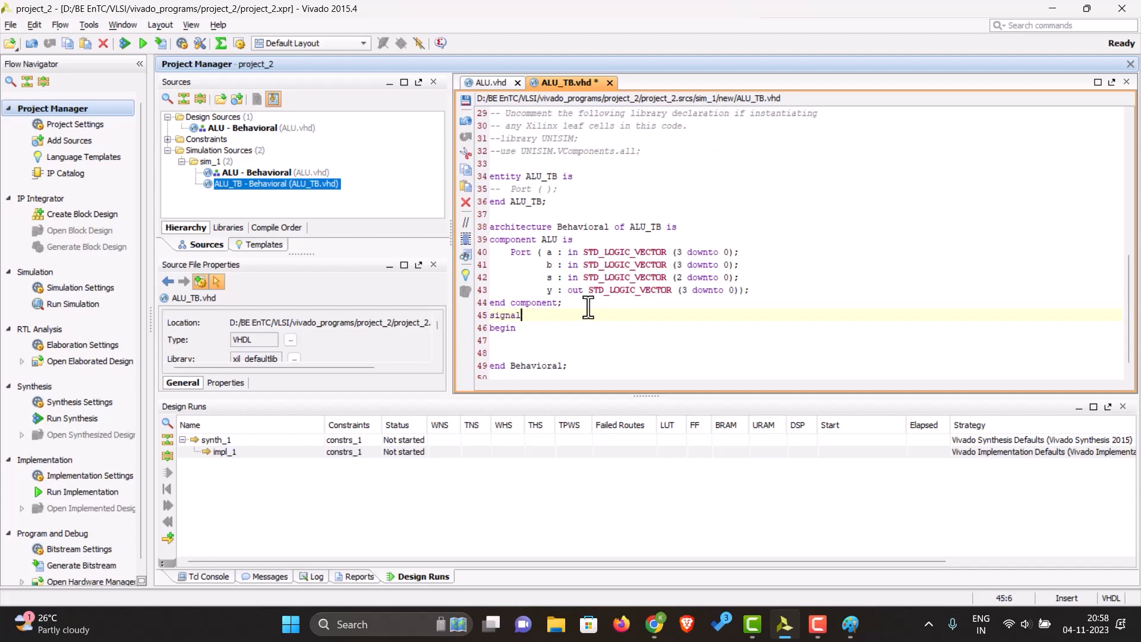
{"action": "type", "text": "a,"}
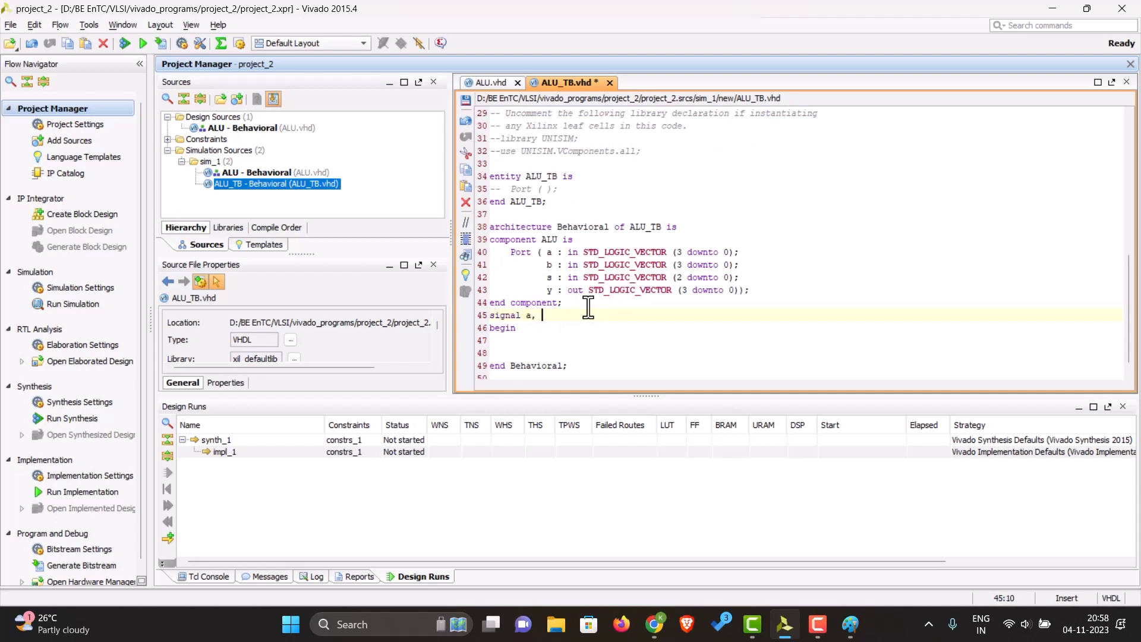
{"action": "type", "text": "b, y : STD_LOGIC_VECTOR (3 downto 0);"}
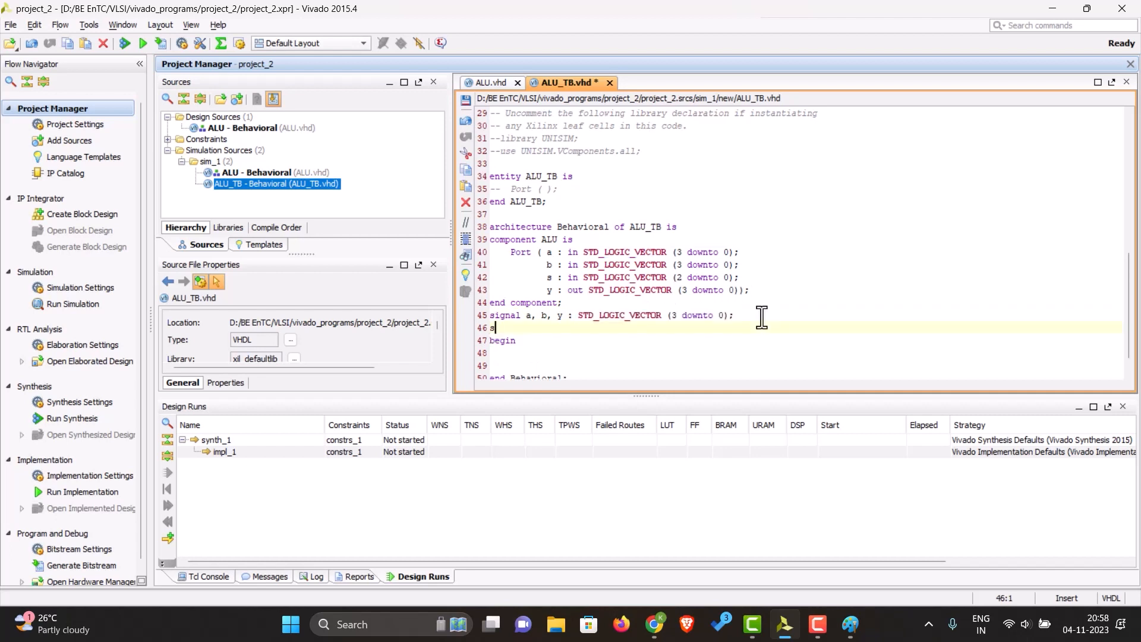
{"action": "type", "text": "ing"}
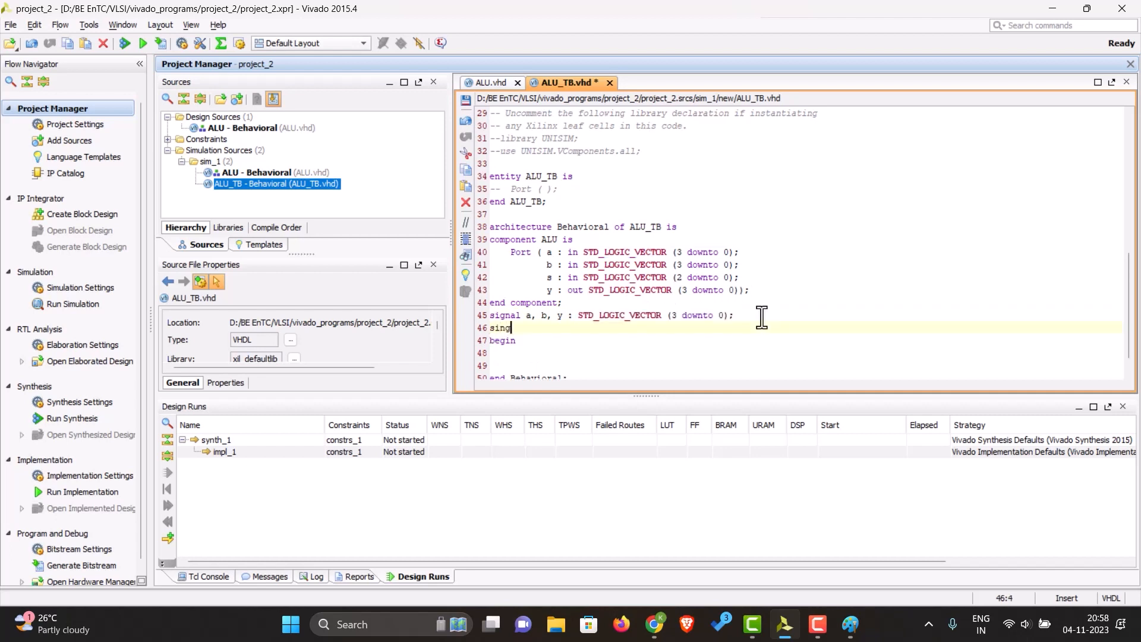
{"action": "key", "text": "BackSpace"}
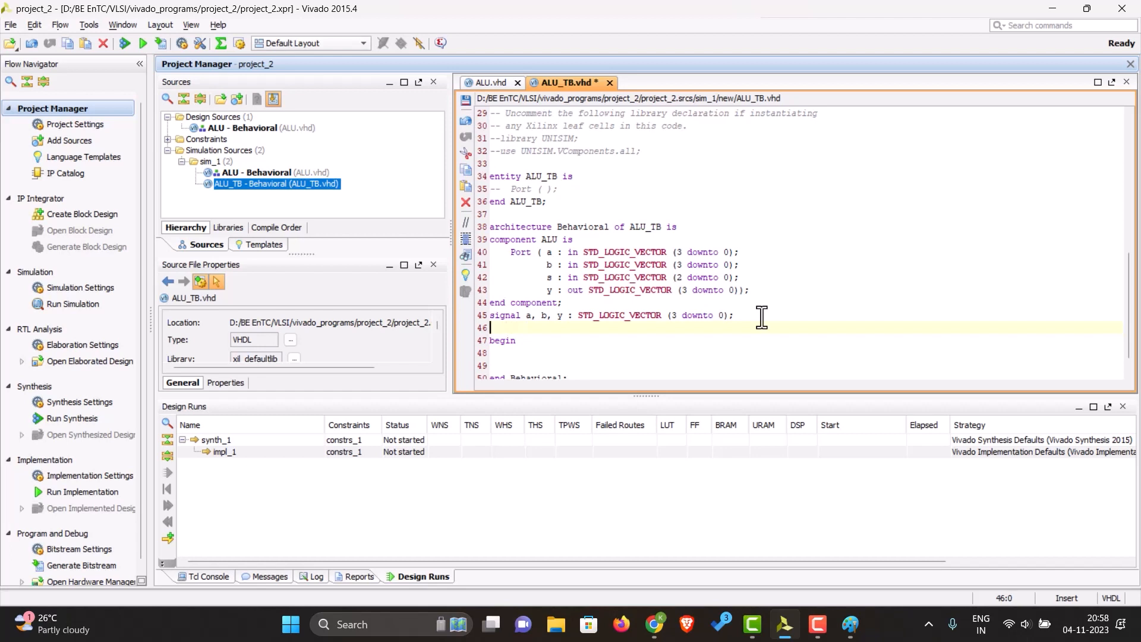
{"action": "type", "text": "signal"}
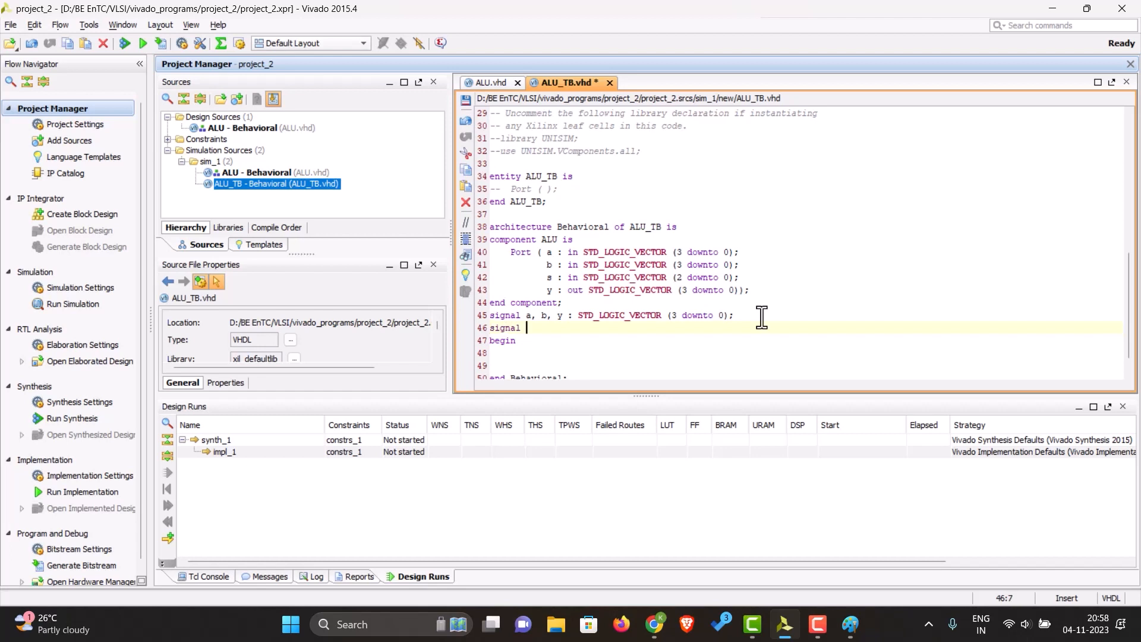
{"action": "type", "text": "s"}
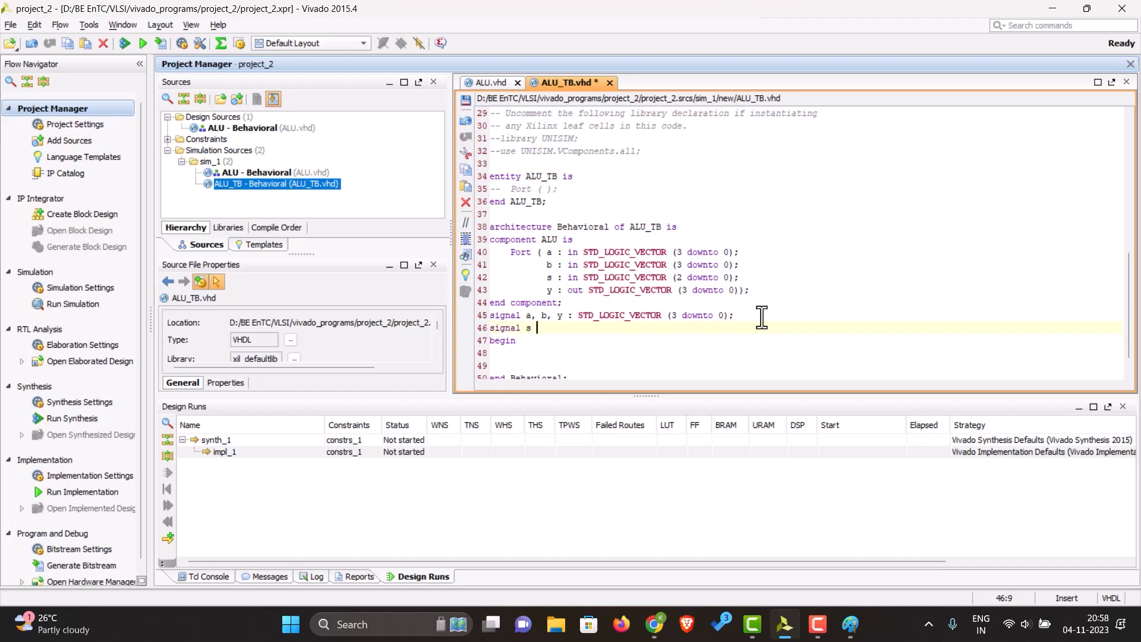
{"action": "type", "text": ": STD_LOGIC_VECTOR (3 downto 0);"}
{"action": "left_click", "coordinate": [806, 353]}
{"action": "type", "text": "u1 :"}
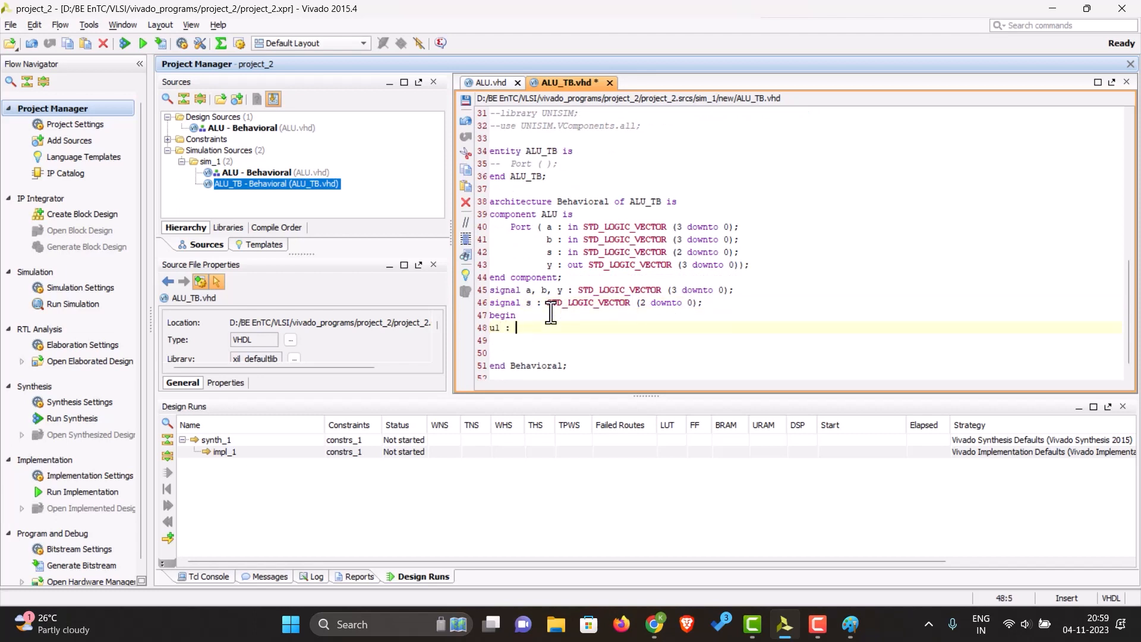
Instantiate 'u1: ALU port map(a, b, s, y);' after begin
{"action": "type", "text": "ALU port map("}
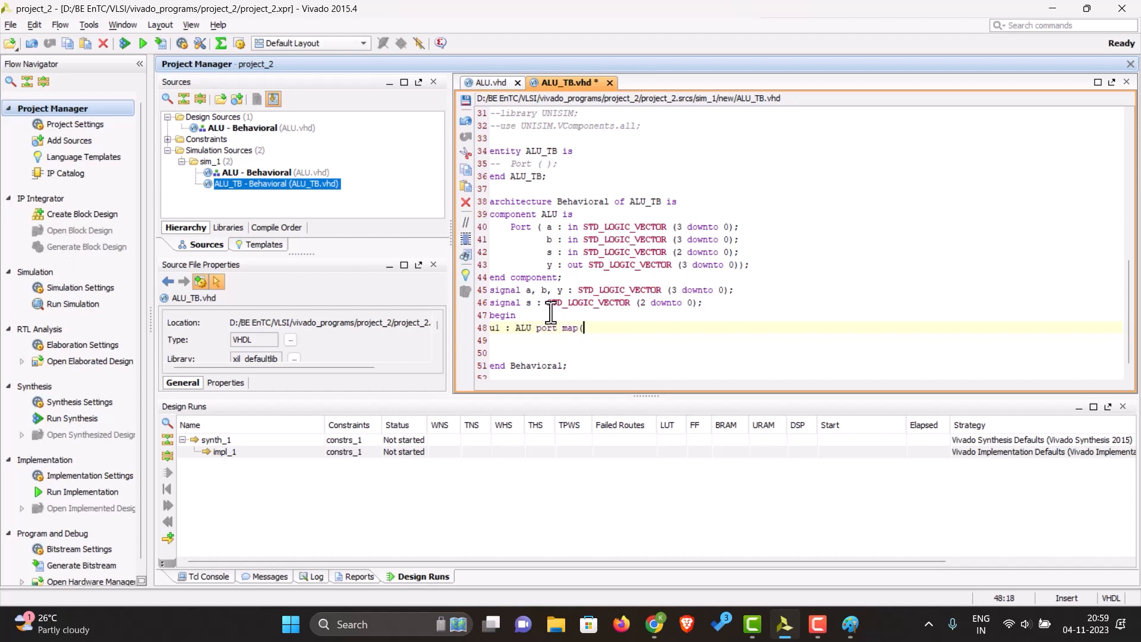
{"action": "type", "text": "a, b, s,"}
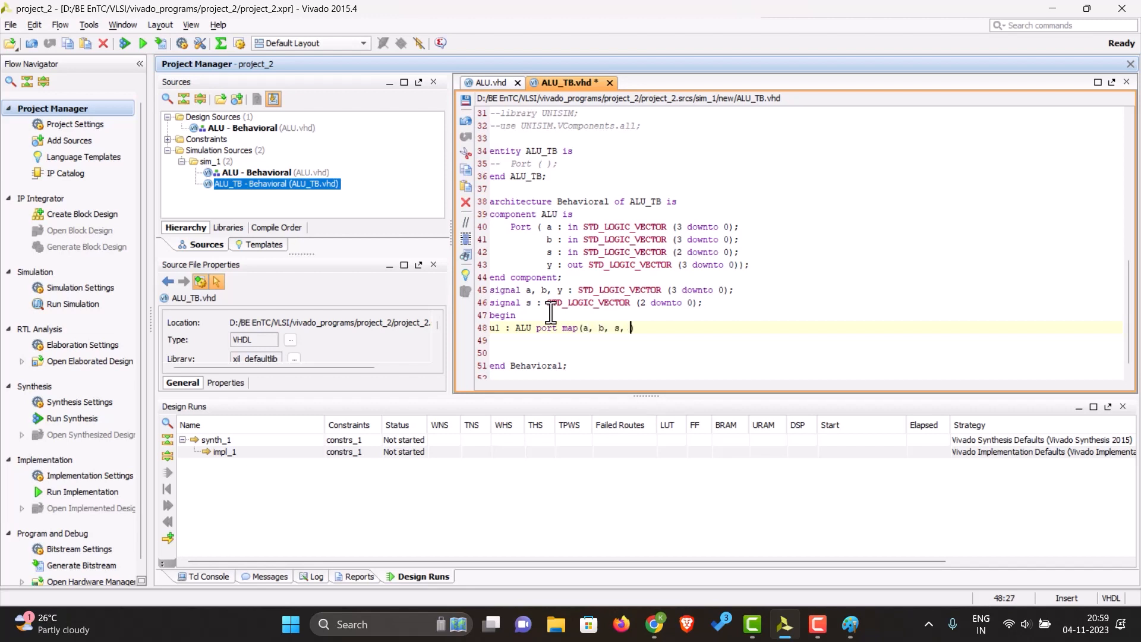
{"action": "type", "text": "y);"}
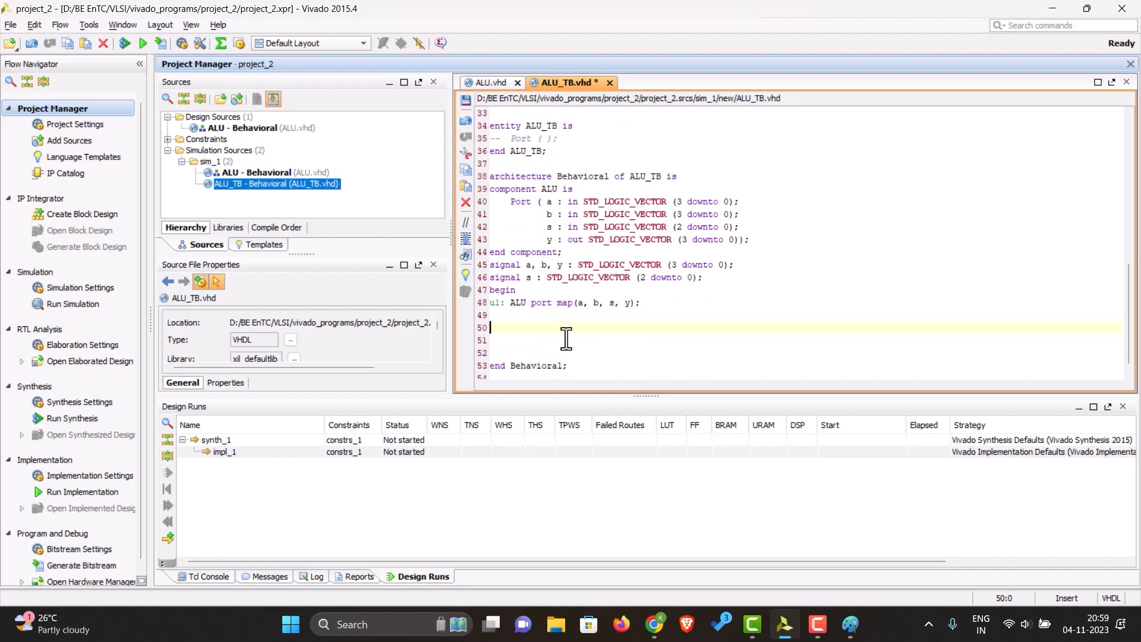
Assign a <= "0101"; and b <= "0001"; after the u1 instantiation in ALU_TB.vhd
{"action": "type", "text": "a <="}
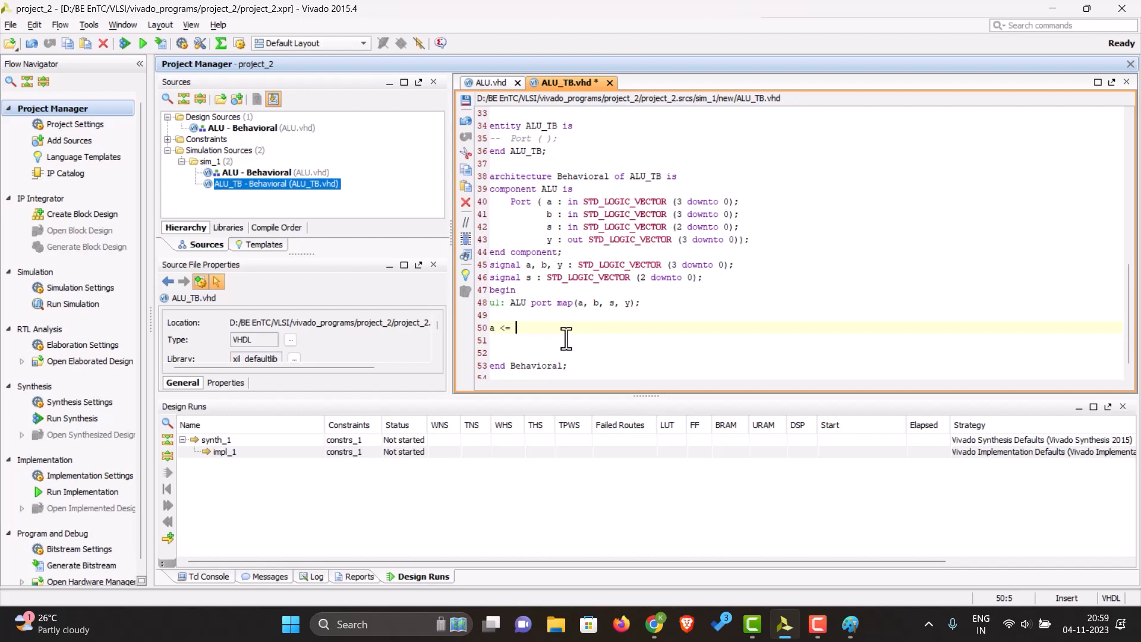
{"action": "type", "text": "\""}
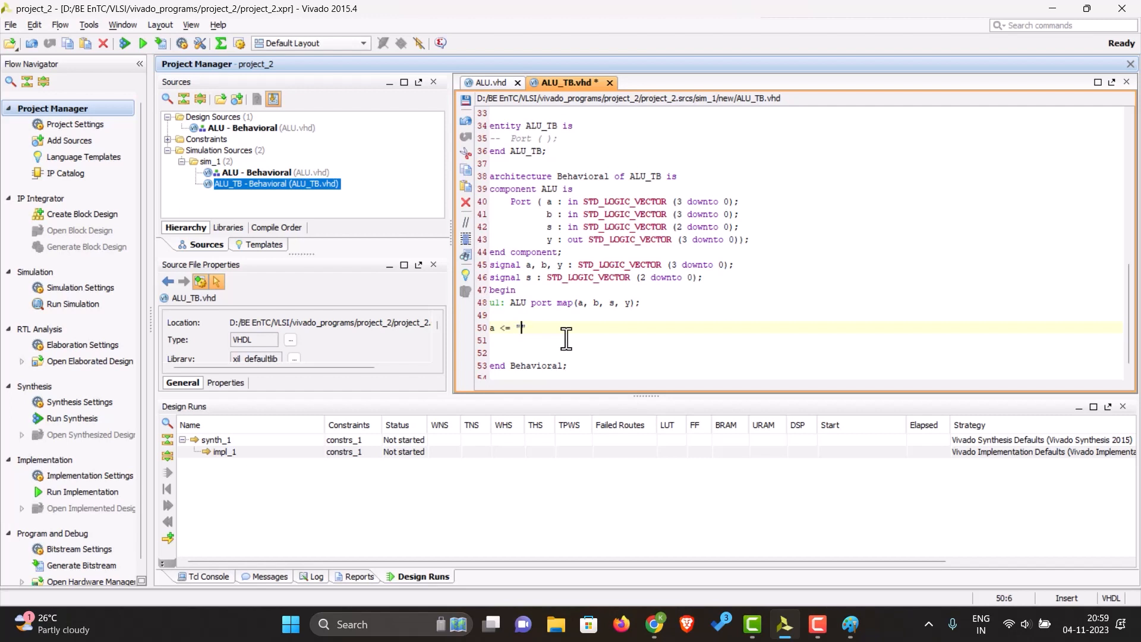
{"action": "type", "text": "0"}
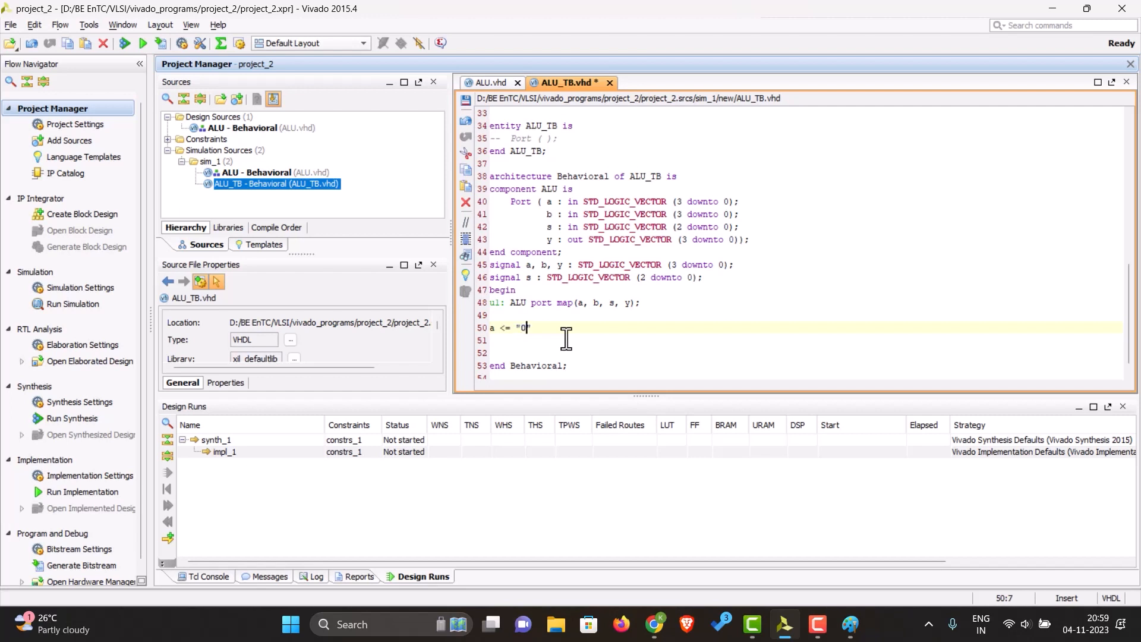
{"action": "type", "text": "101"}
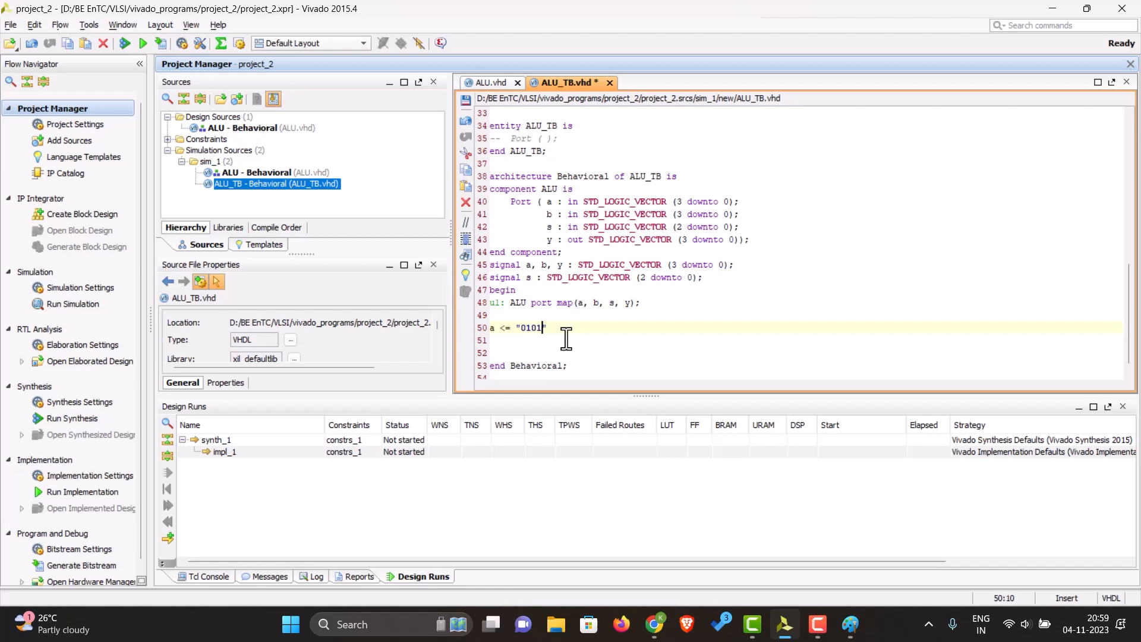
{"action": "type", "text": "\";"}
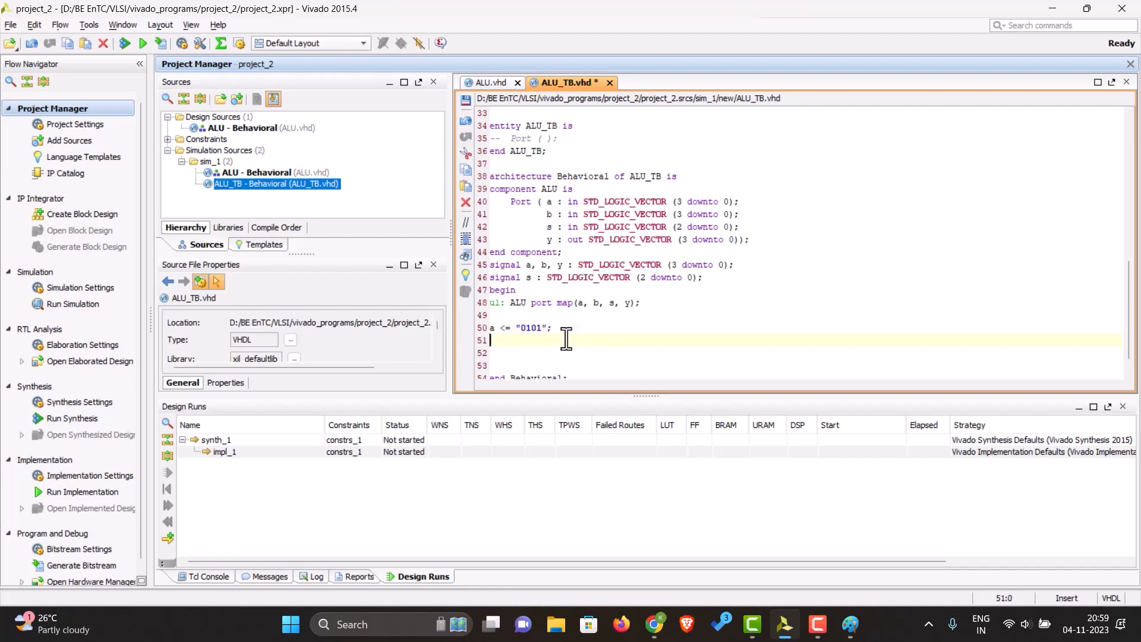
{"action": "type", "text": "b <= \""}
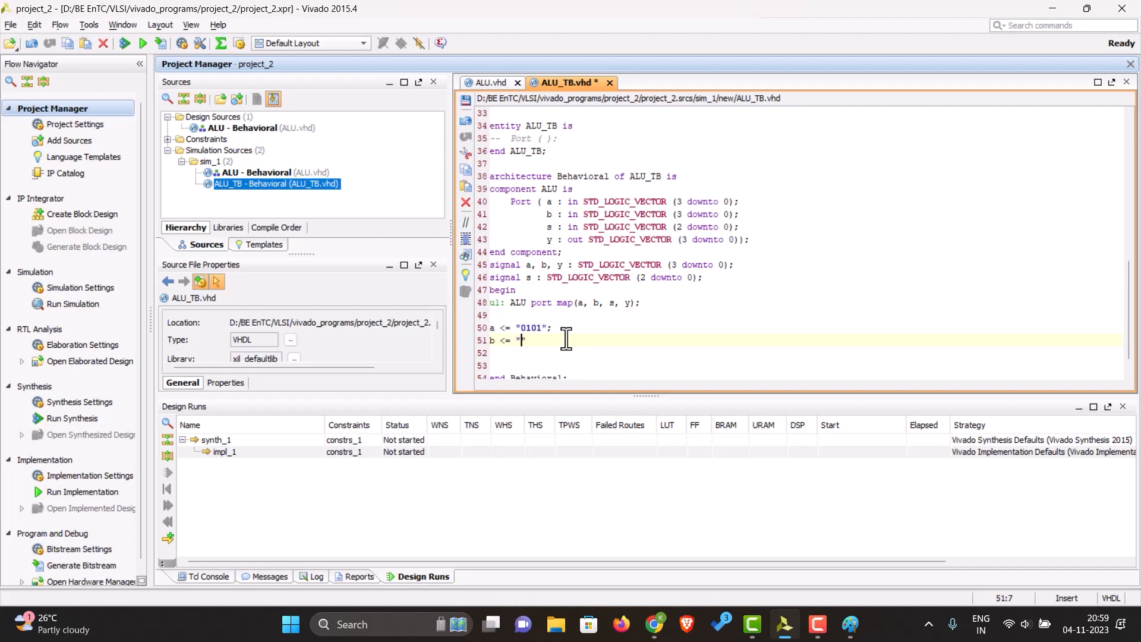
{"action": "type", "text": "0001\";"}
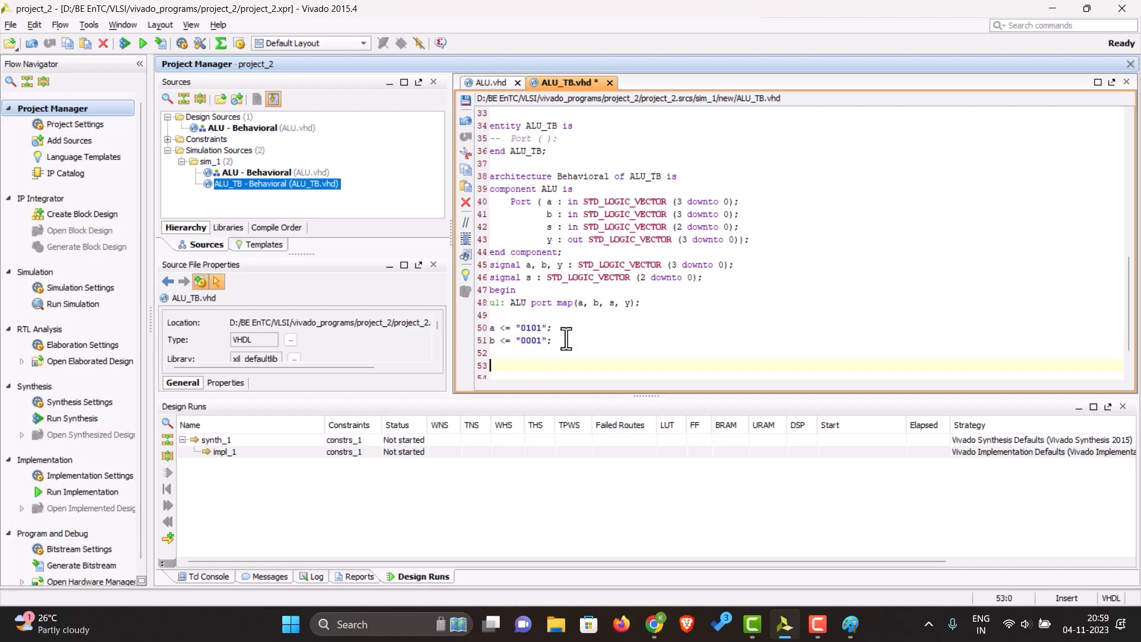
{"action": "scroll", "scroll_direction": "down", "scroll_amount": 3}
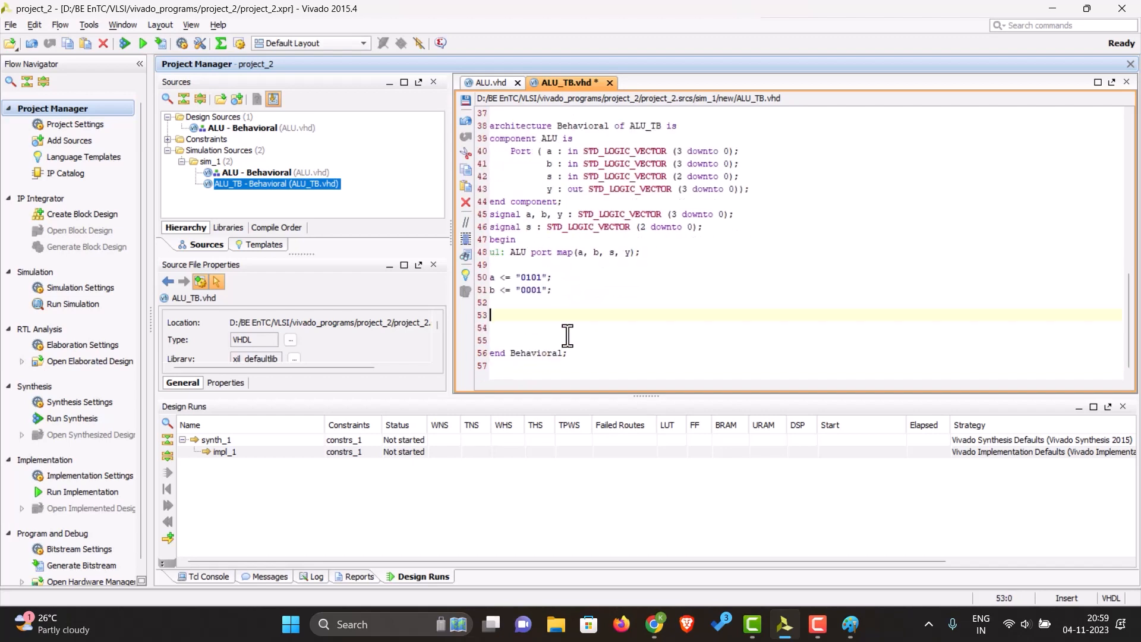
{"action": "mouse_move", "coordinate": [636, 318]}
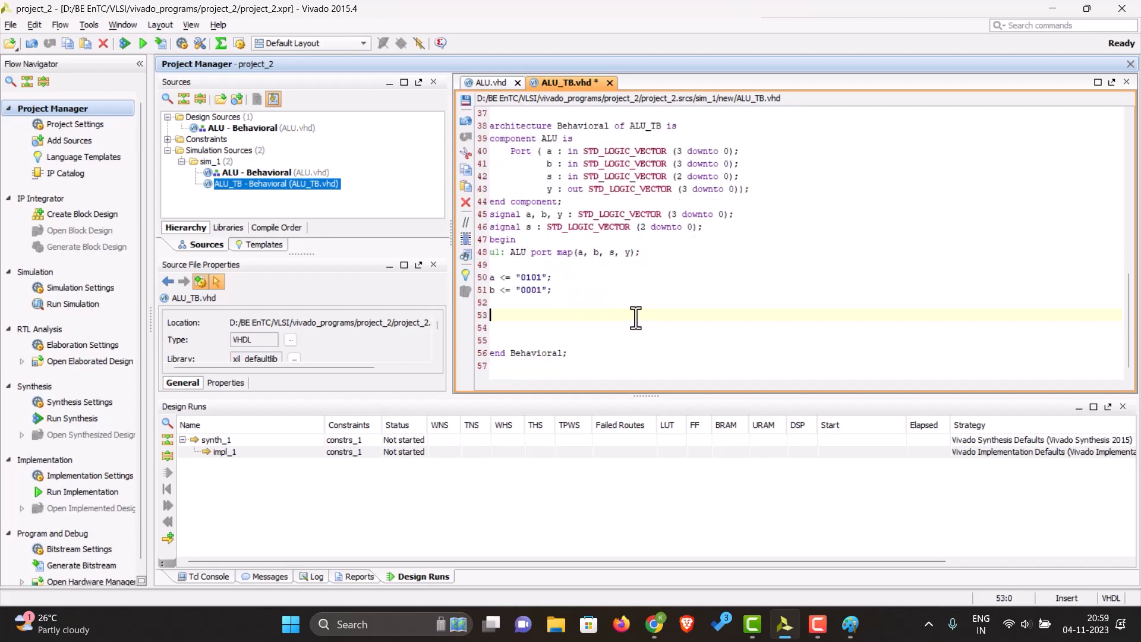
Begin a process block and set s <= "000"; after the b assignment
{"action": "type", "text": "por"}
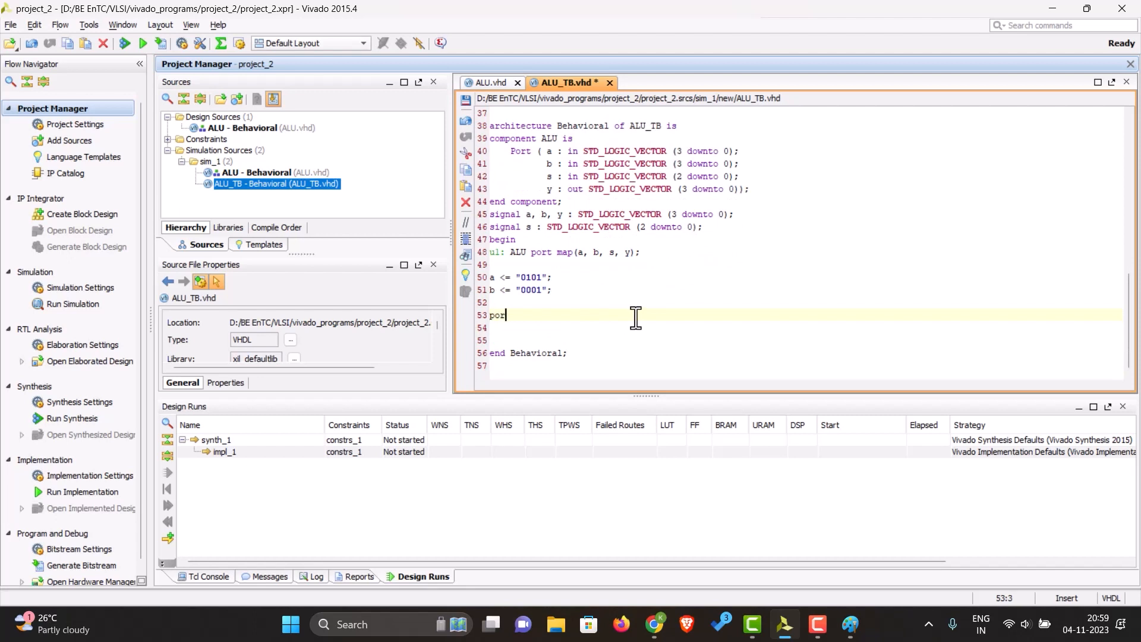
{"action": "key", "text": "BackSpace"}
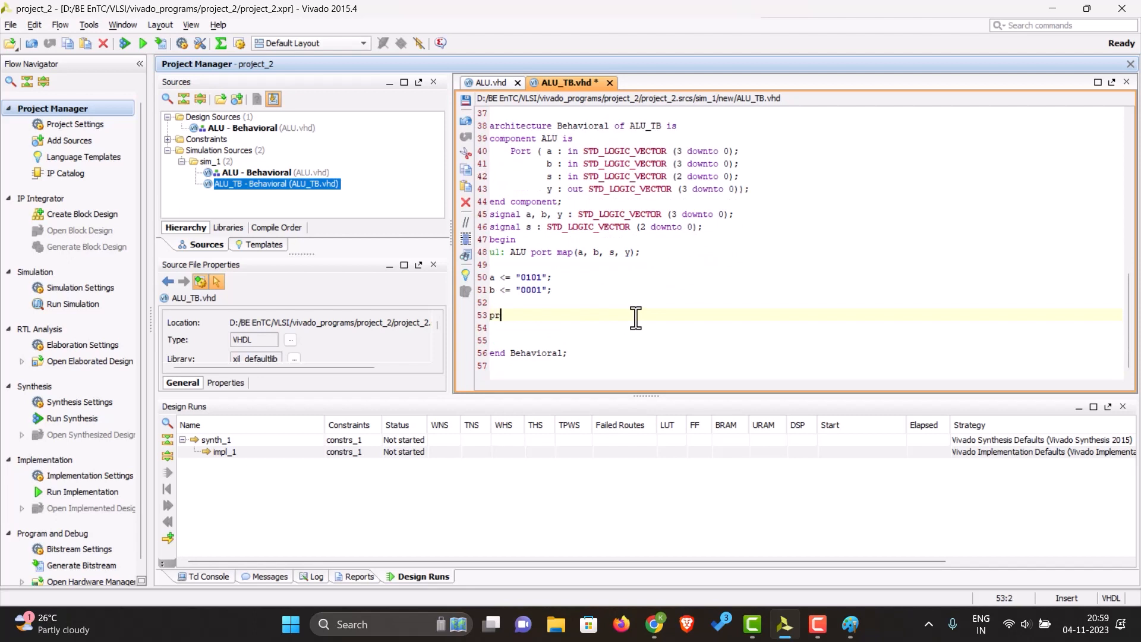
{"action": "type", "text": "ocess"}
{"action": "left_click", "coordinate": [805, 327]}
{"action": "type", "text": "begin"}
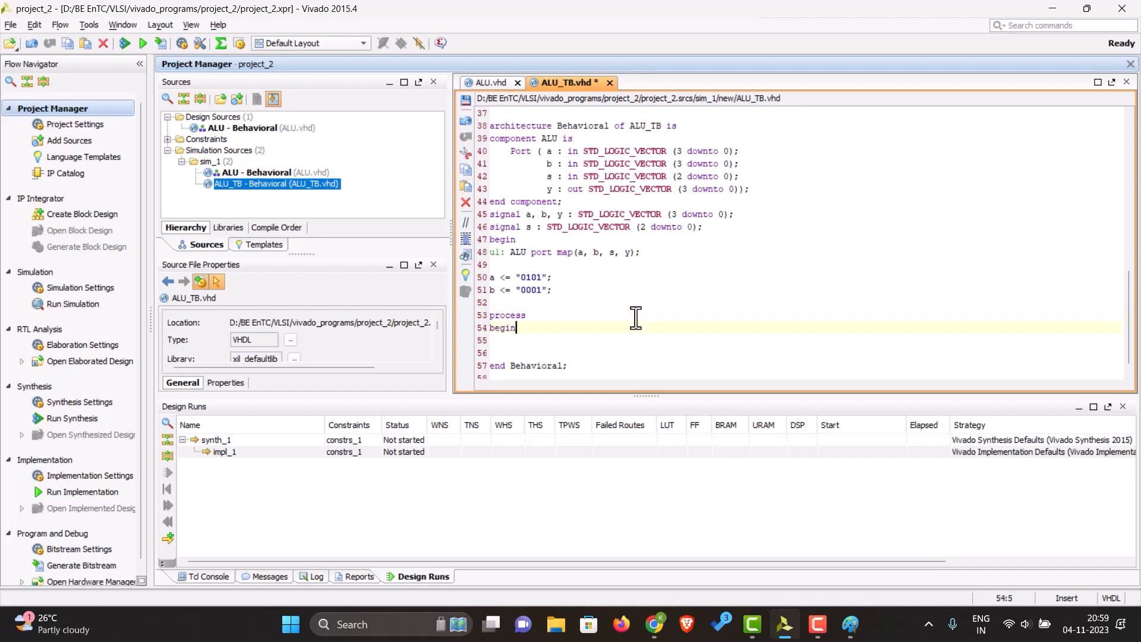
{"action": "key", "text": "enter"}
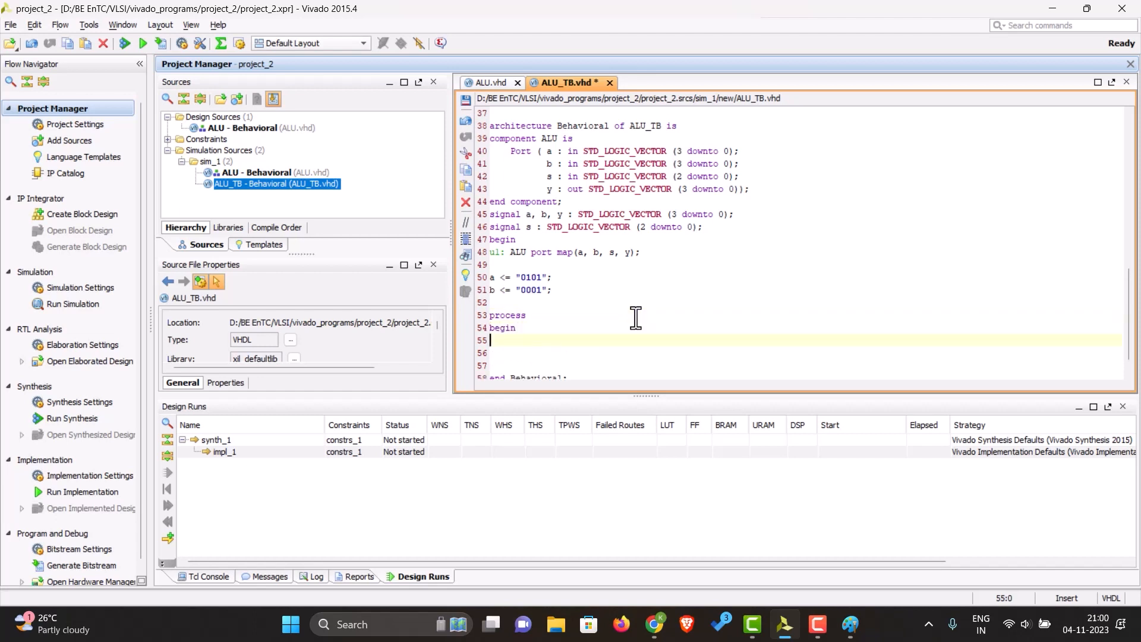
{"action": "left_click", "coordinate": [576, 303]}
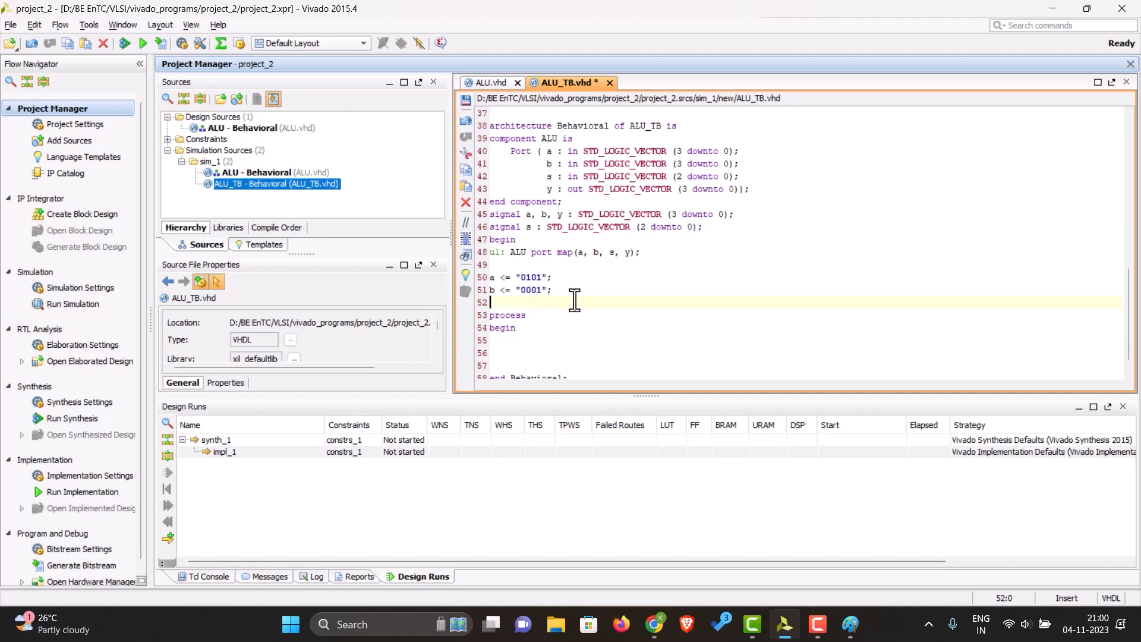
{"action": "type", "text": "s <="}
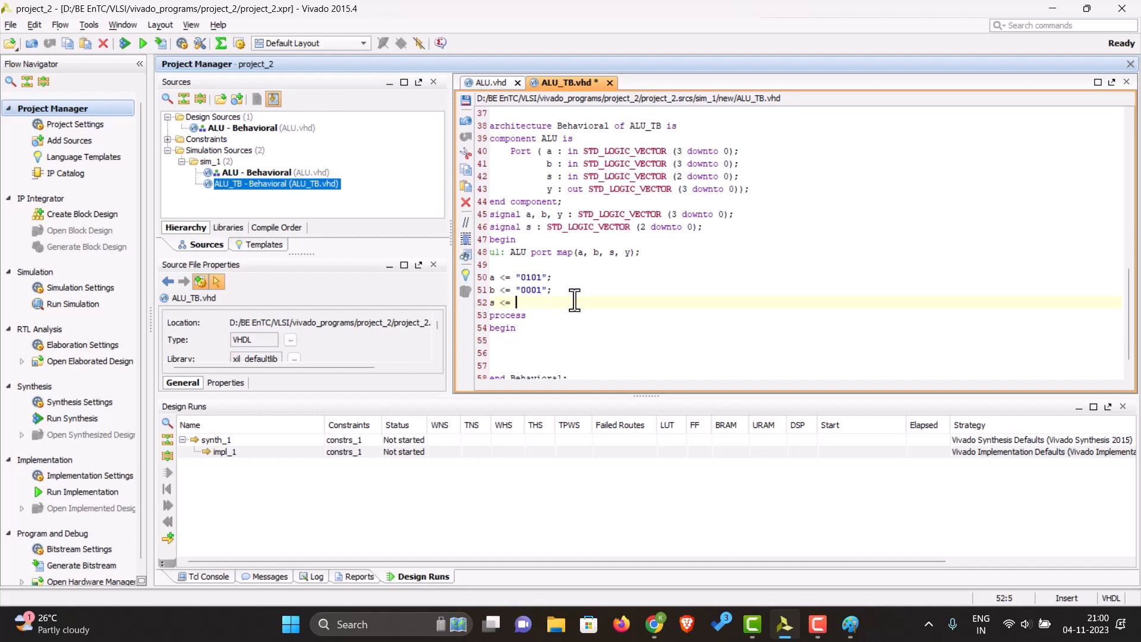
{"action": "type", "text": "\""}
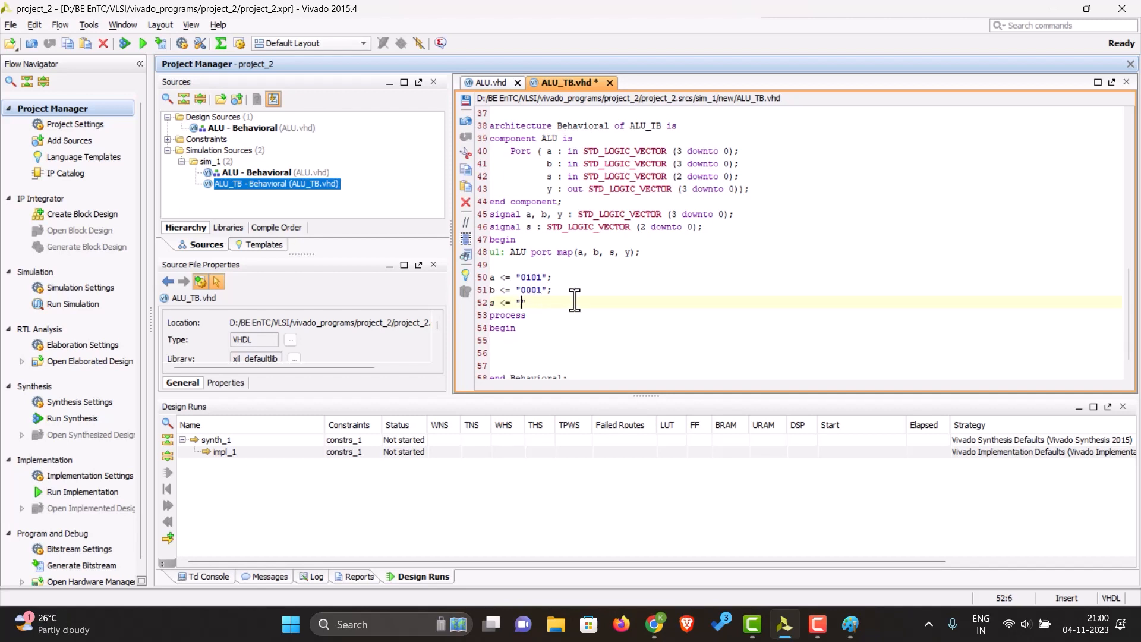
{"action": "type", "text": "000\";"}
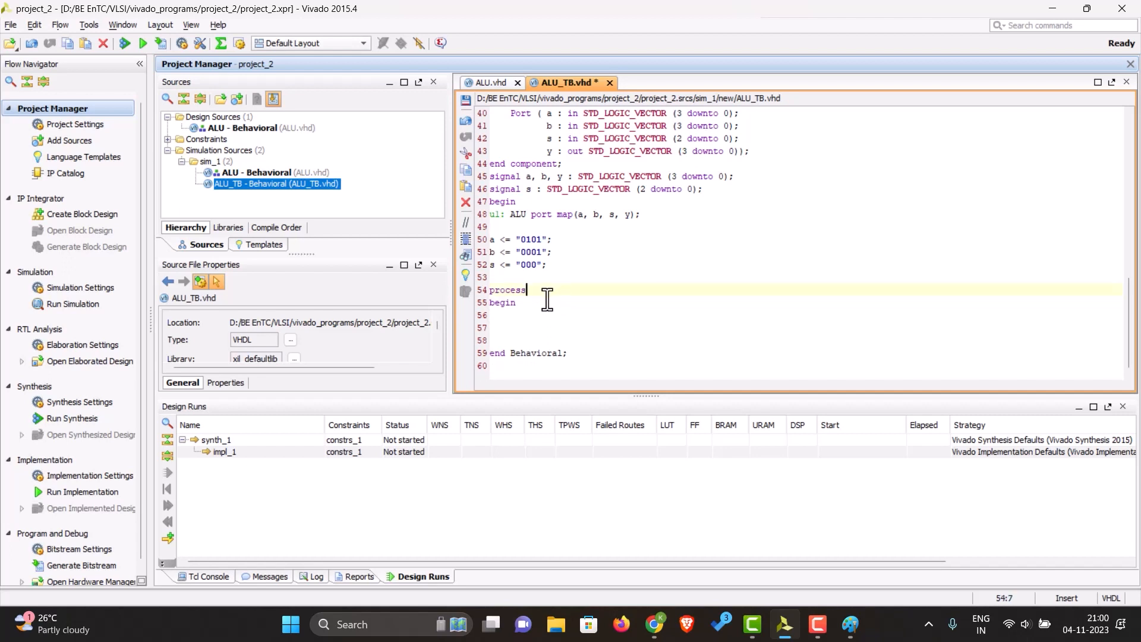
Write the increment s <= s + 1; and close the block with end process;
{"action": "type", "text": "s <= s +"}
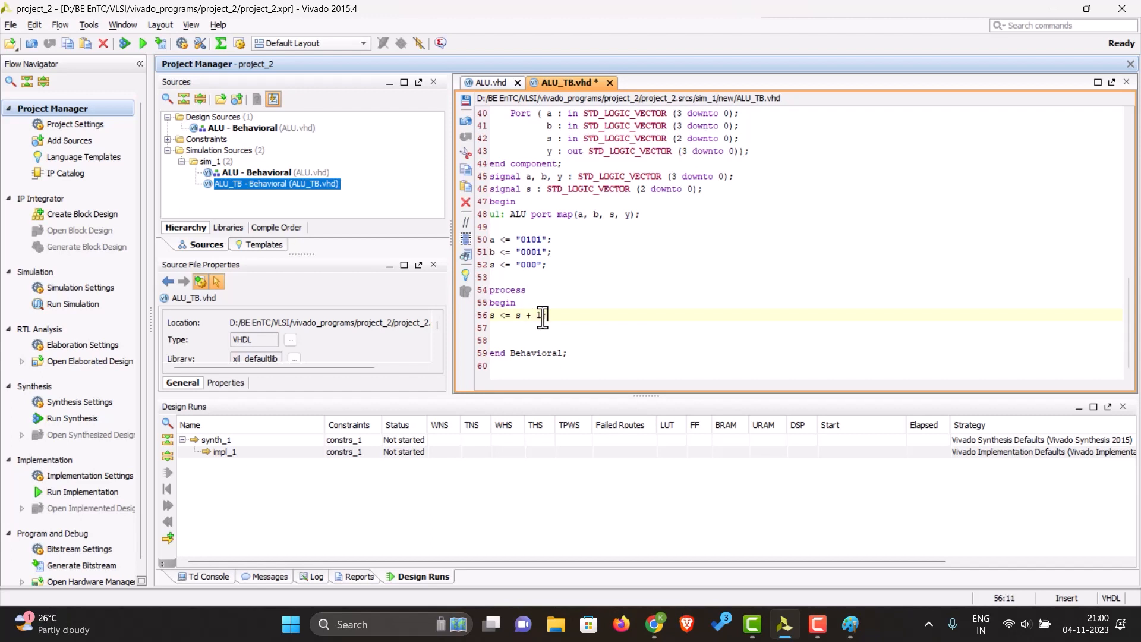
{"action": "type", "text": "1;"}
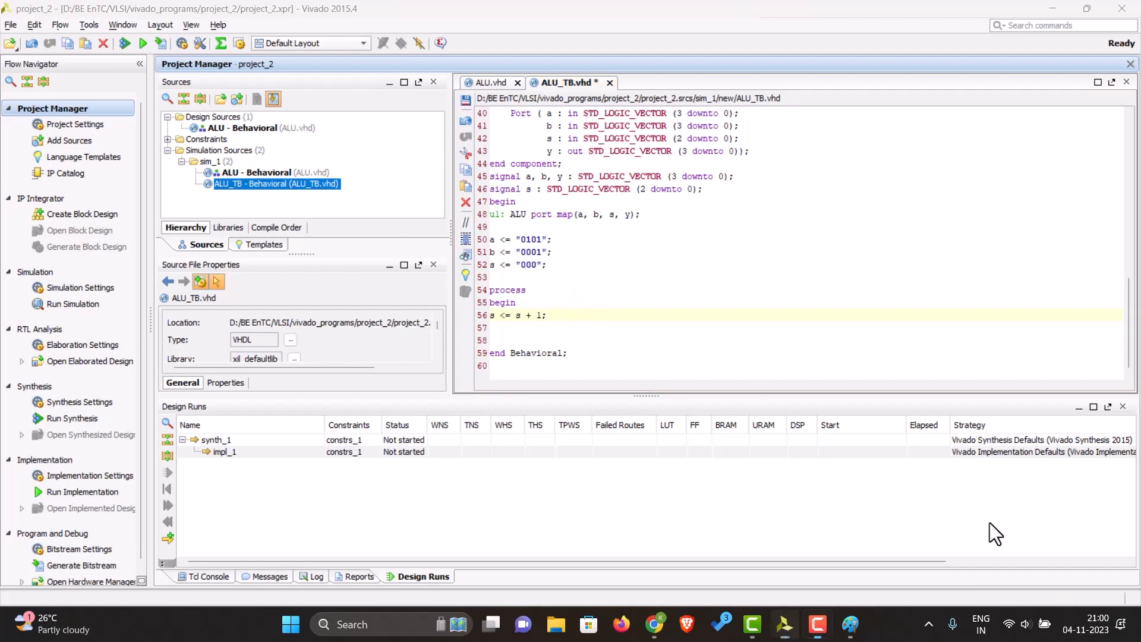
{"action": "left_click", "coordinate": [559, 315]}
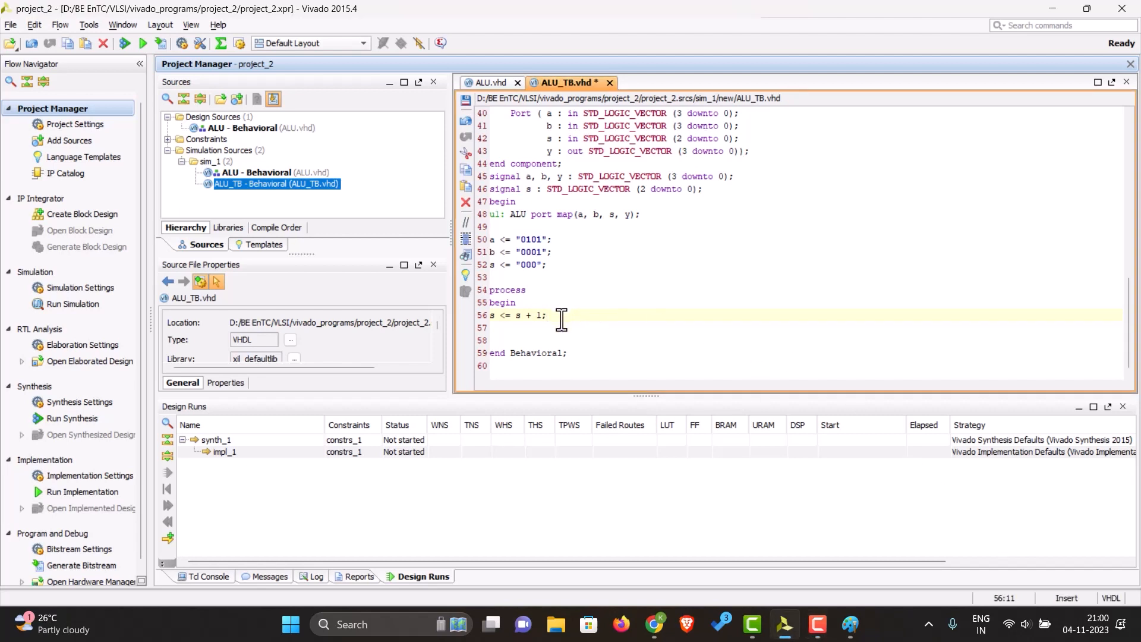
{"action": "type", "text": "end"}
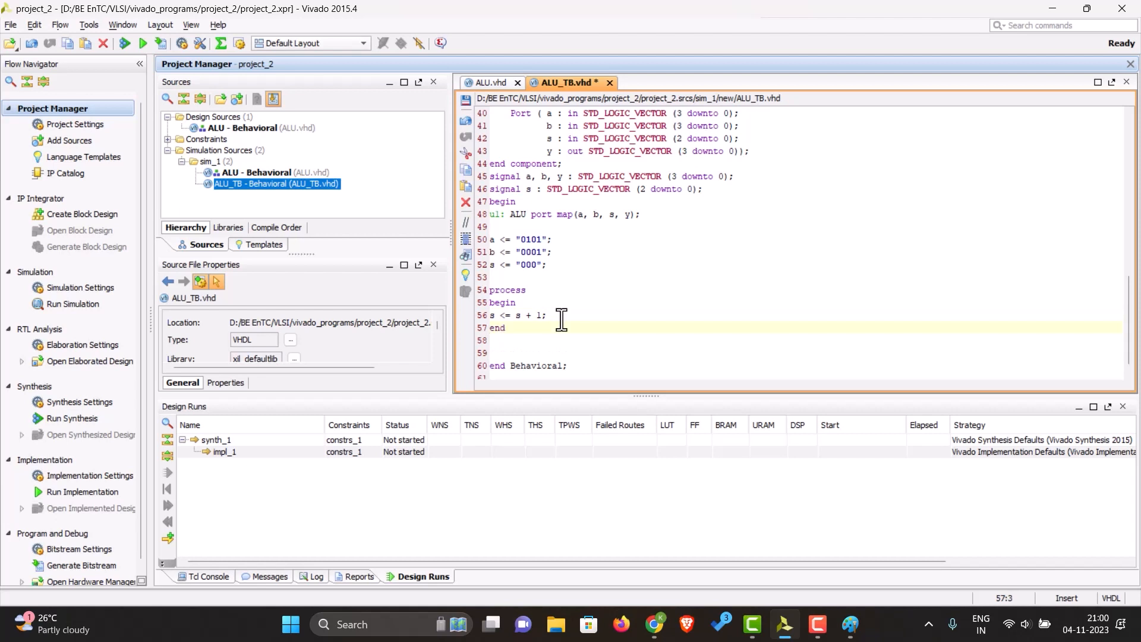
{"action": "type", "text": "proce"}
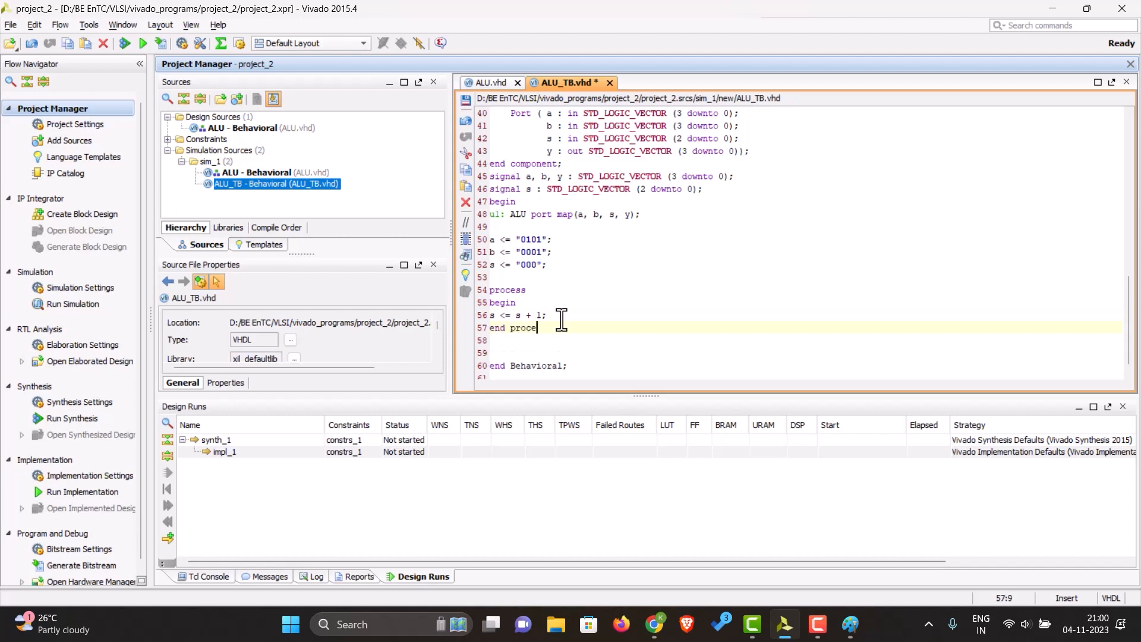
{"action": "type", "text": "ss;"}
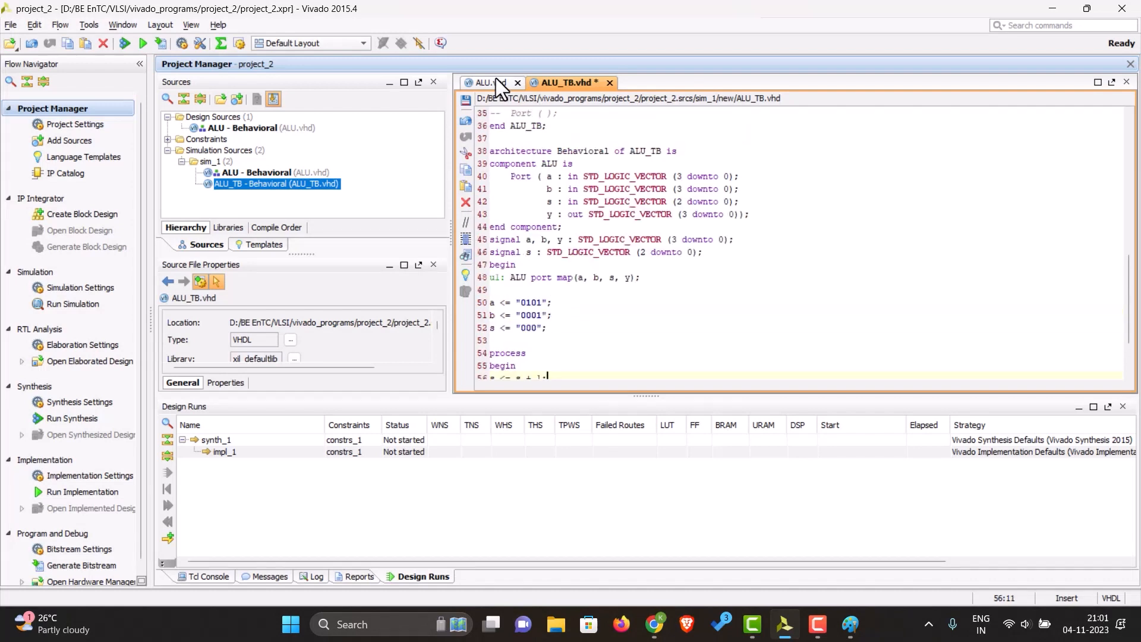
Copy the use IEEE.STD_LOGIC_UNSIGNED.ALL line from ALU.vhd for the testbench
{"action": "left_click", "coordinate": [485, 83]}
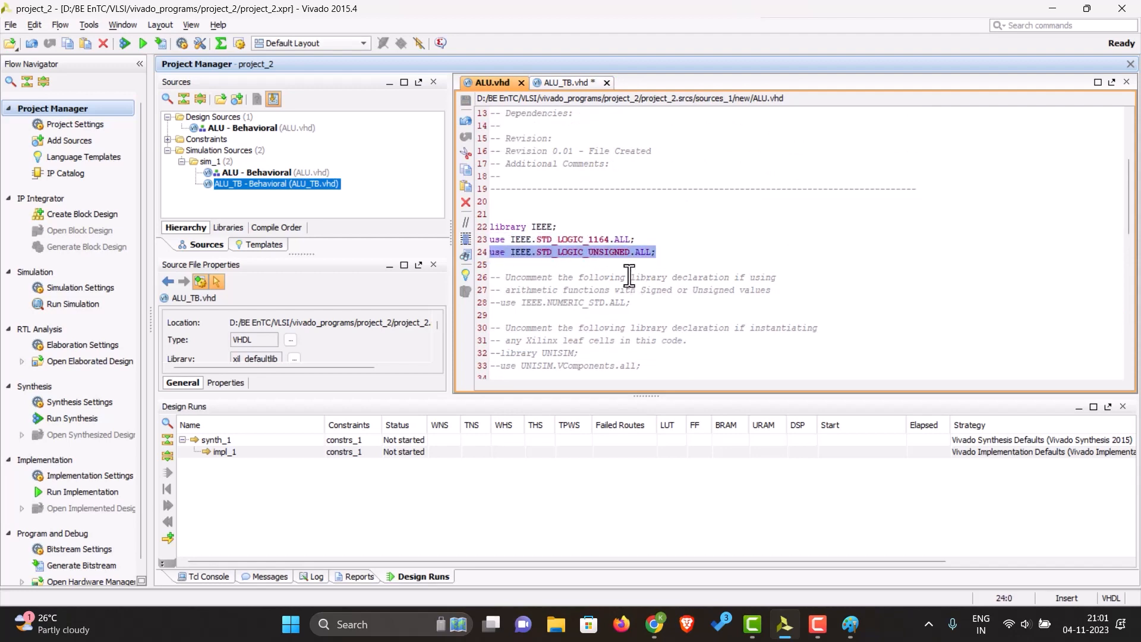
{"action": "left_click", "coordinate": [569, 82]}
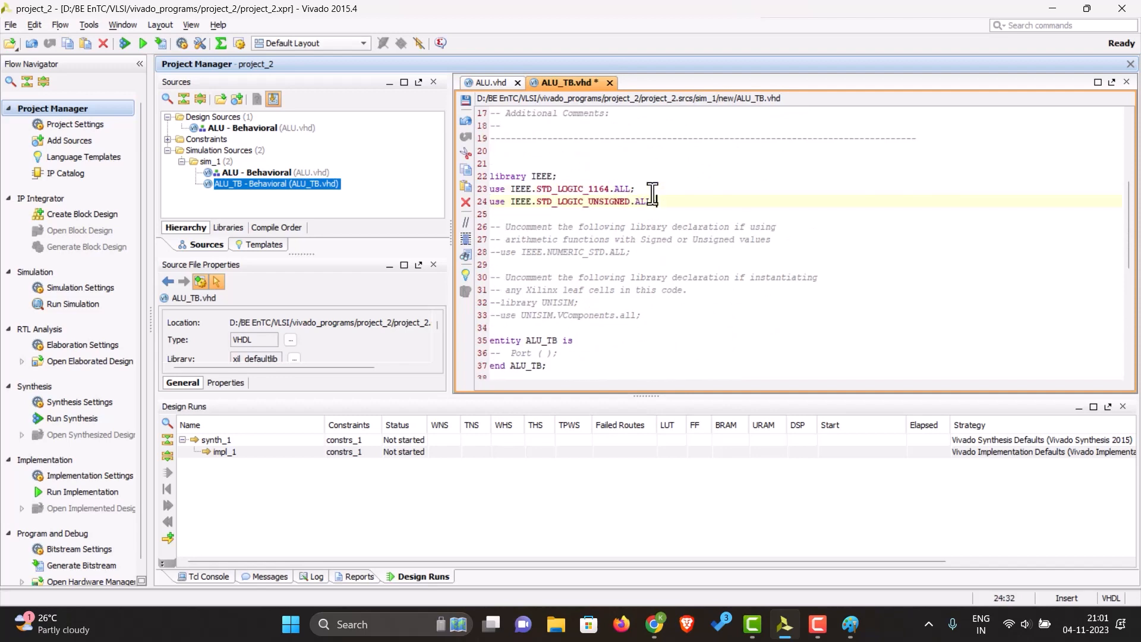
{"action": "scroll", "scroll_direction": "down", "scroll_amount": 3}
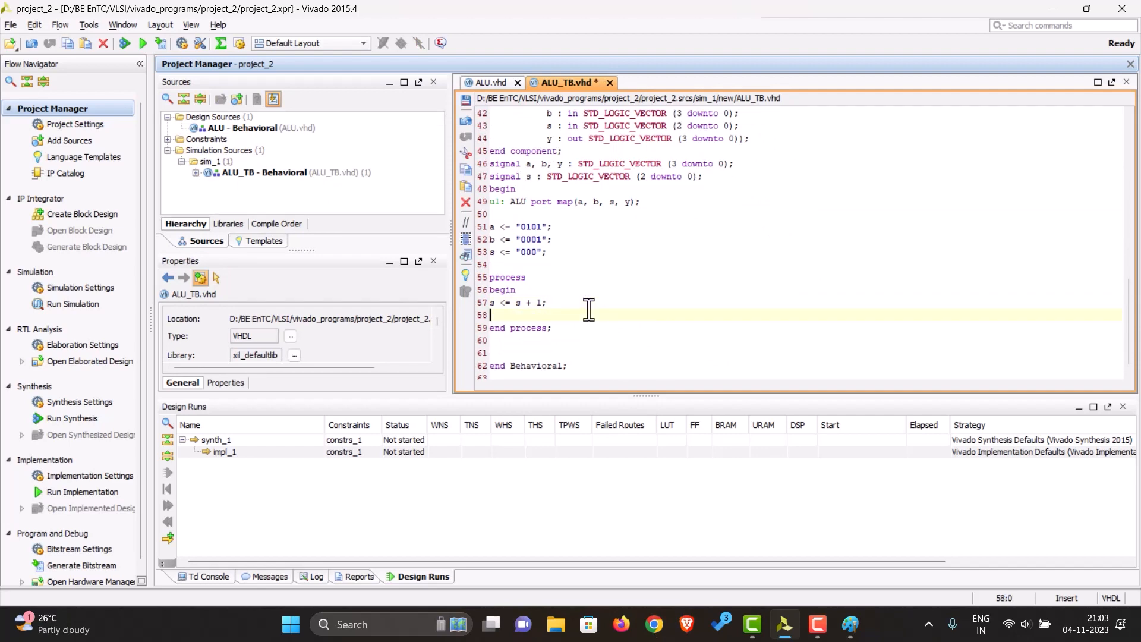
Add wait for 100 ns in the process and initialise signal s := "000" in its declaration
{"action": "type", "text": "wait"}
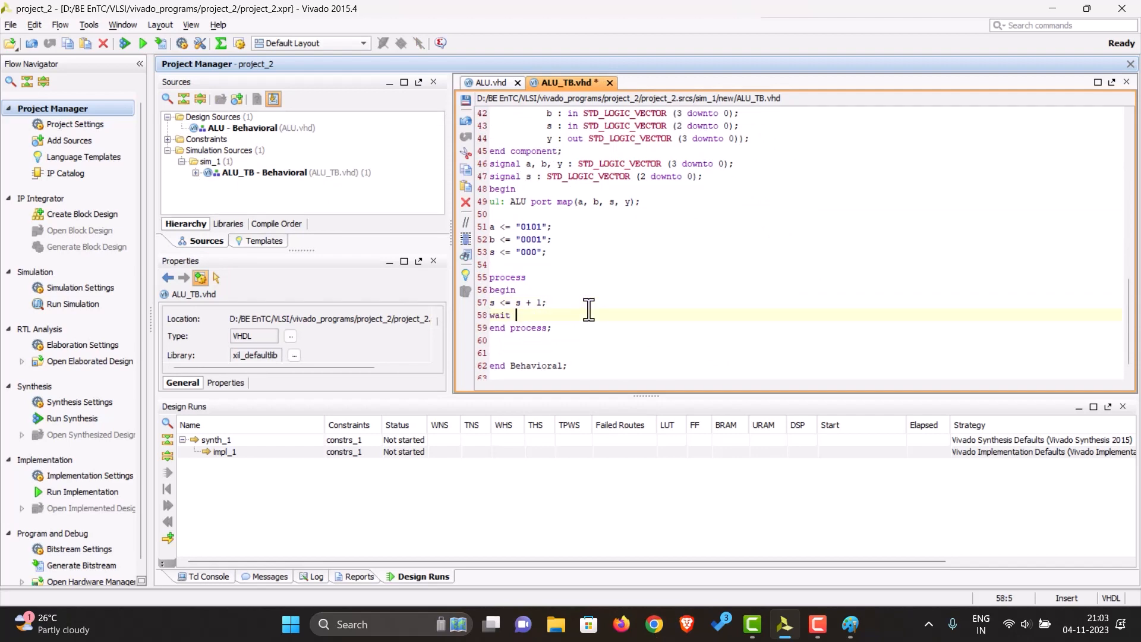
{"action": "type", "text": "for 1"}
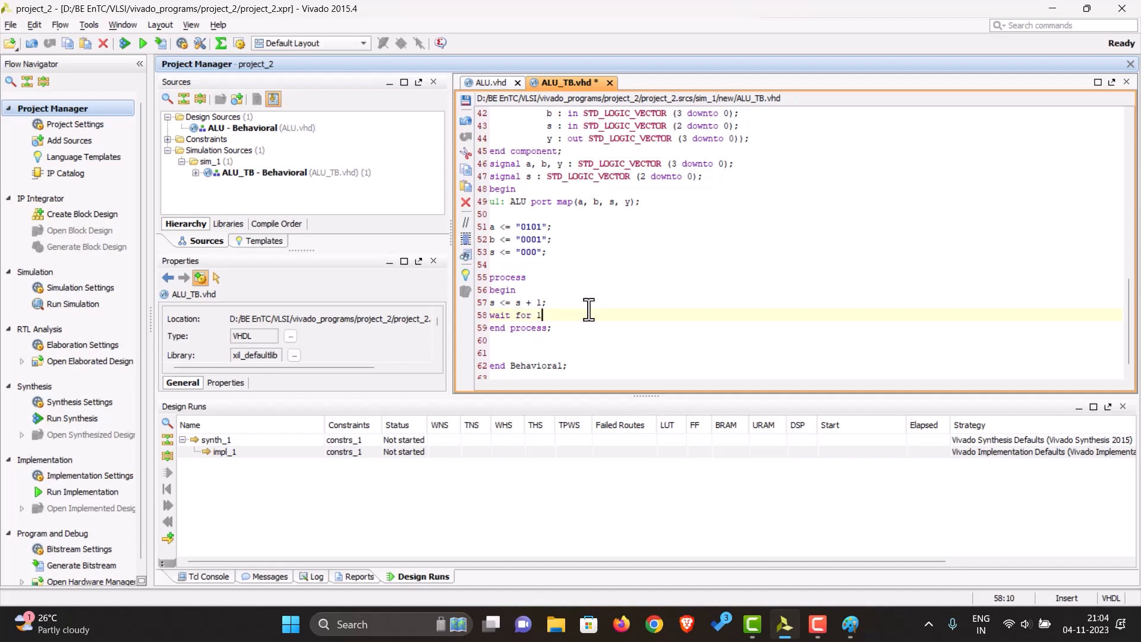
{"action": "type", "text": "00 ns;"}
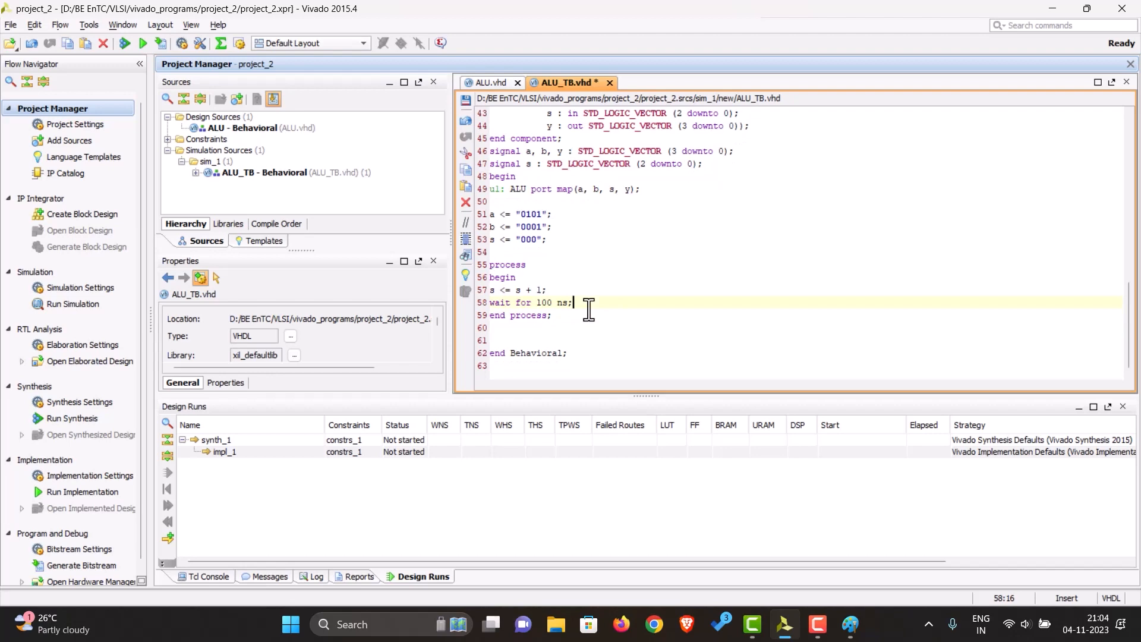
{"action": "key", "text": "ctrl+s"}
{"action": "type", "text": " := "}
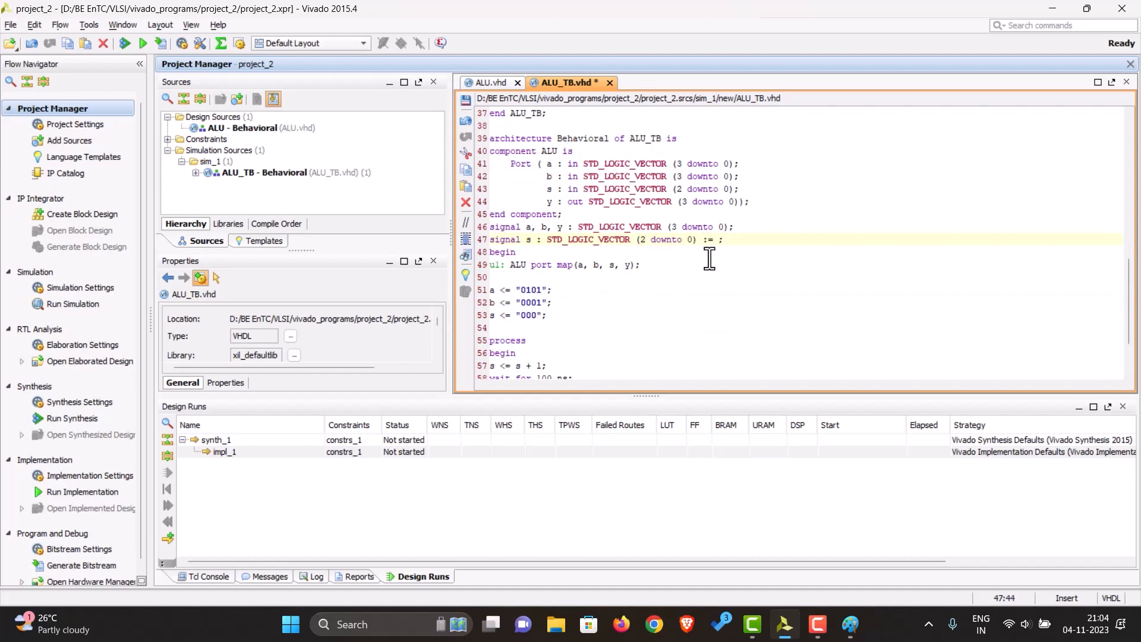
{"action": "type", "text": "\"0"}
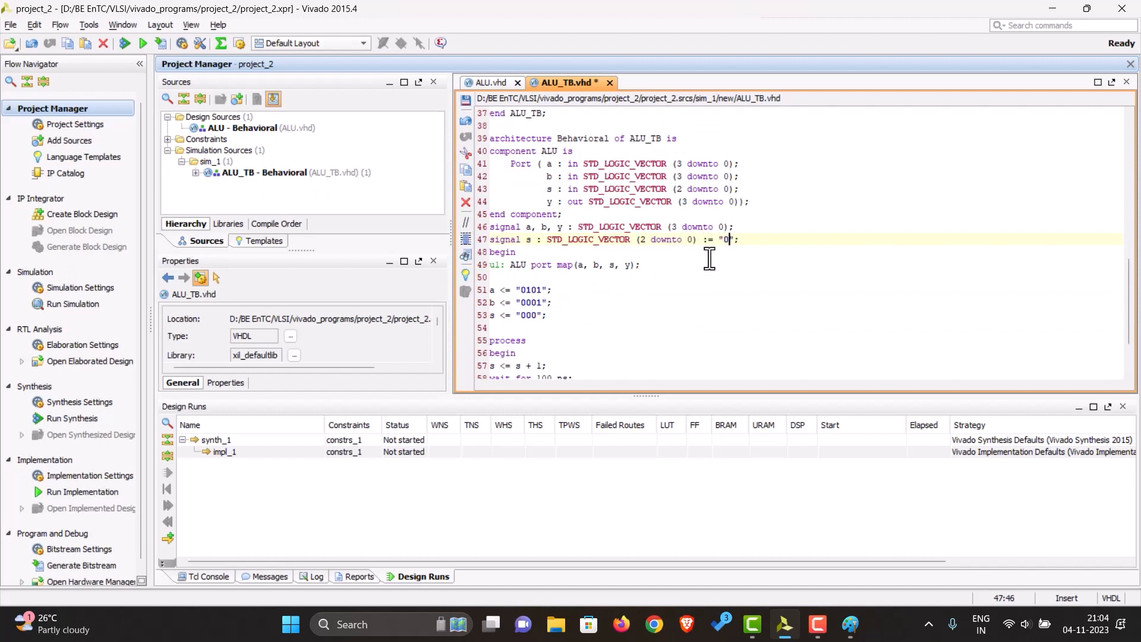
{"action": "type", "text": "00"}
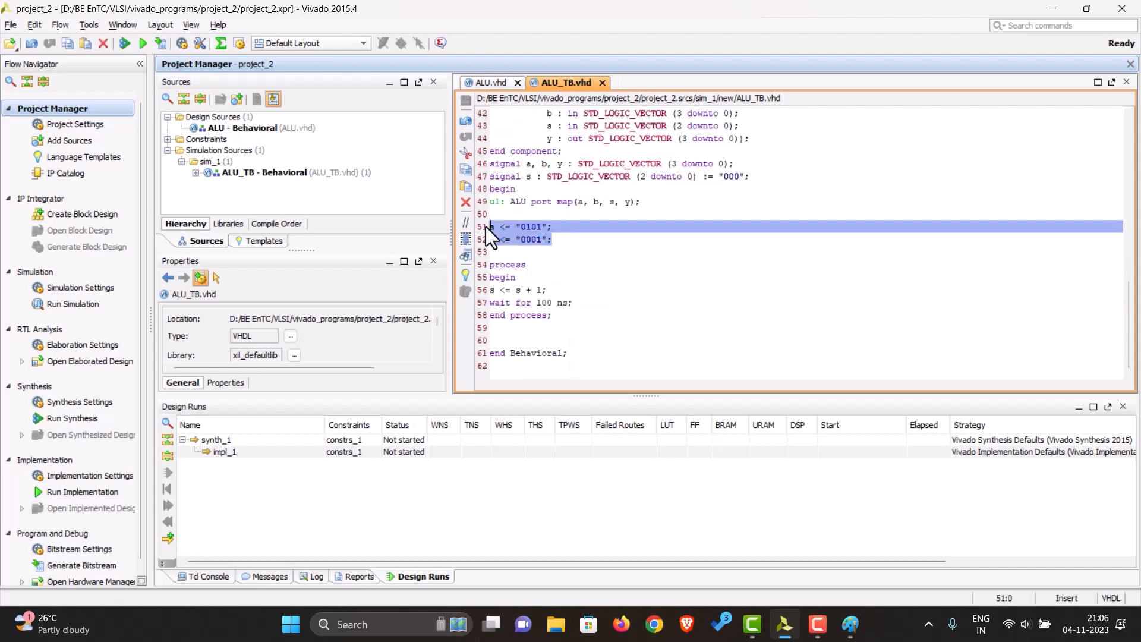
Move the a and b assignments into the process above s <= s + 1; and save the testbench
{"action": "key", "text": "Delete"}
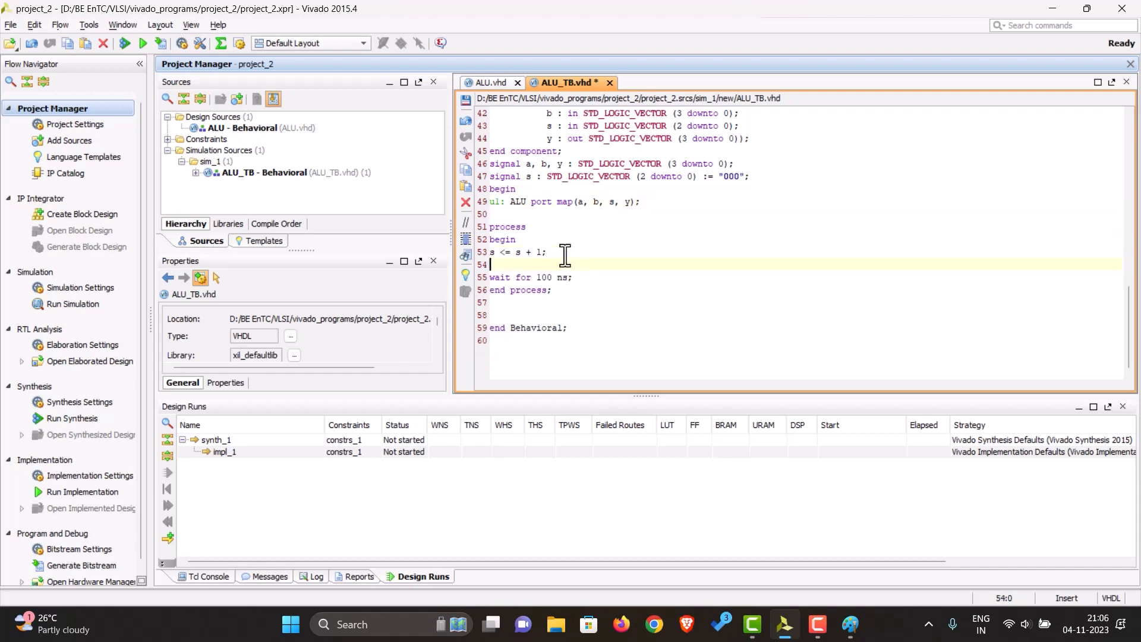
{"action": "type", "text": "a <= \"0101\";"}
{"action": "type", "text": "b <= \"0001\";"}
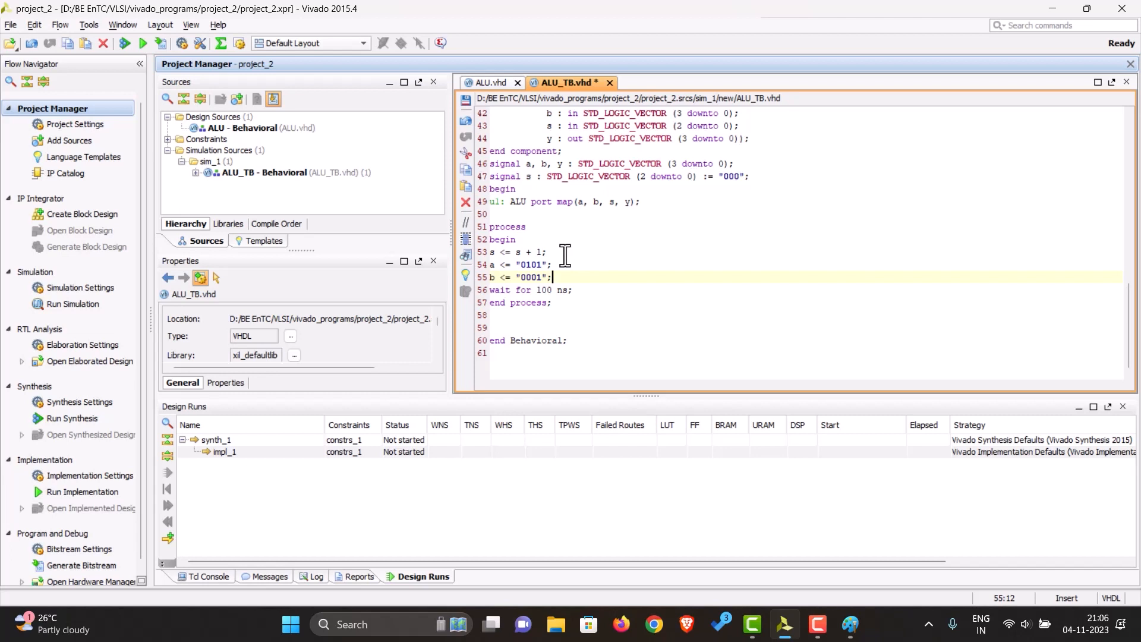
{"action": "left_click", "coordinate": [575, 290]}
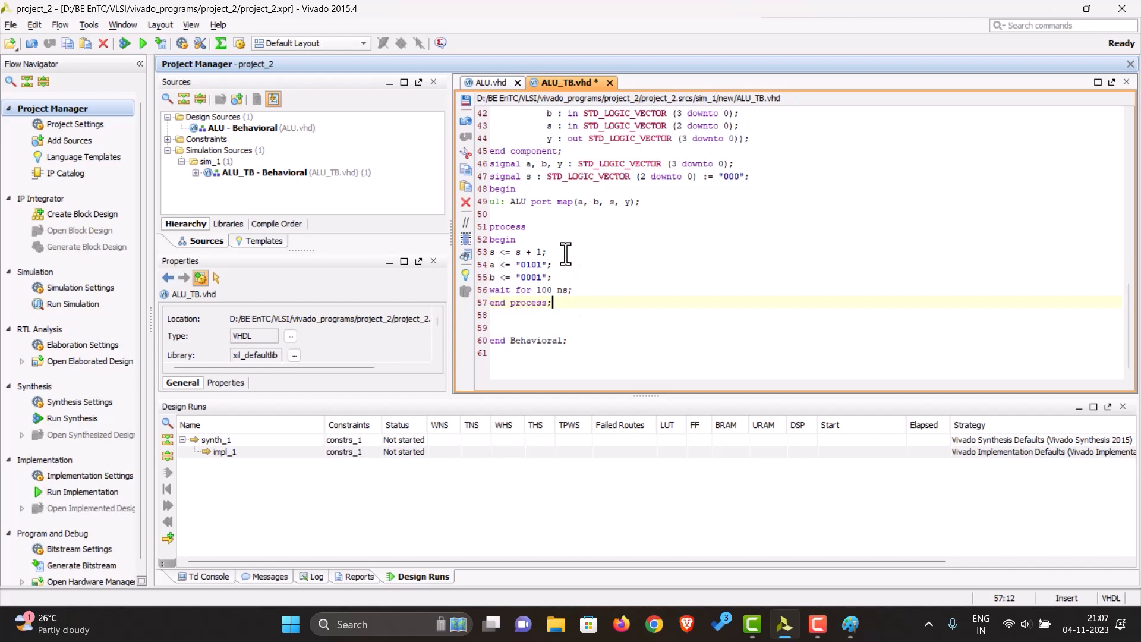
{"action": "key", "text": "Delete"}
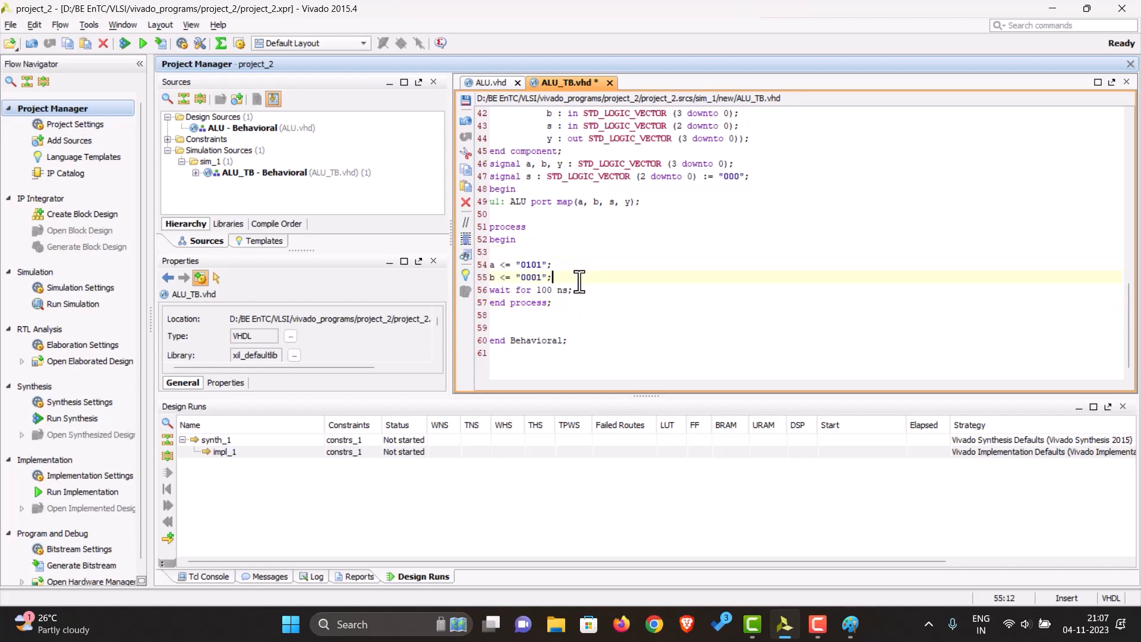
{"action": "type", "text": "s <= s + 1;"}
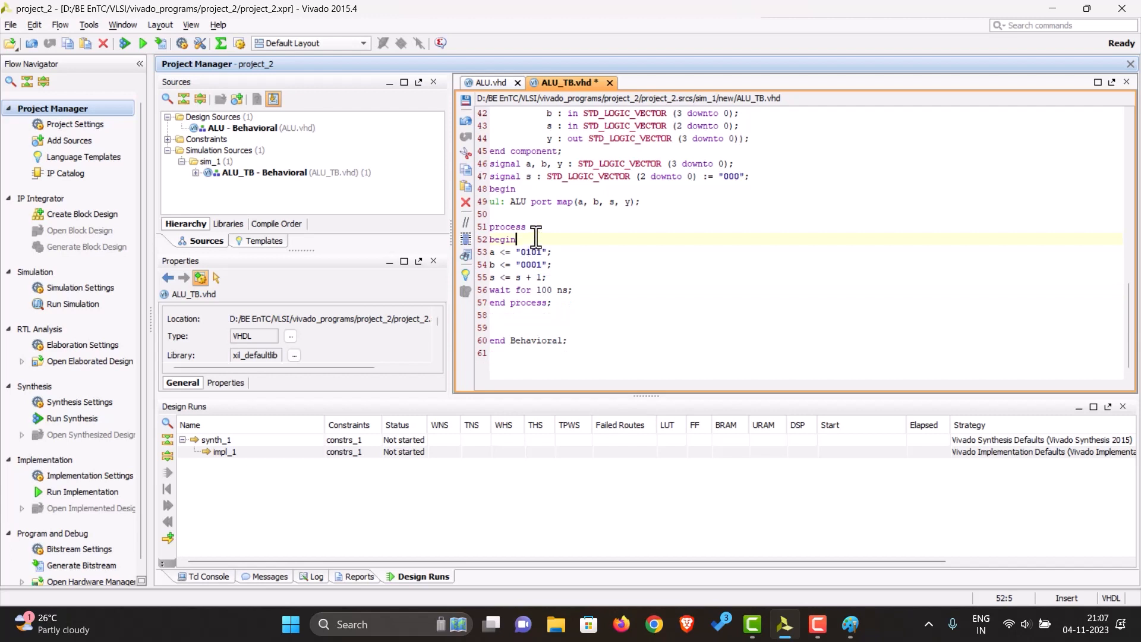
{"action": "key", "text": "ctrl+s"}
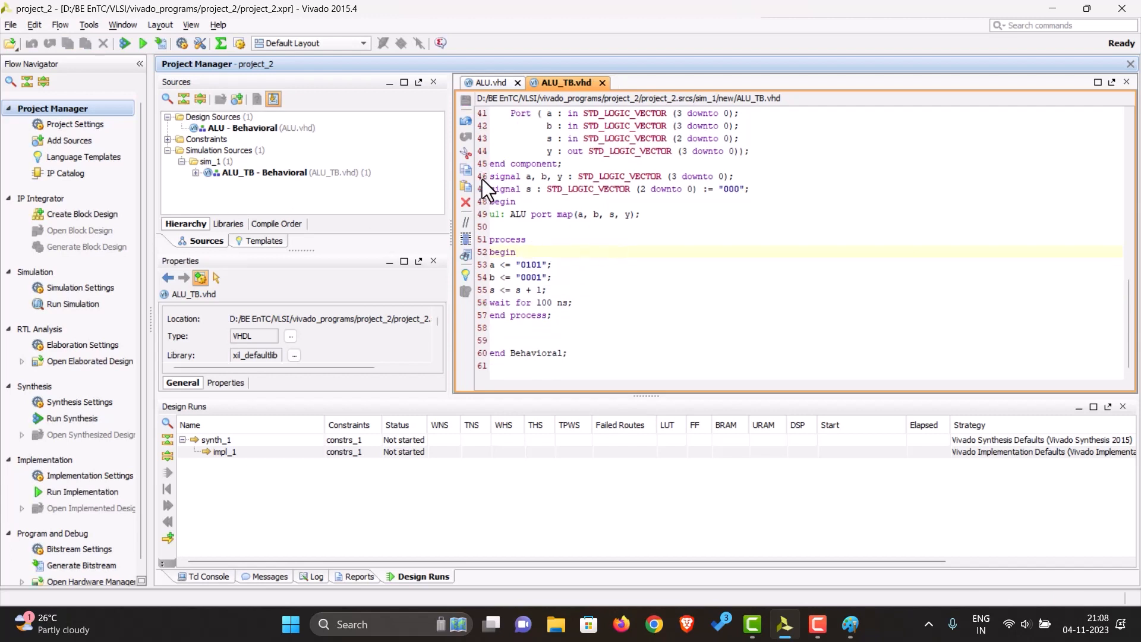
Run Behavioral Simulation from the Flow Navigator to produce the a, b, y, s waveform
{"action": "left_click", "coordinate": [71, 304]}
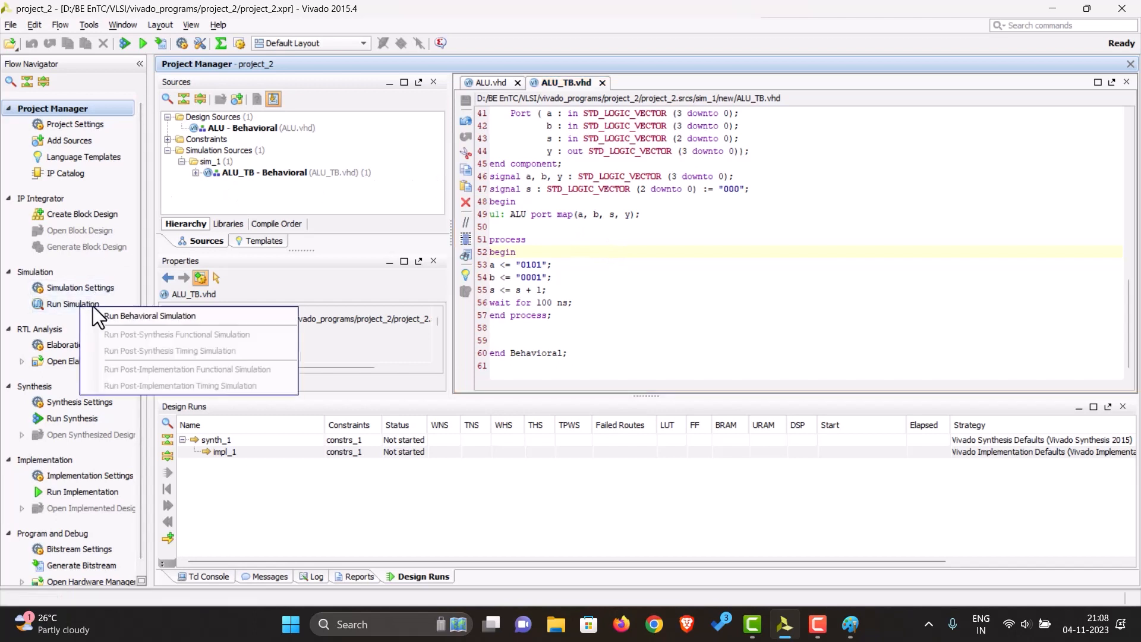
{"action": "left_click", "coordinate": [149, 316]}
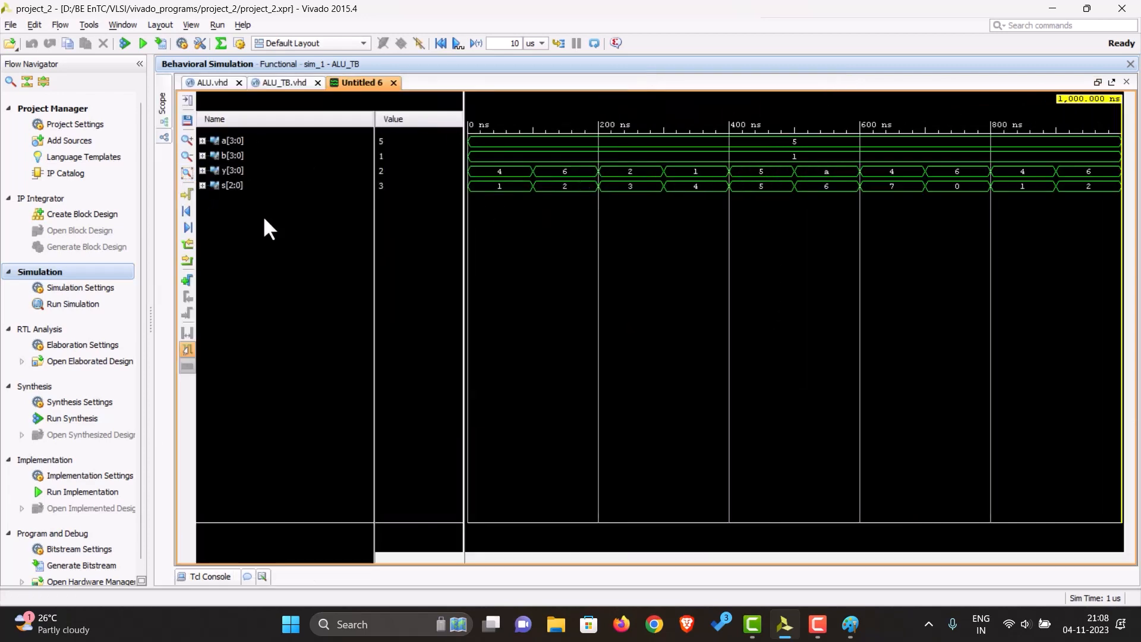
{"action": "mouse_move", "coordinate": [302, 251]}
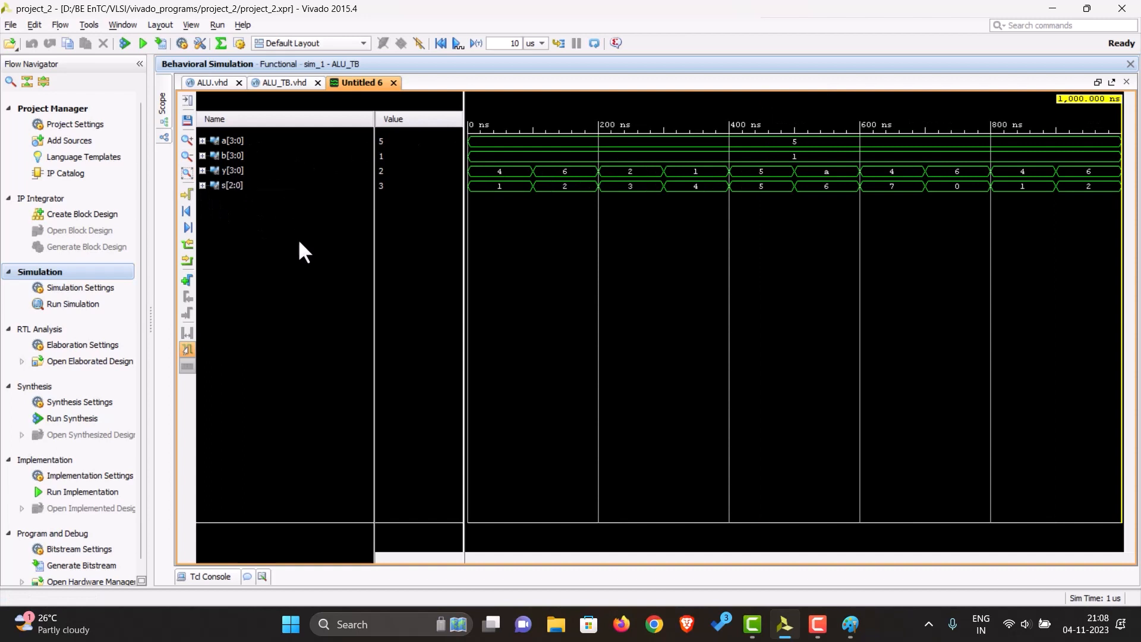
Set signals a, b, y and s to Binary radix and drag s[2:0] above y[3:0]
{"action": "right_click", "coordinate": [231, 184]}
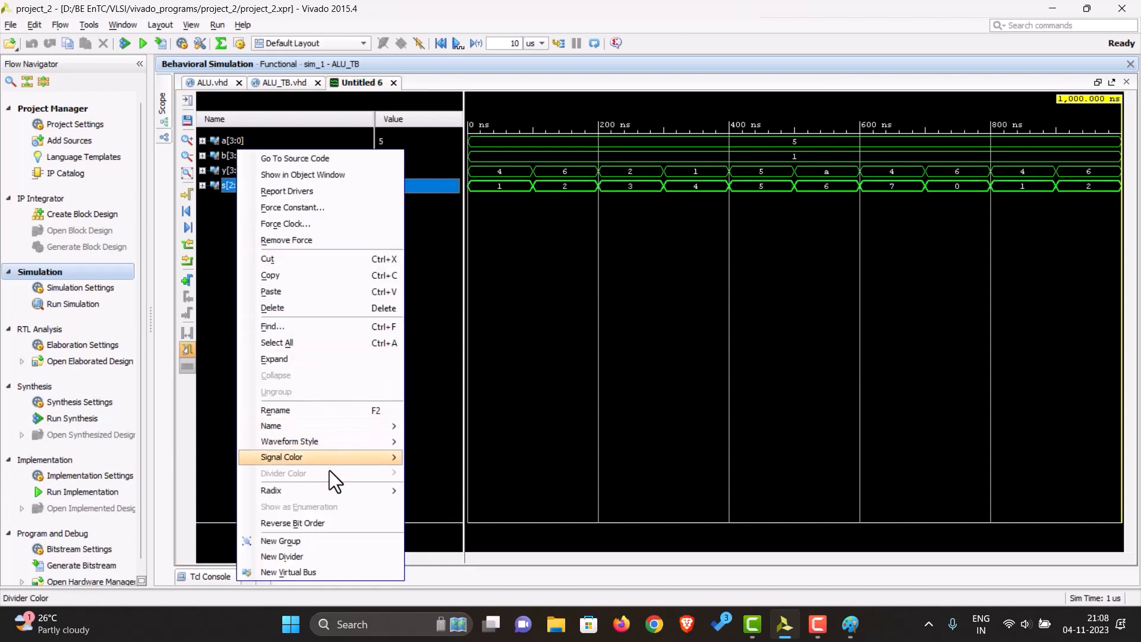
{"action": "mouse_move", "coordinate": [295, 490]}
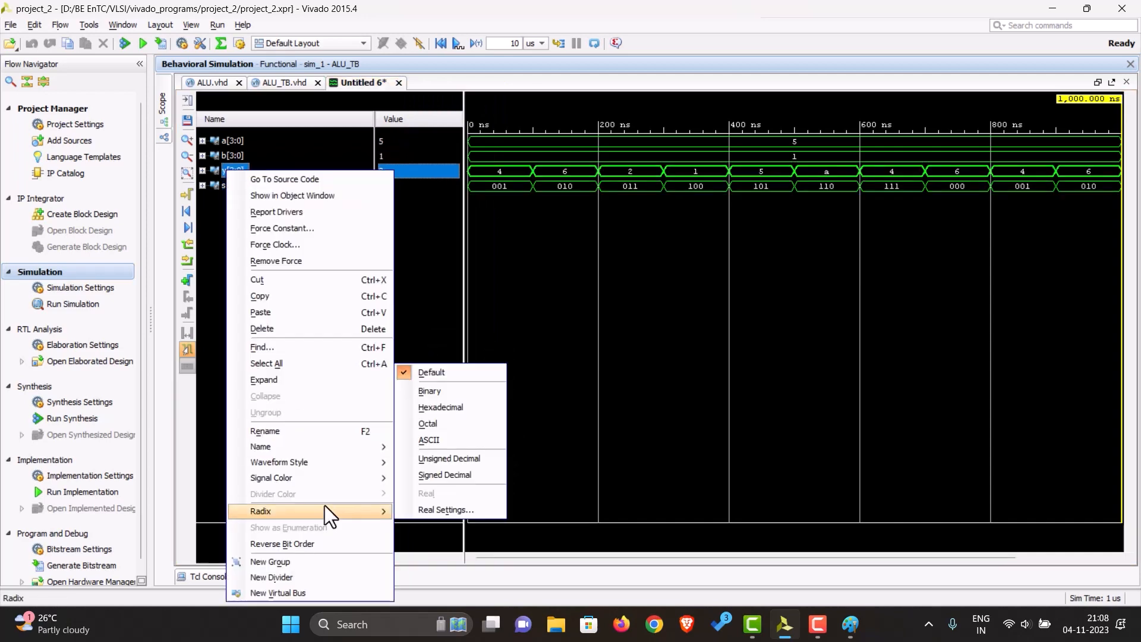
{"action": "left_click", "coordinate": [429, 391]}
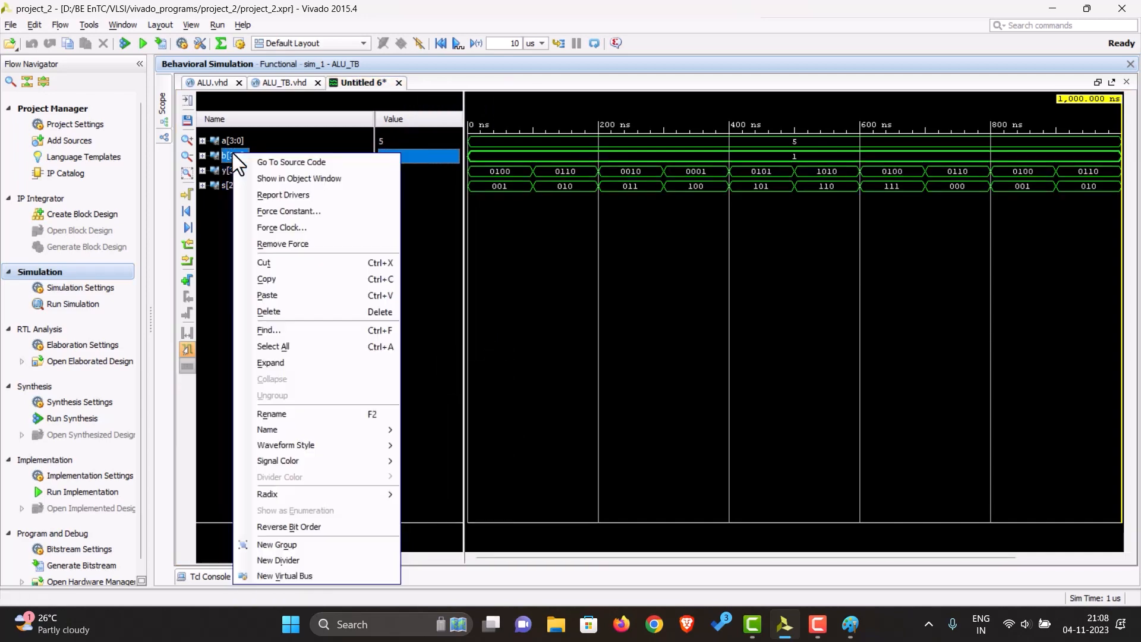
{"action": "left_click", "coordinate": [406, 296]}
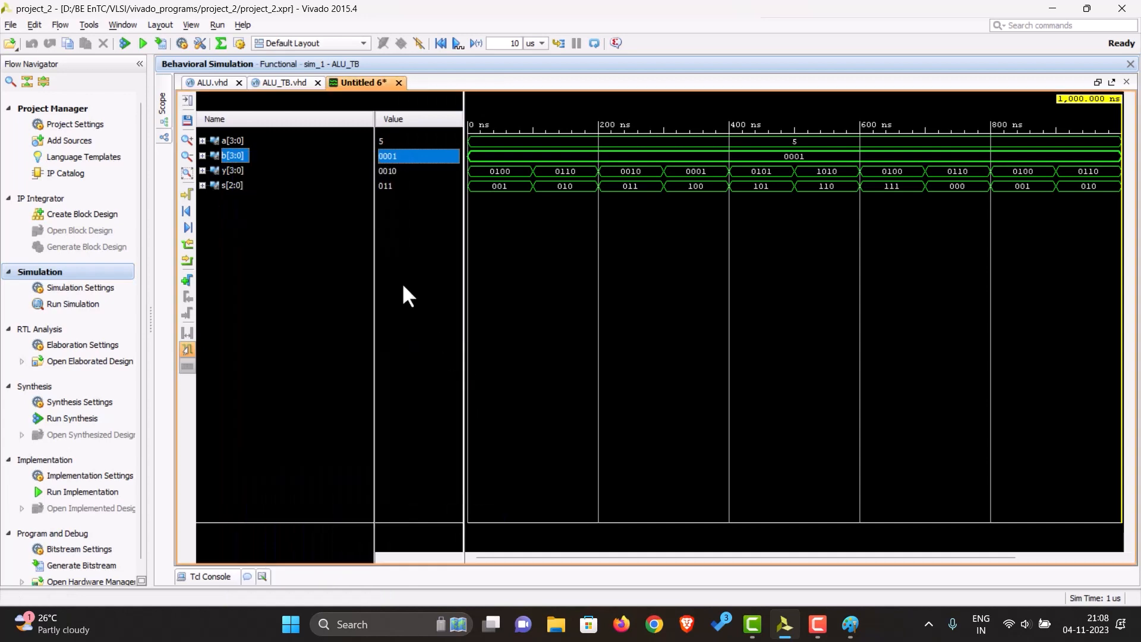
{"action": "right_click", "coordinate": [234, 155]}
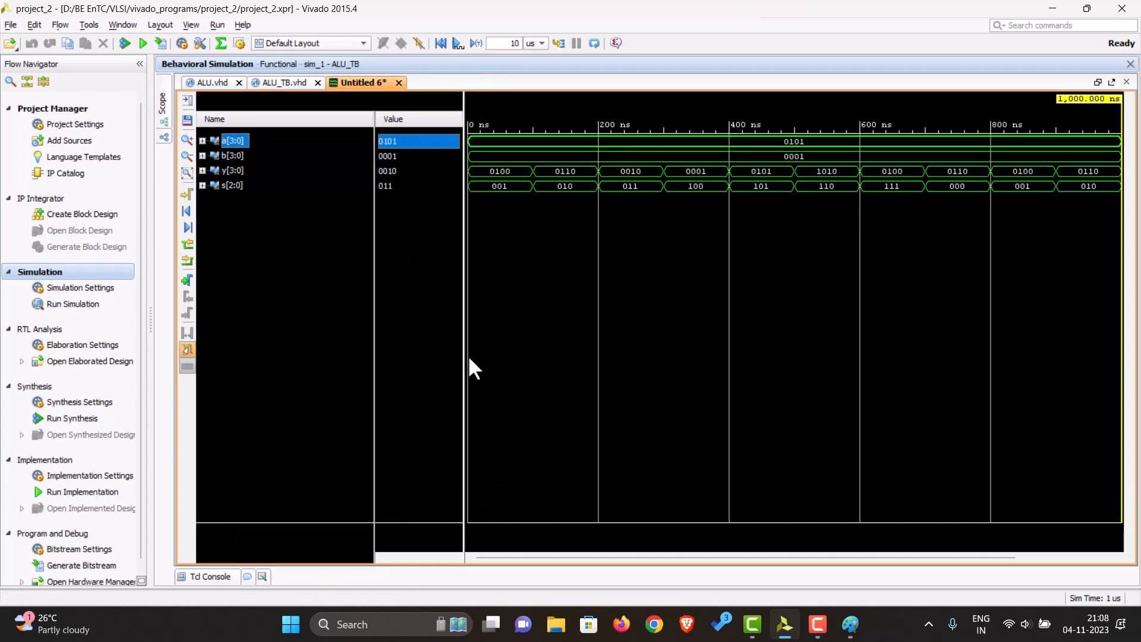
{"action": "mouse_move", "coordinate": [483, 224]}
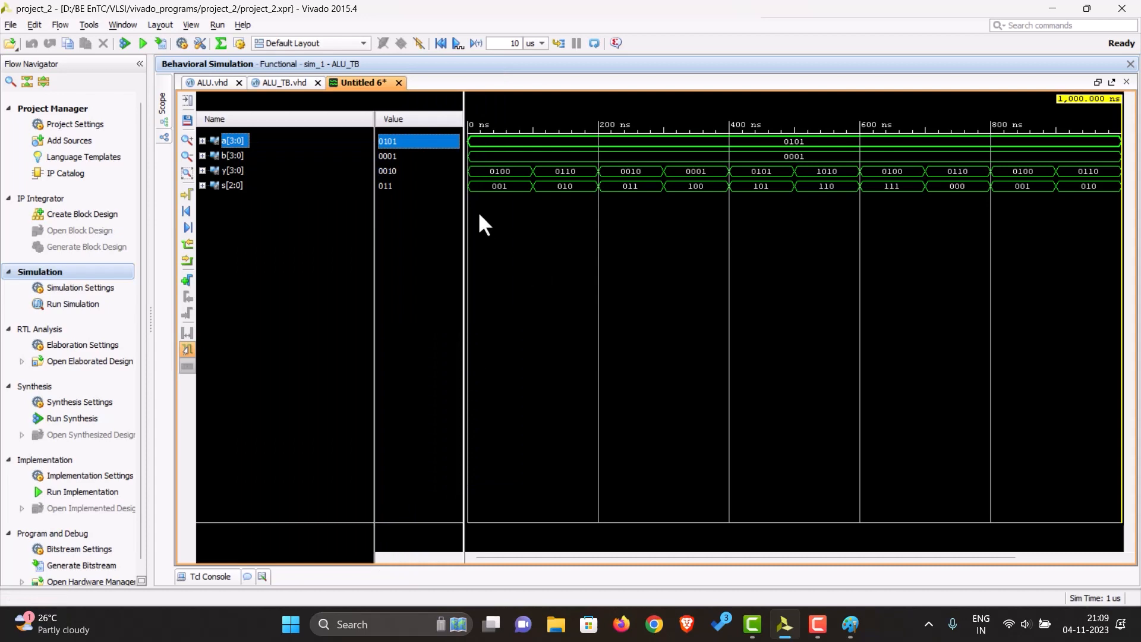
{"action": "left_click", "coordinate": [233, 184]}
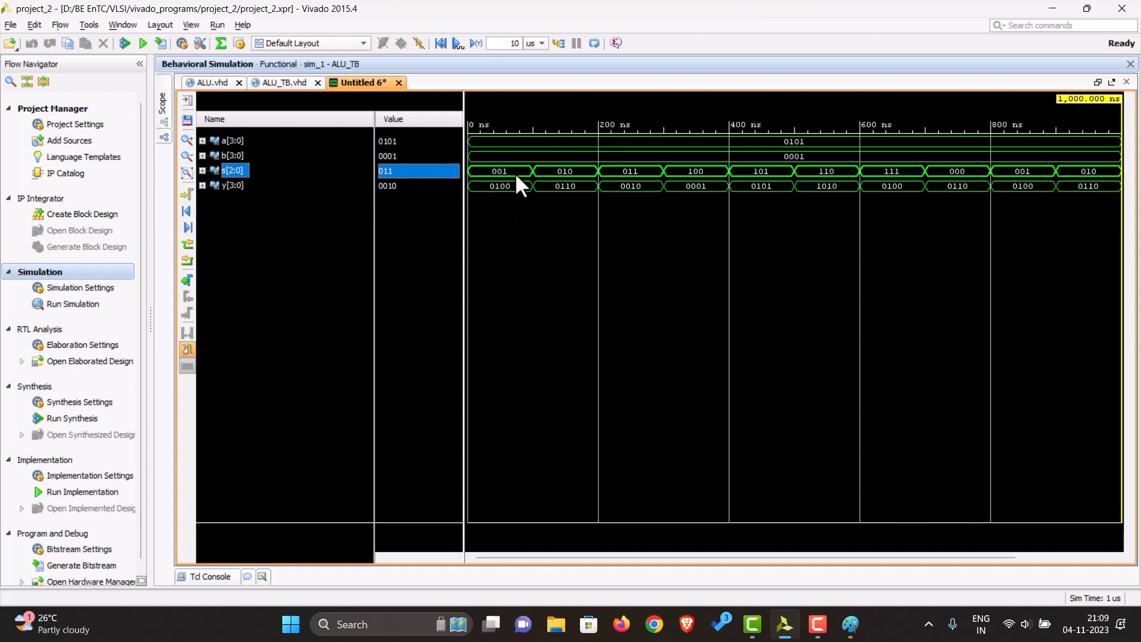
{"action": "mouse_move", "coordinate": [251, 83]}
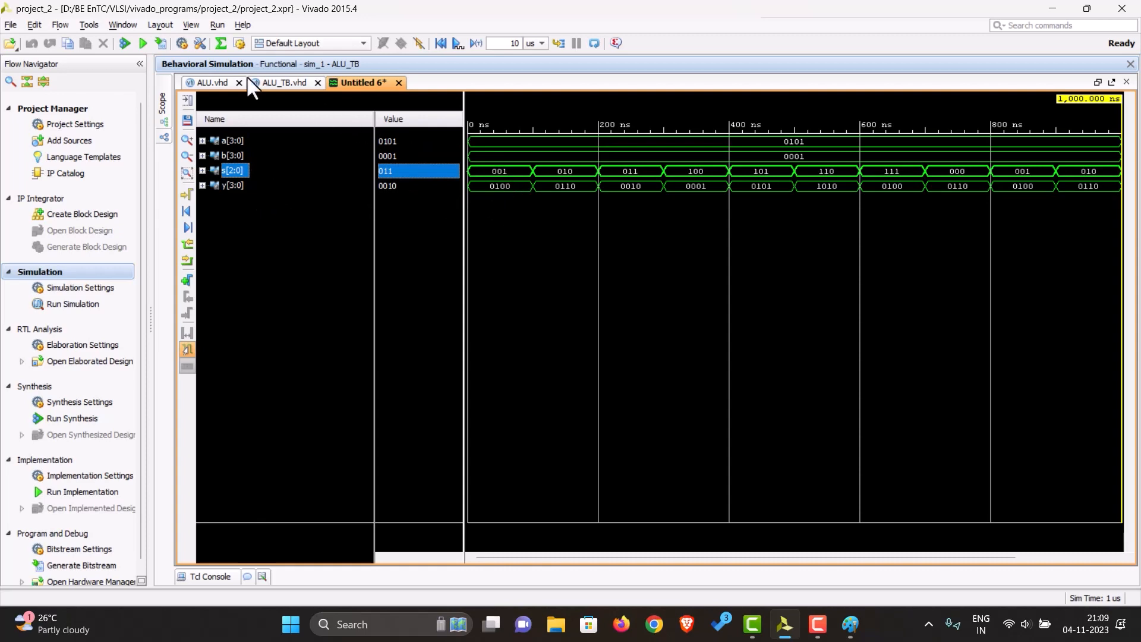
{"action": "left_click", "coordinate": [211, 83]}
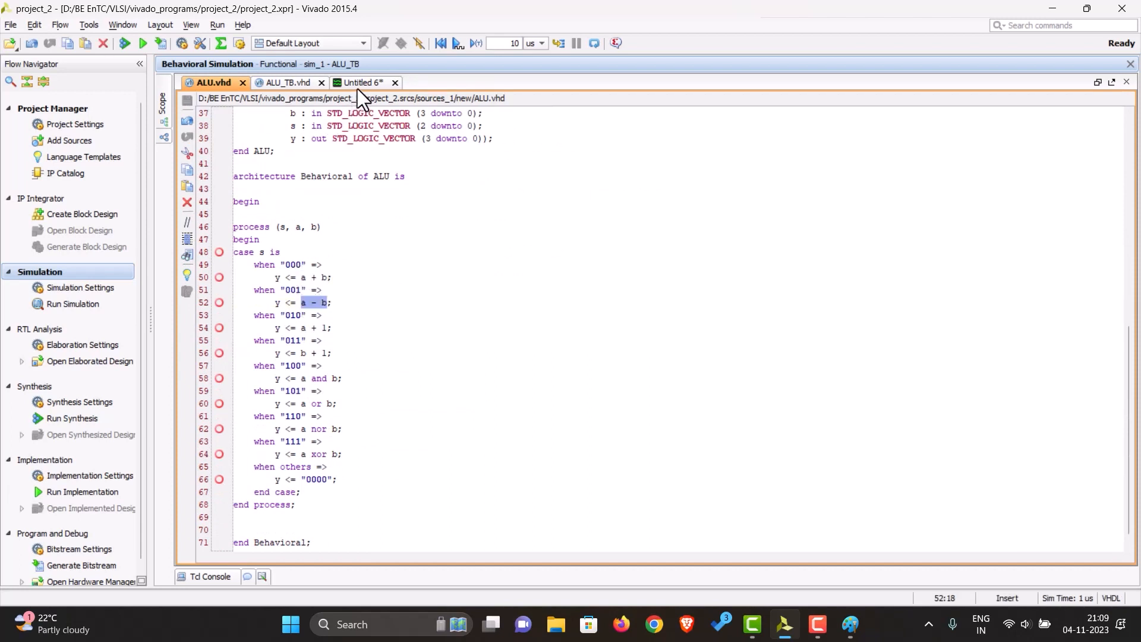
{"action": "left_click", "coordinate": [360, 82]}
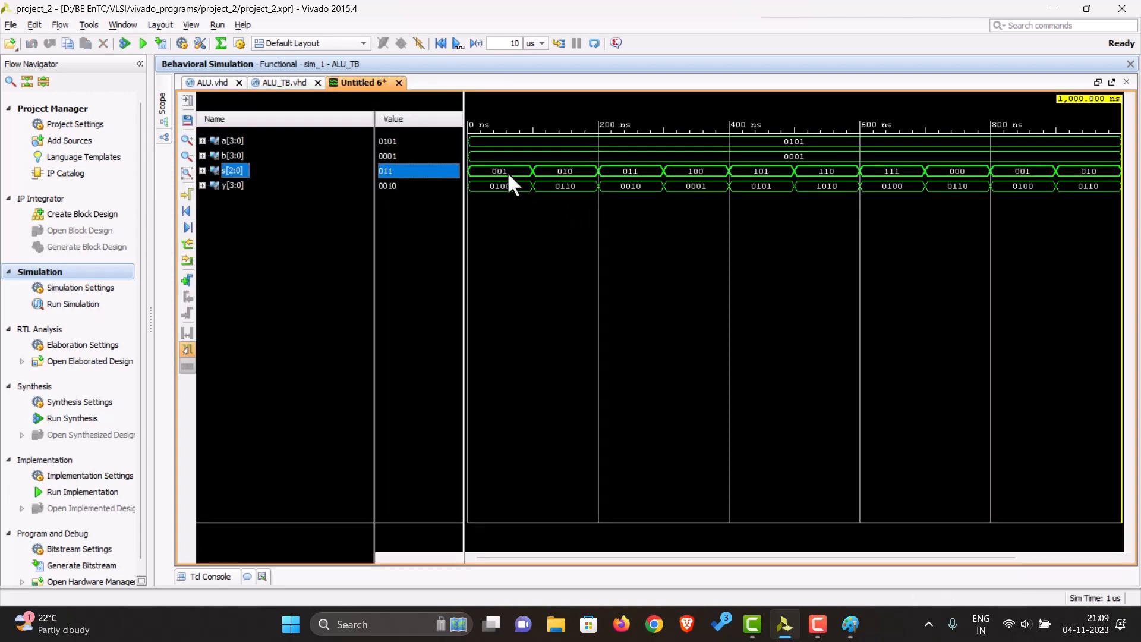
{"action": "mouse_move", "coordinate": [485, 202]}
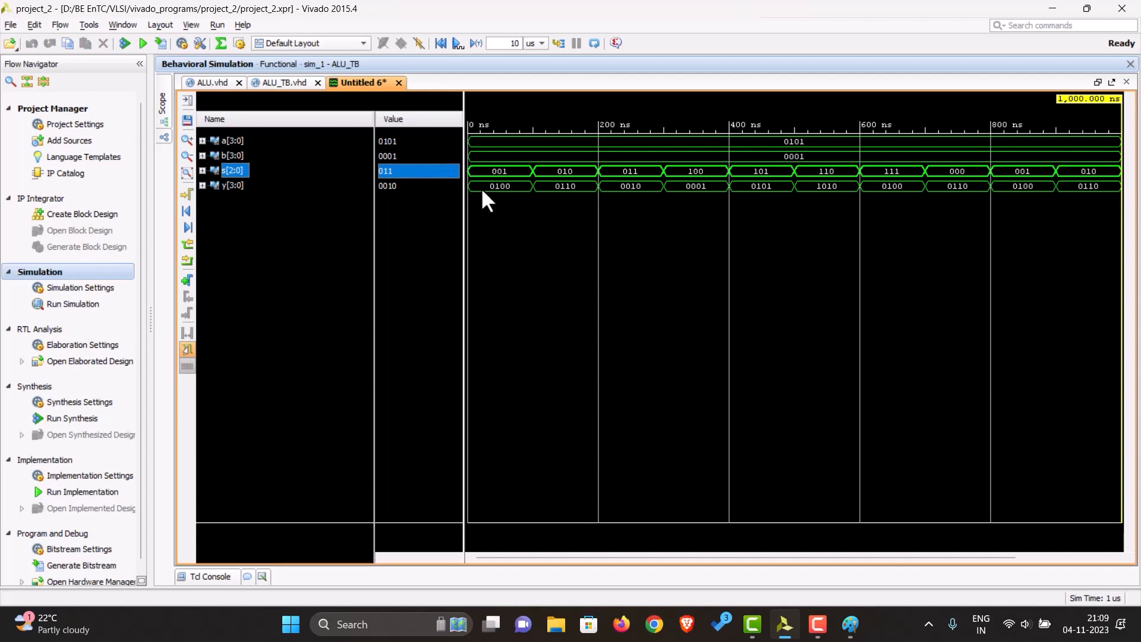
{"action": "mouse_move", "coordinate": [811, 159]}
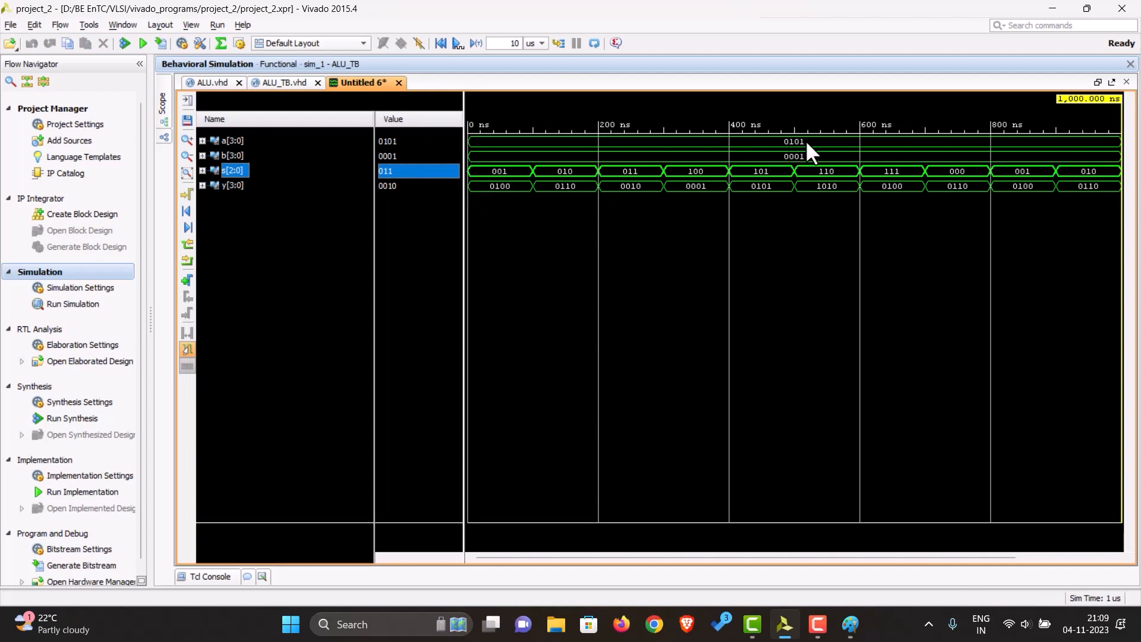
{"action": "mouse_move", "coordinate": [502, 205]}
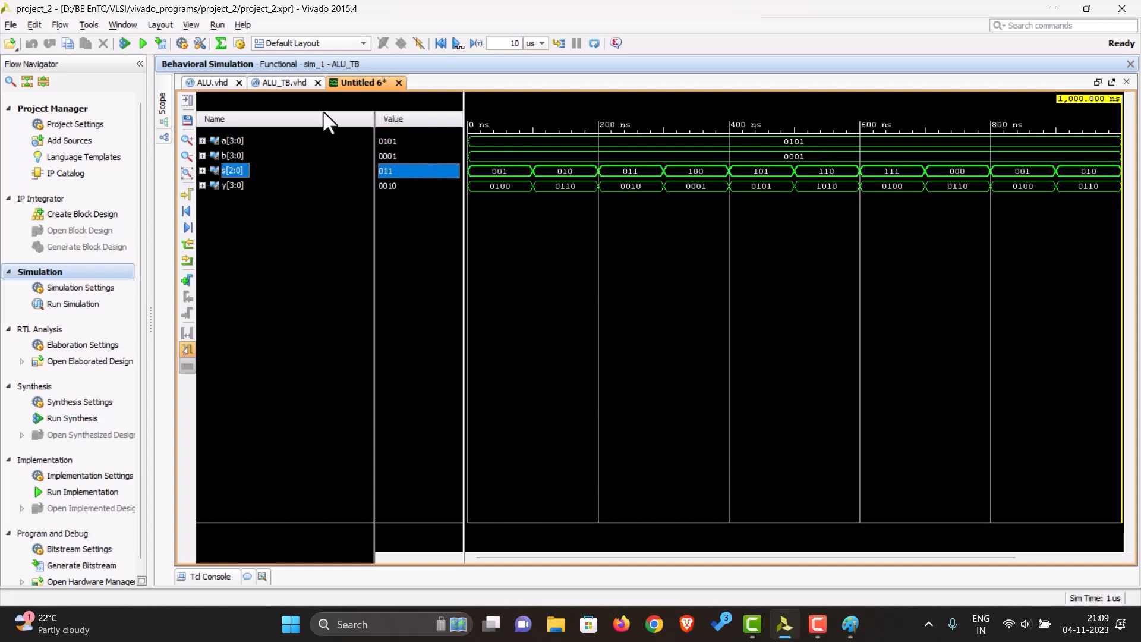
{"action": "left_click", "coordinate": [208, 82]}
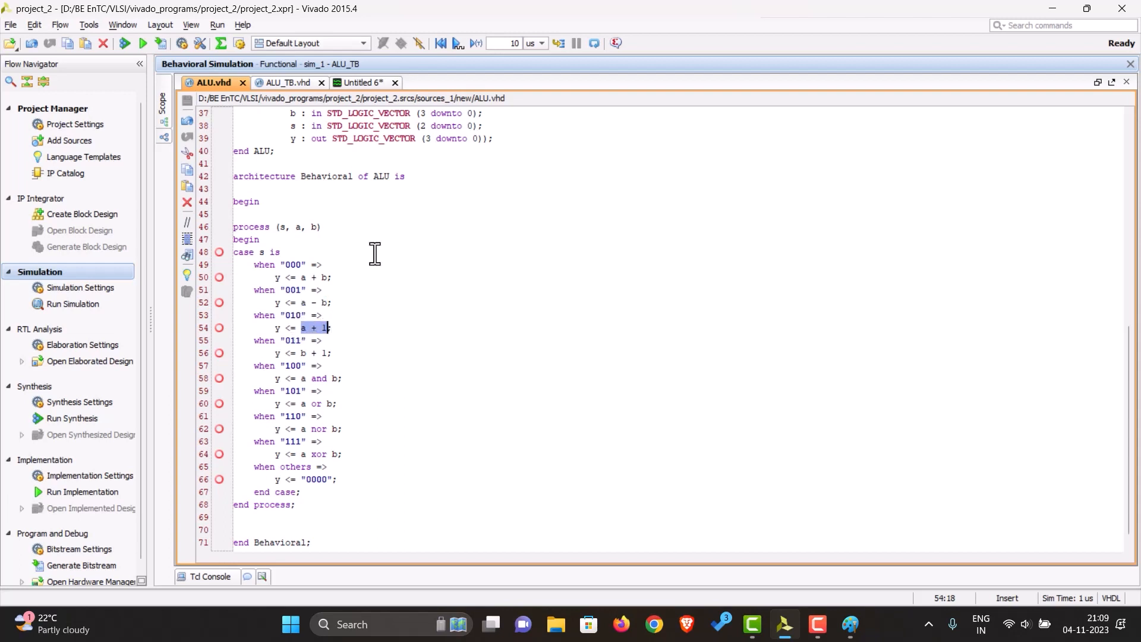
{"action": "left_click", "coordinate": [362, 83]}
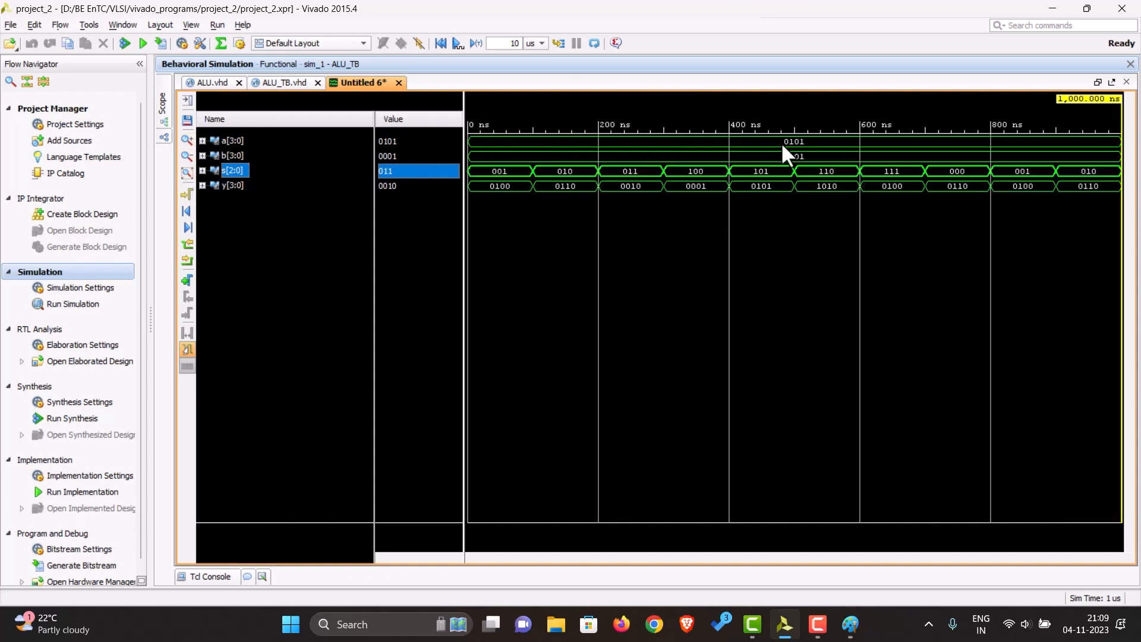
{"action": "mouse_move", "coordinate": [702, 244]}
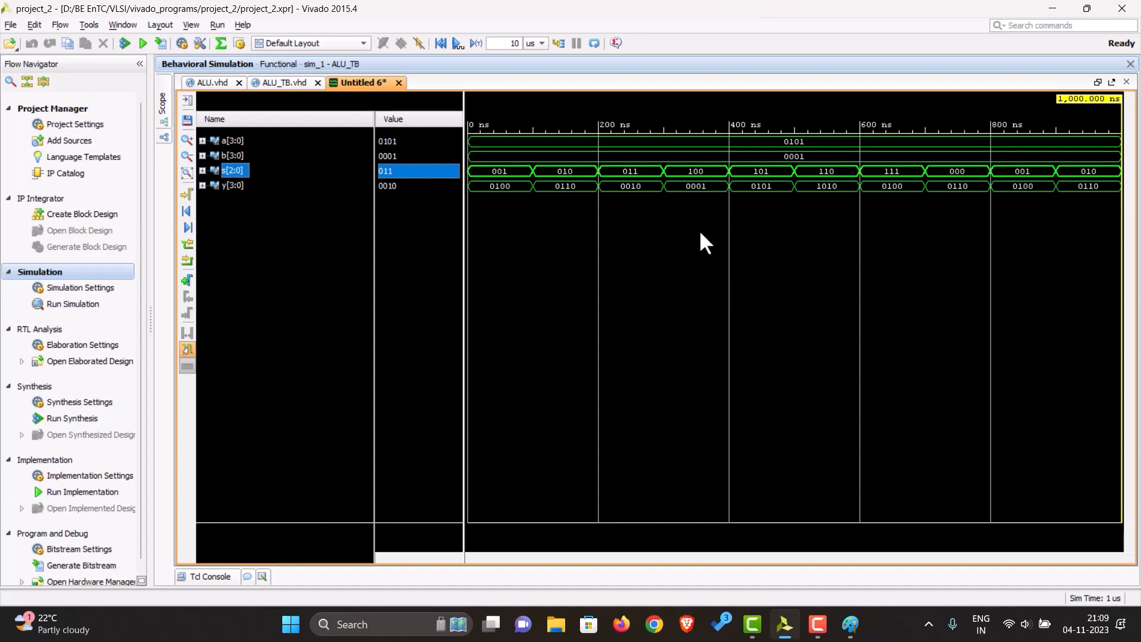
{"action": "mouse_move", "coordinate": [1008, 238]}
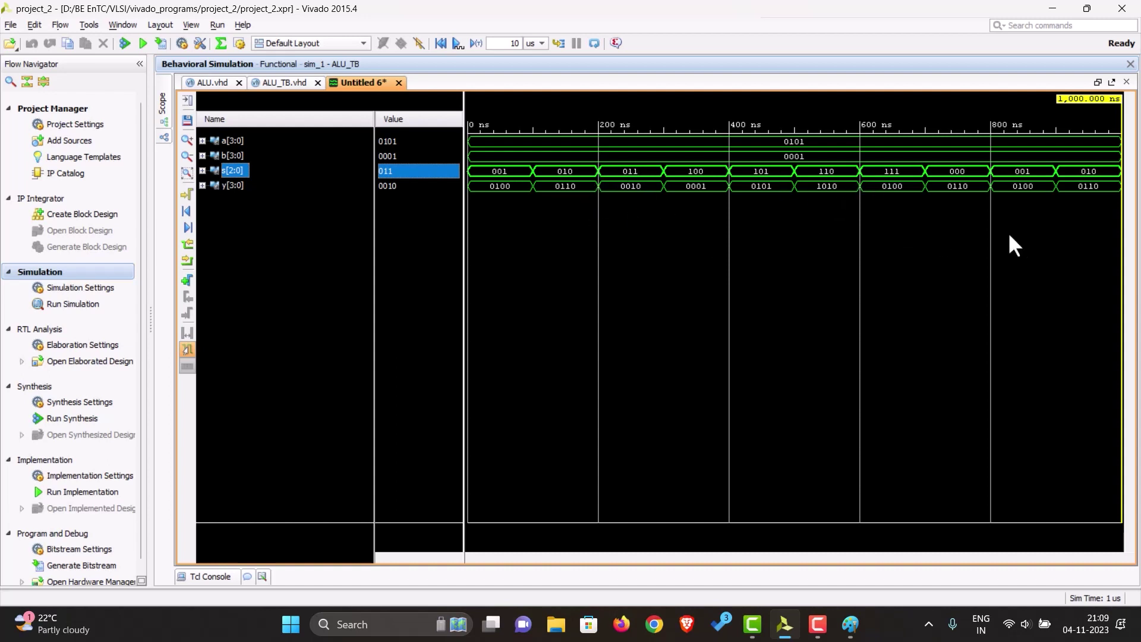
{"action": "mouse_move", "coordinate": [696, 304]}
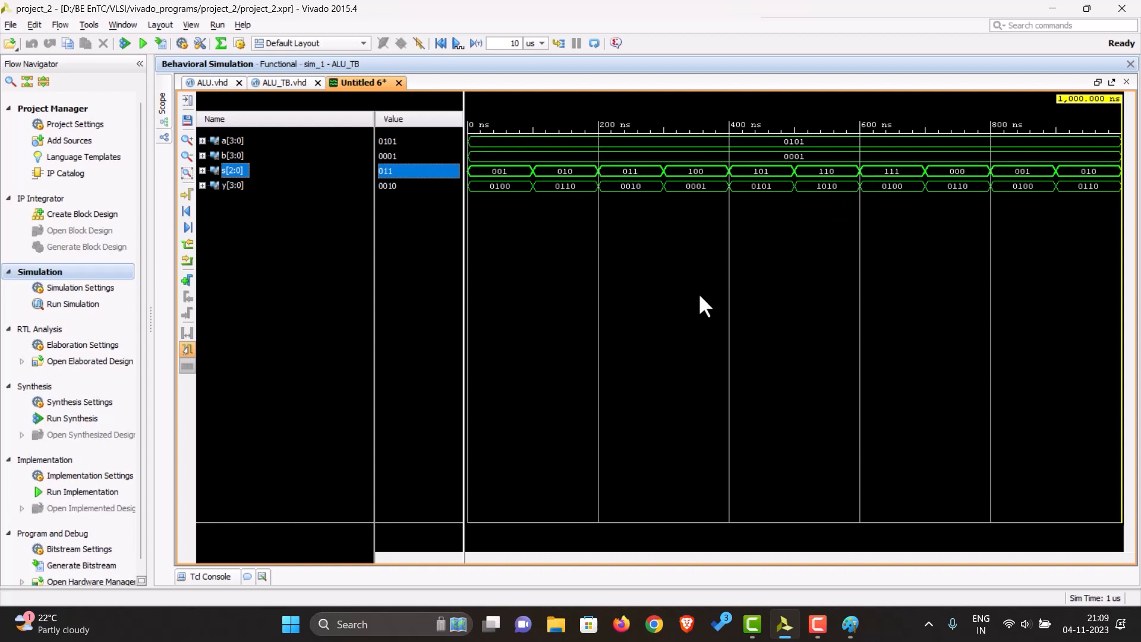